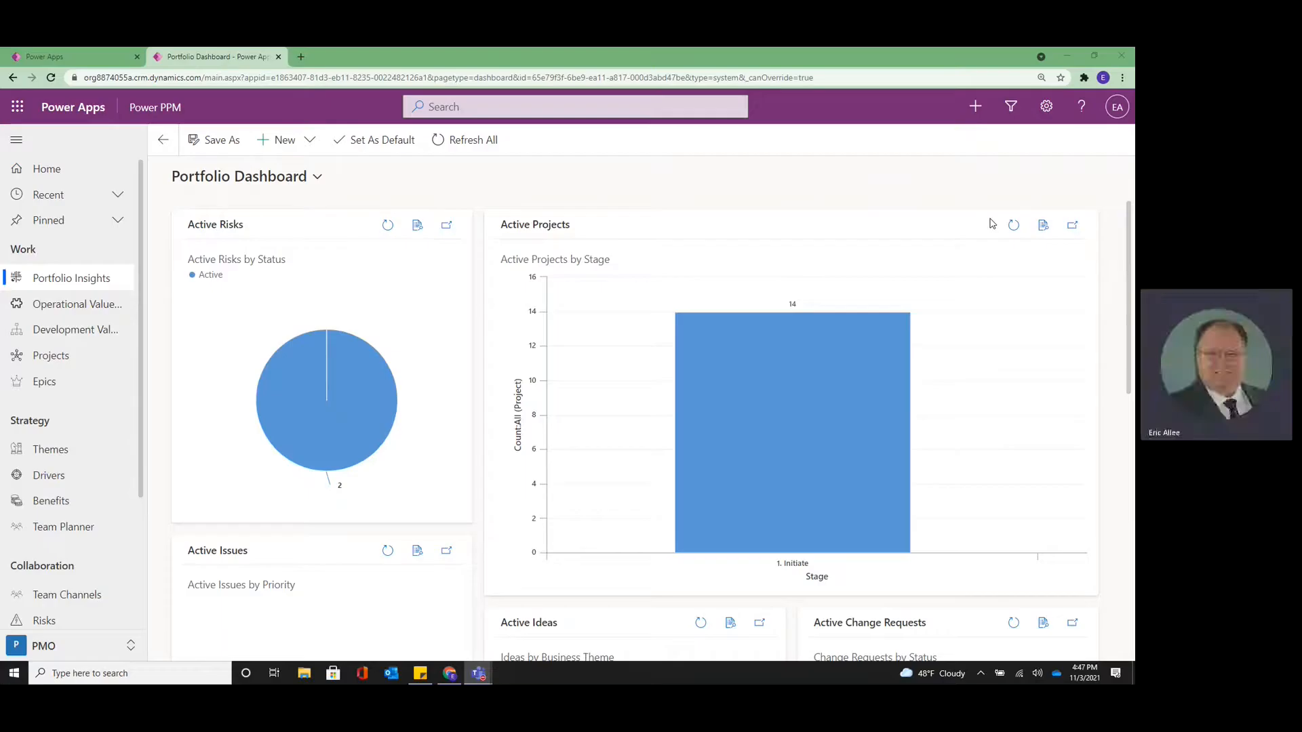
{"action": "mouse_move", "coordinate": [870, 195]}
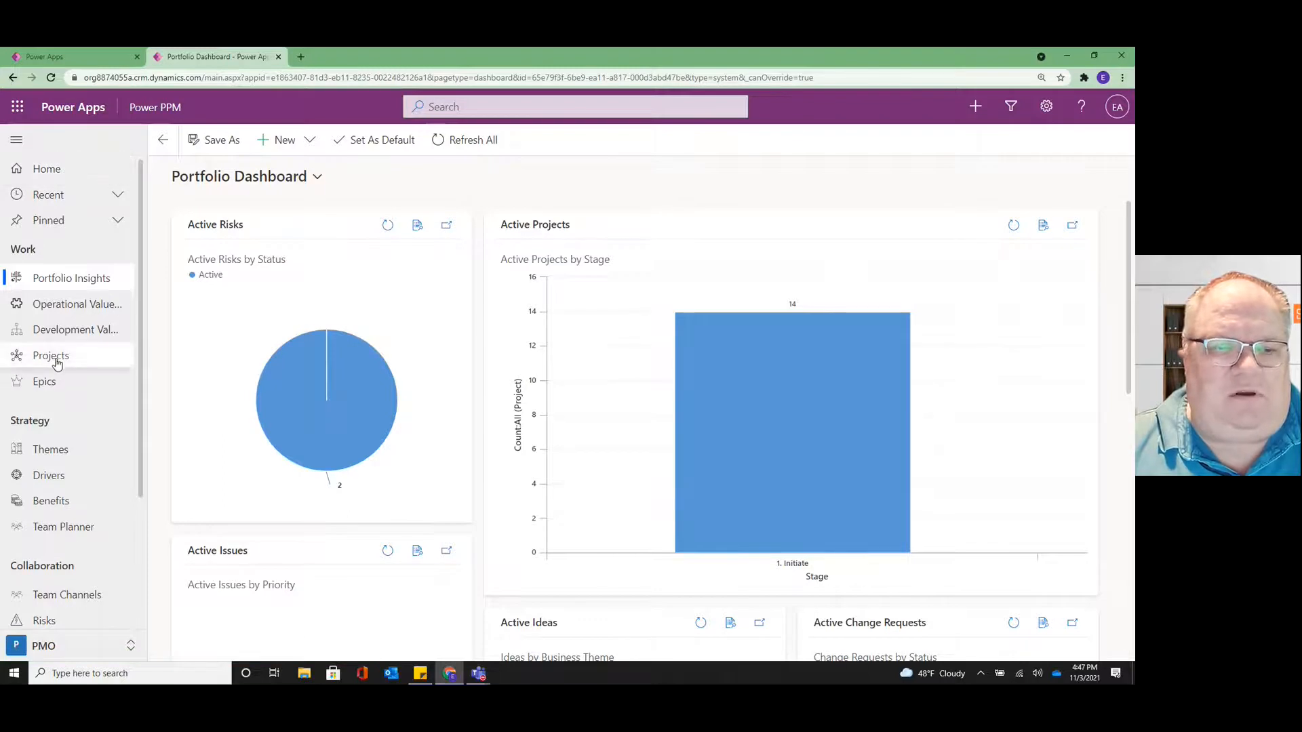
Step: Open the Active Projects list from the Projects item under Work
{"action": "left_click", "coordinate": [51, 355]}
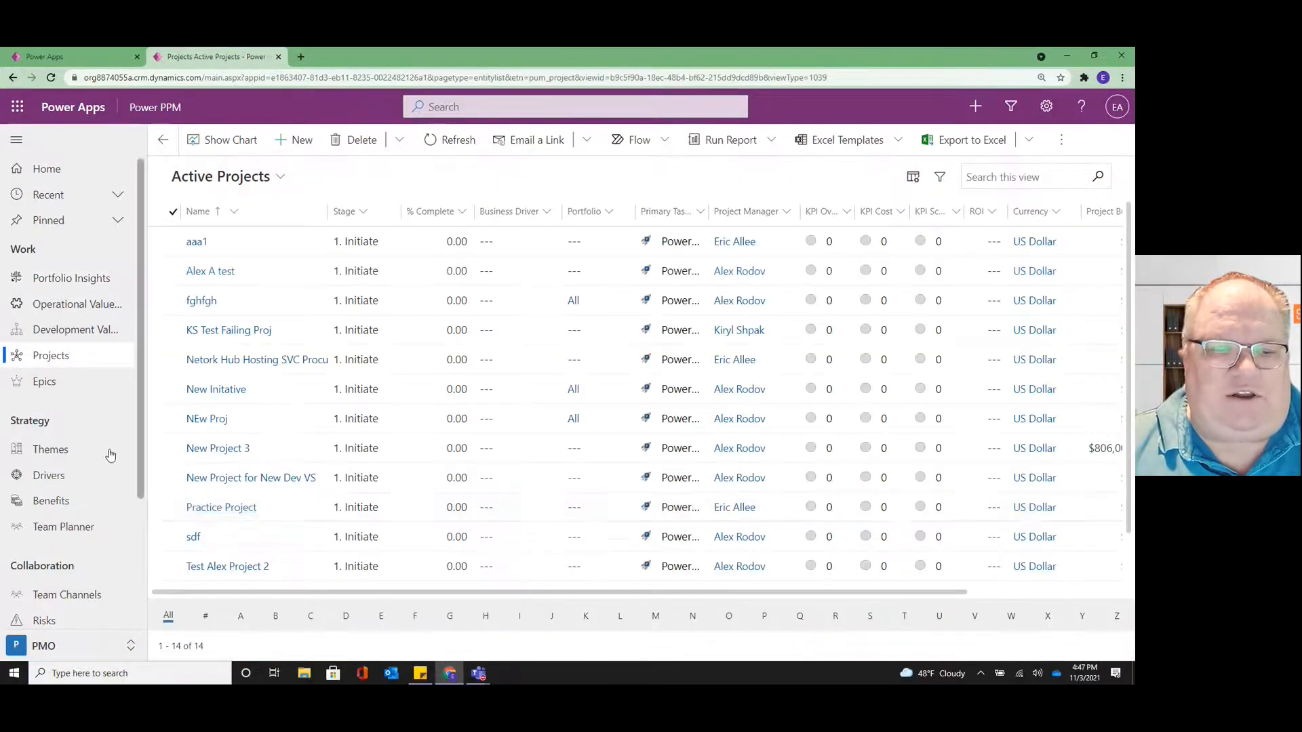
Step: Open the Practice Project record and show its Gantt timeline
{"action": "left_click", "coordinate": [197, 240]}
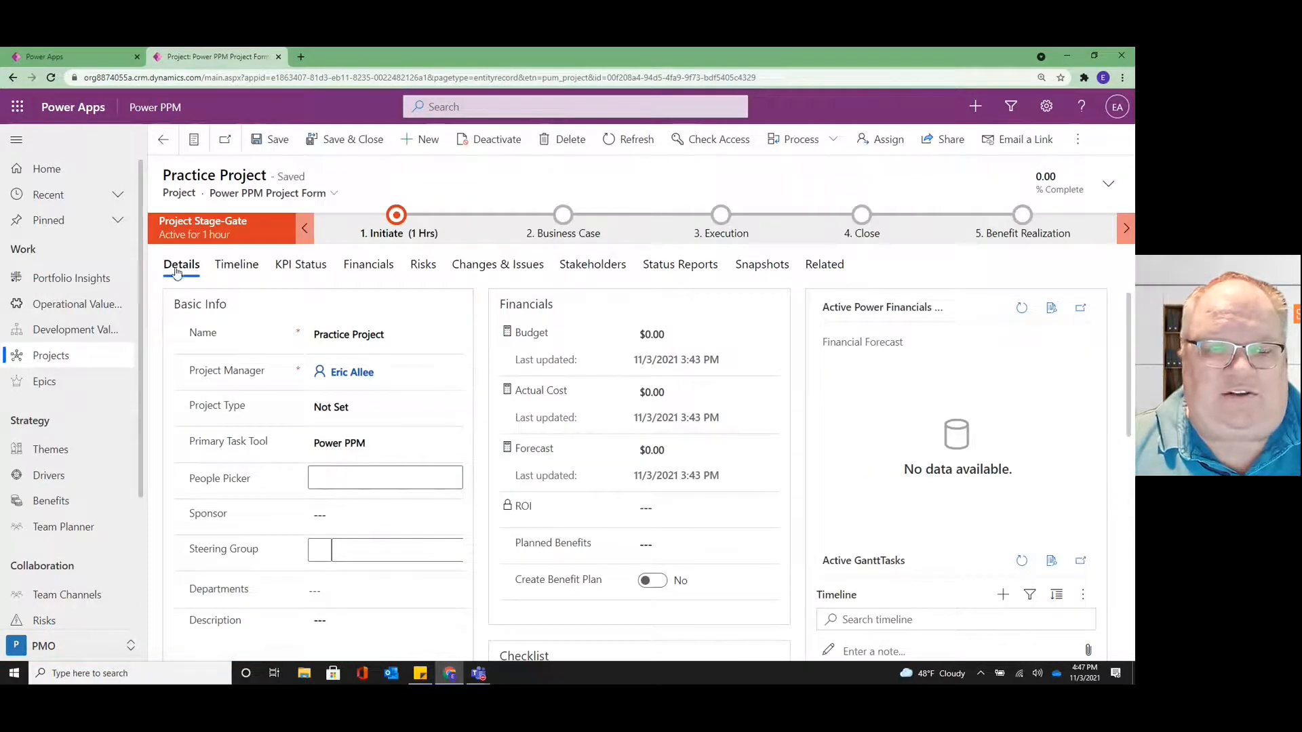
{"action": "mouse_move", "coordinate": [497, 264]}
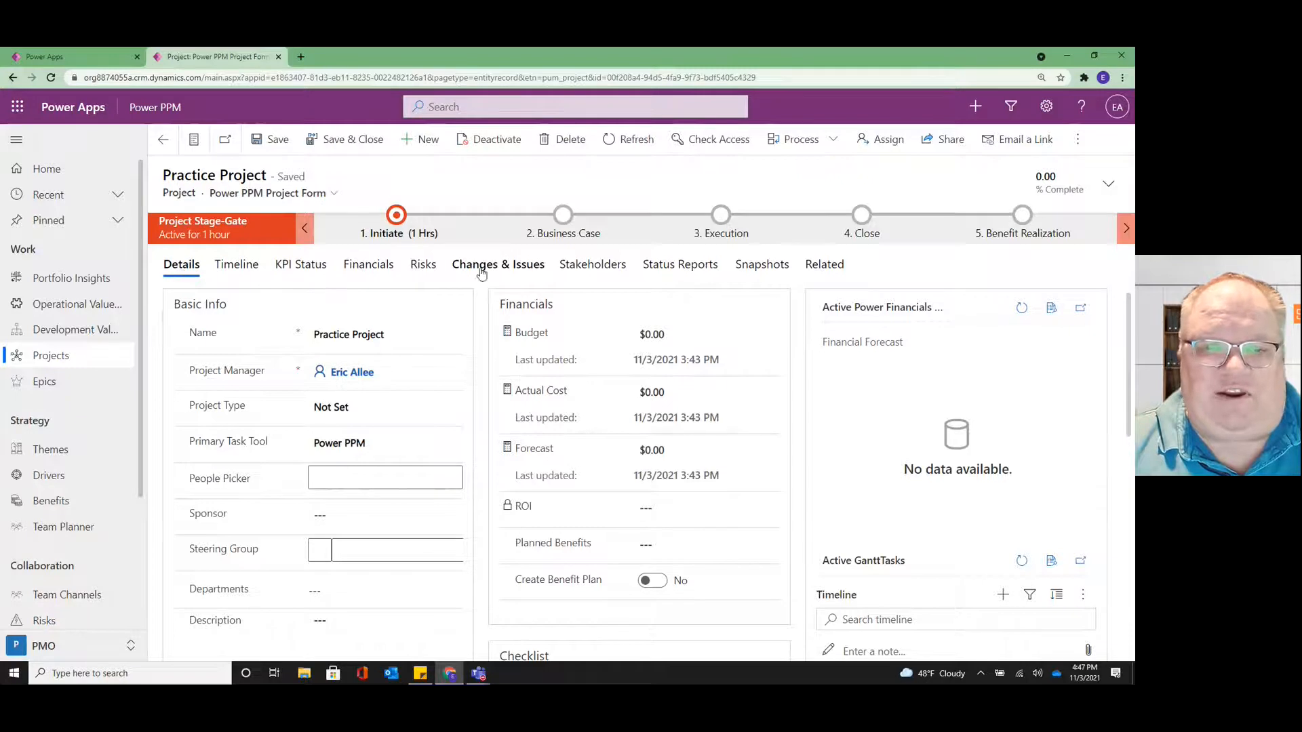
{"action": "mouse_move", "coordinate": [761, 264]}
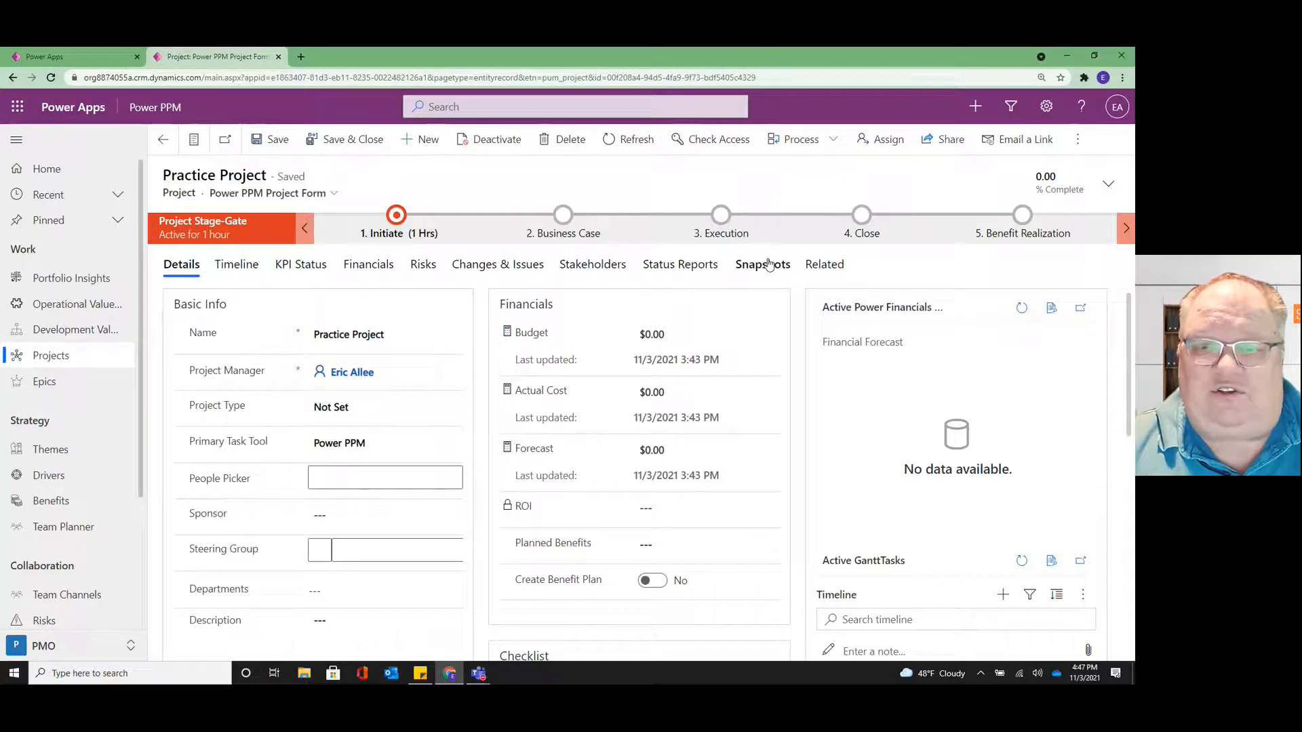
{"action": "mouse_move", "coordinate": [236, 264]}
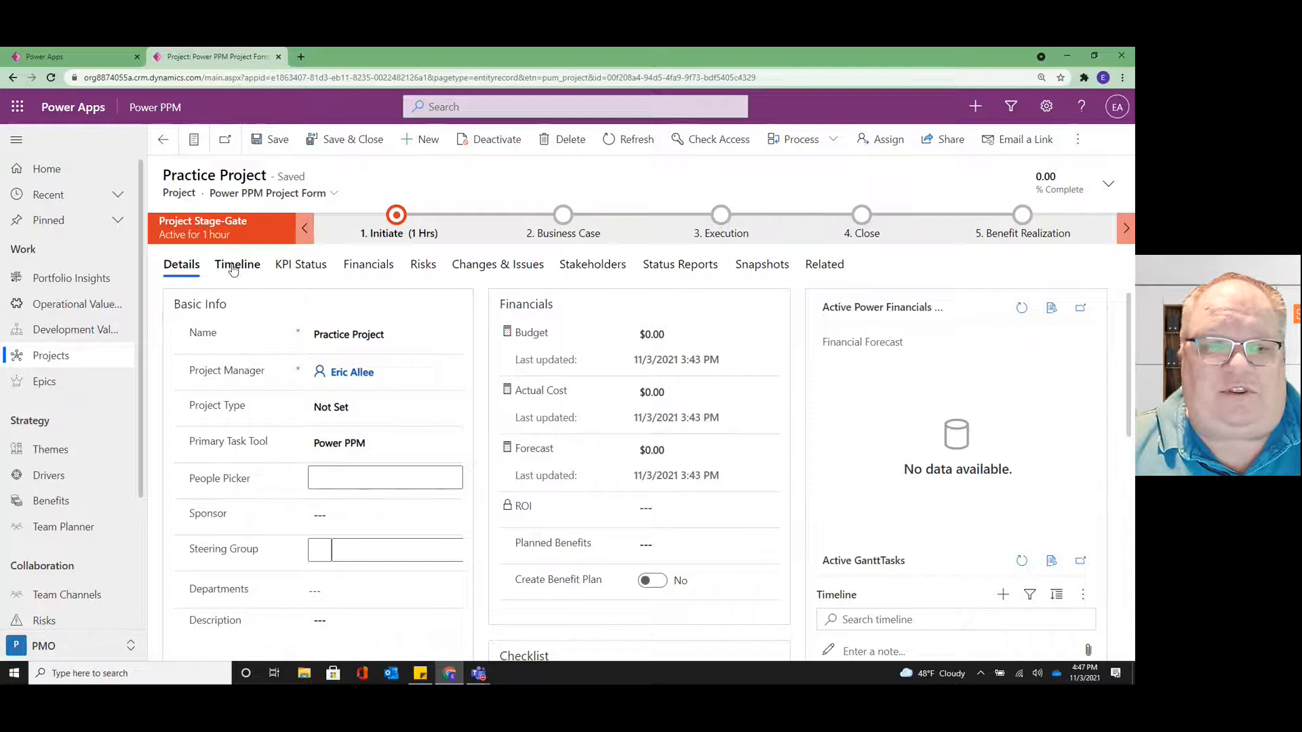
{"action": "left_click", "coordinate": [237, 264]}
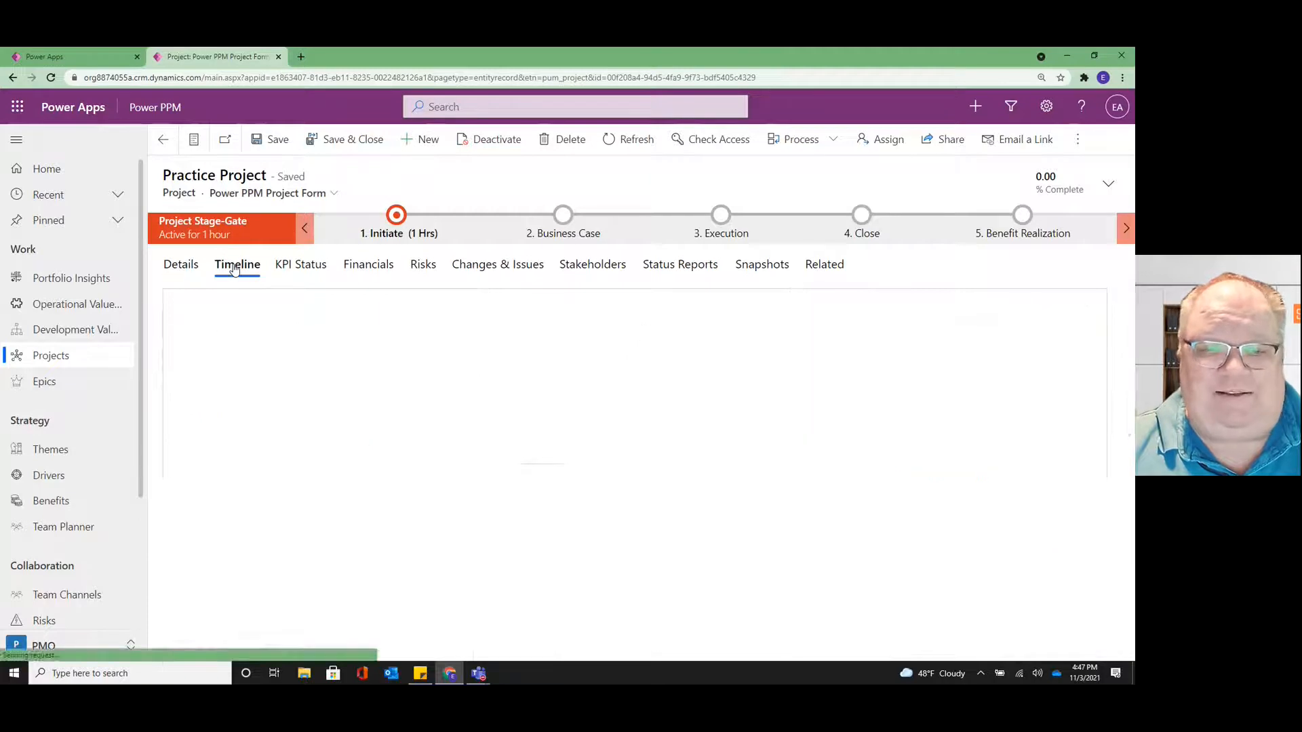
{"action": "left_click", "coordinate": [237, 264]}
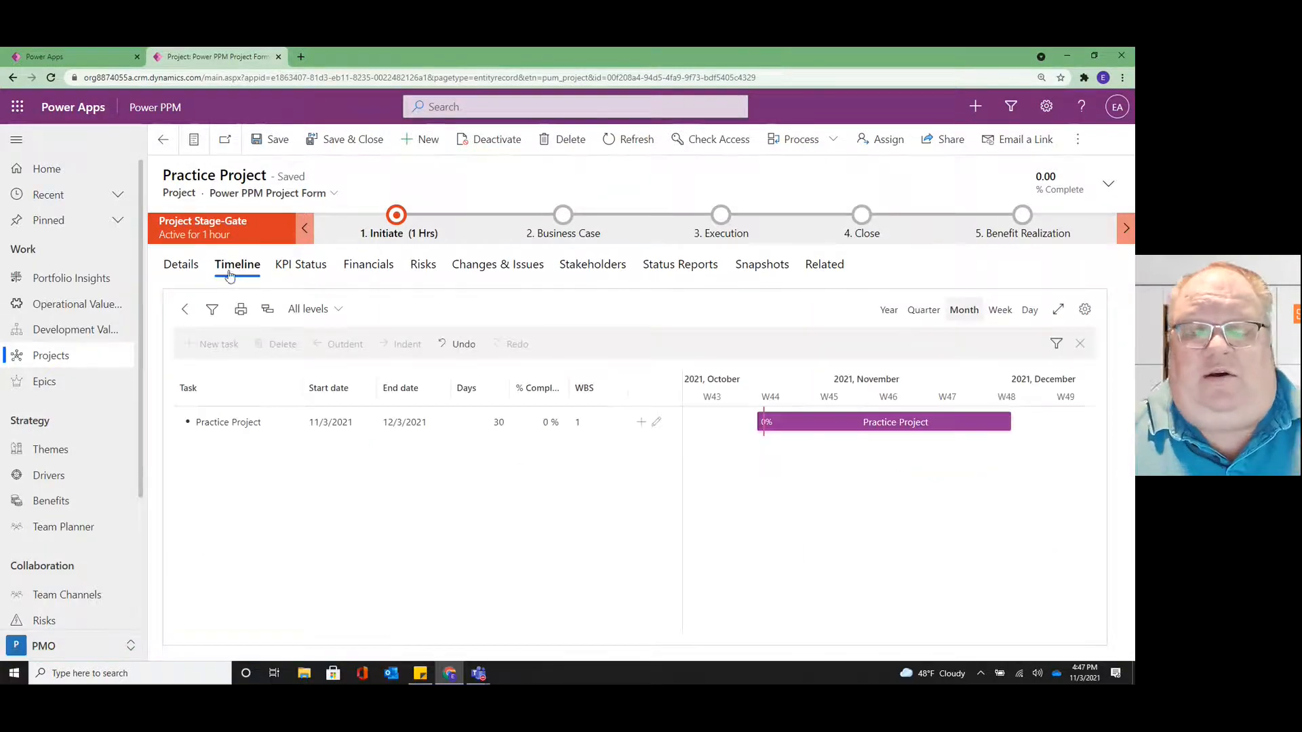
{"action": "mouse_move", "coordinate": [392, 491]}
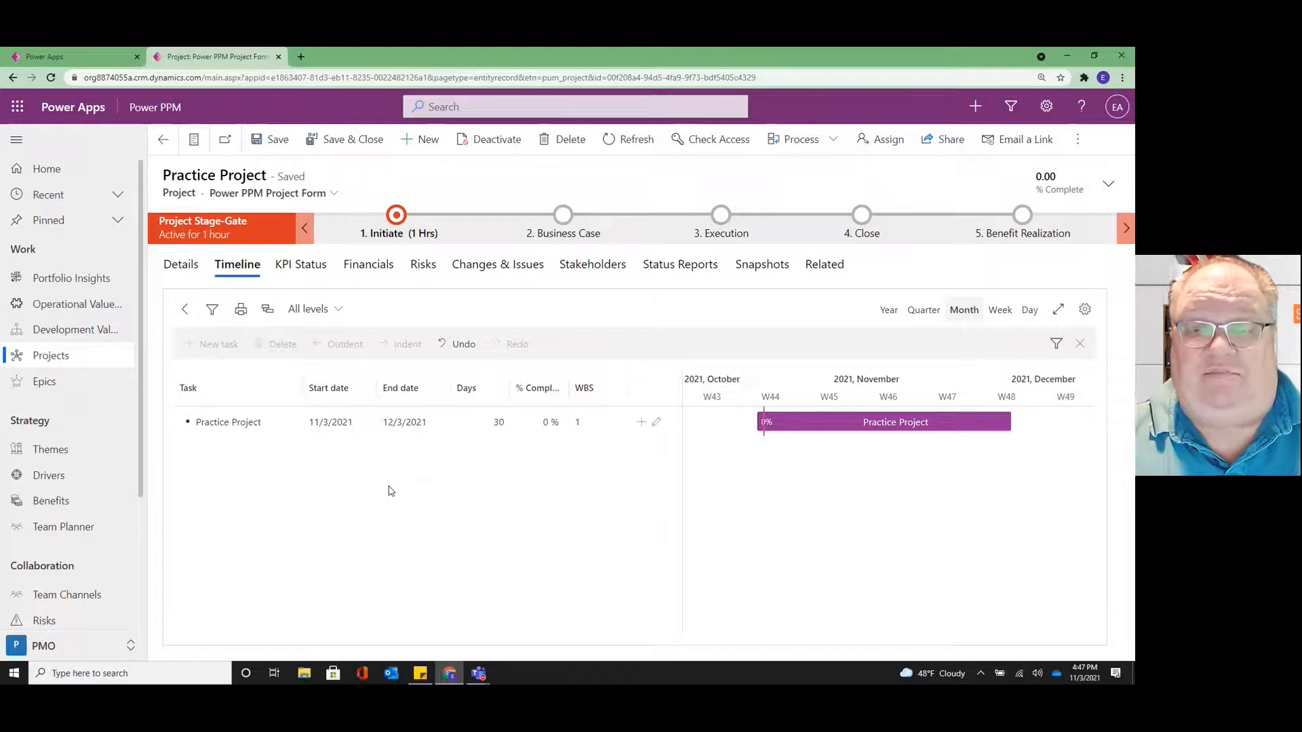
{"action": "mouse_move", "coordinate": [790, 495]}
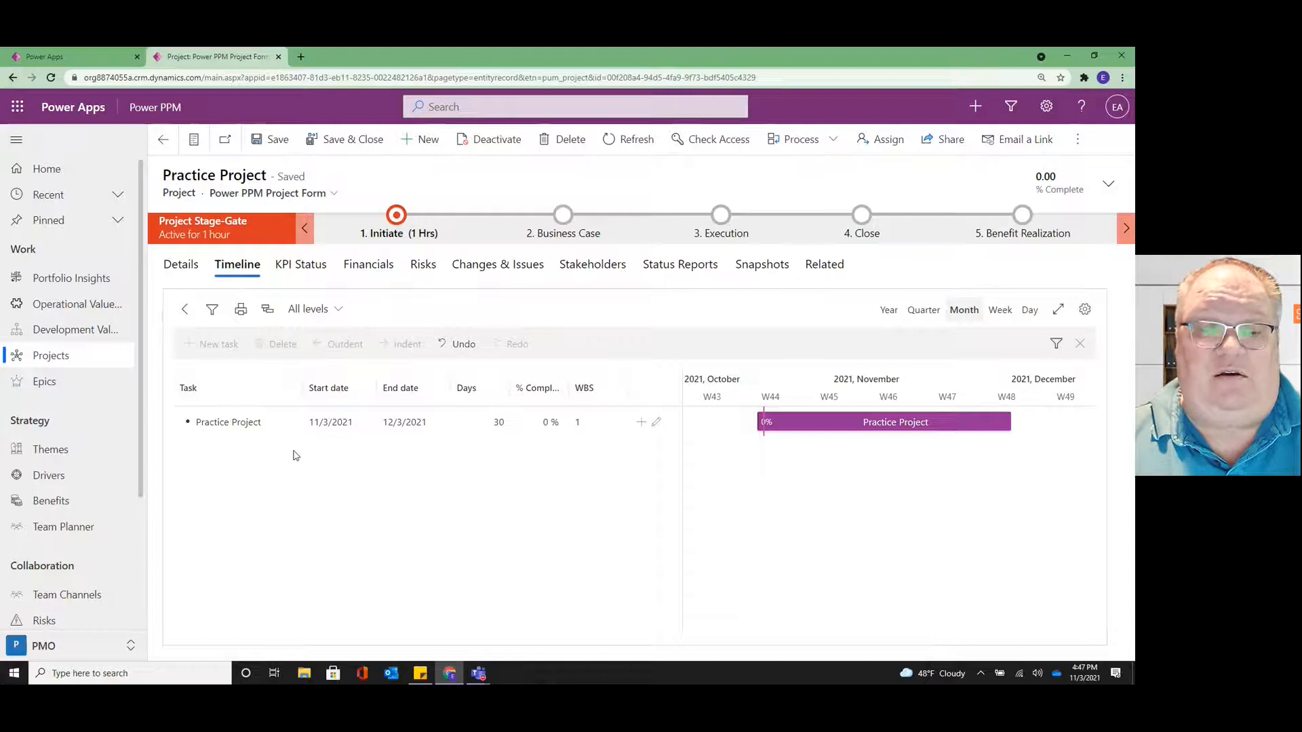
{"action": "left_click", "coordinate": [228, 421]}
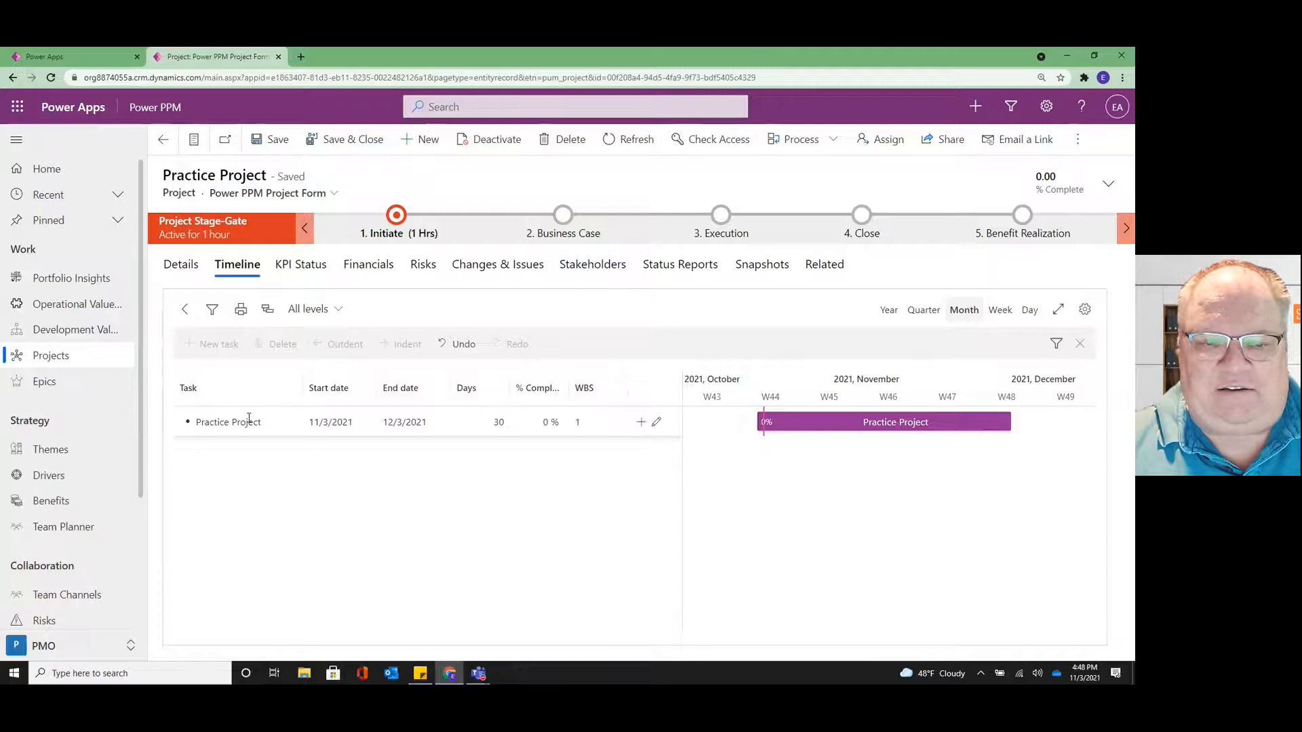
{"action": "left_click", "coordinate": [228, 422]}
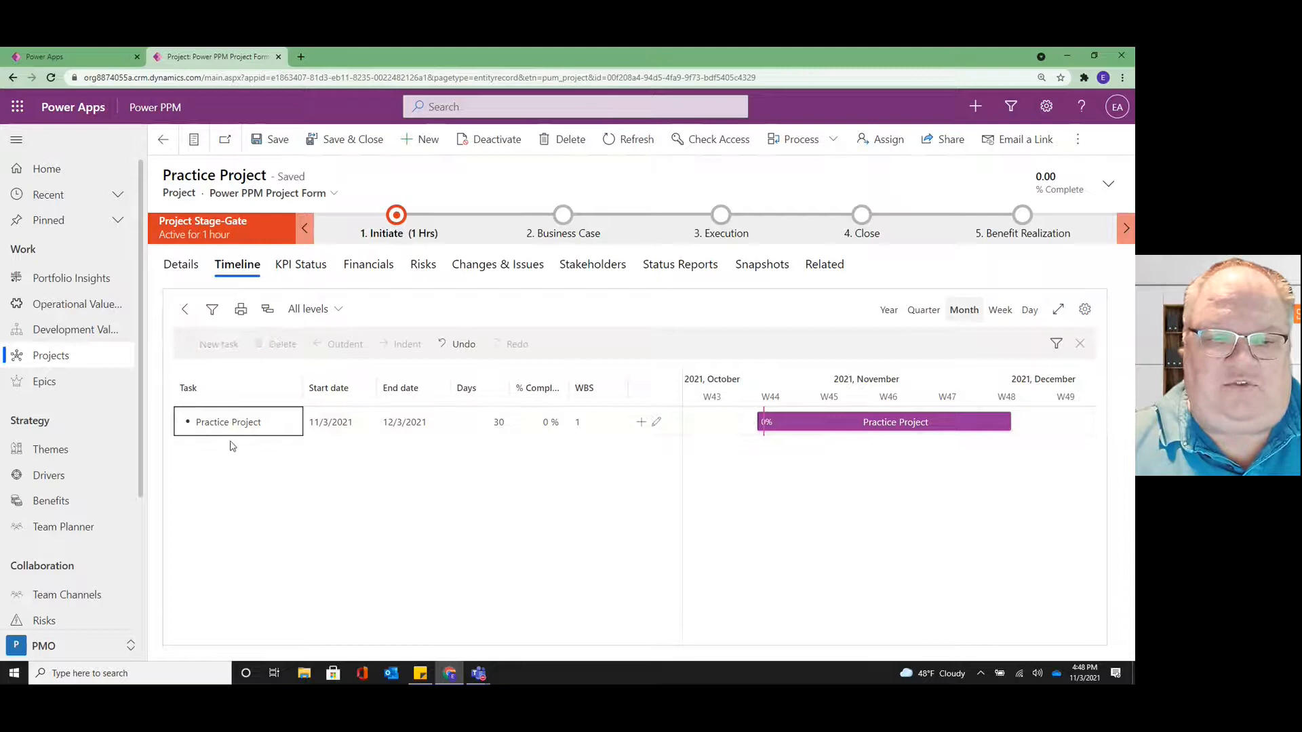
Step: Create the task 'RFI Phase' as subtask 1.1 under Practice Project
{"action": "left_click", "coordinate": [229, 422]}
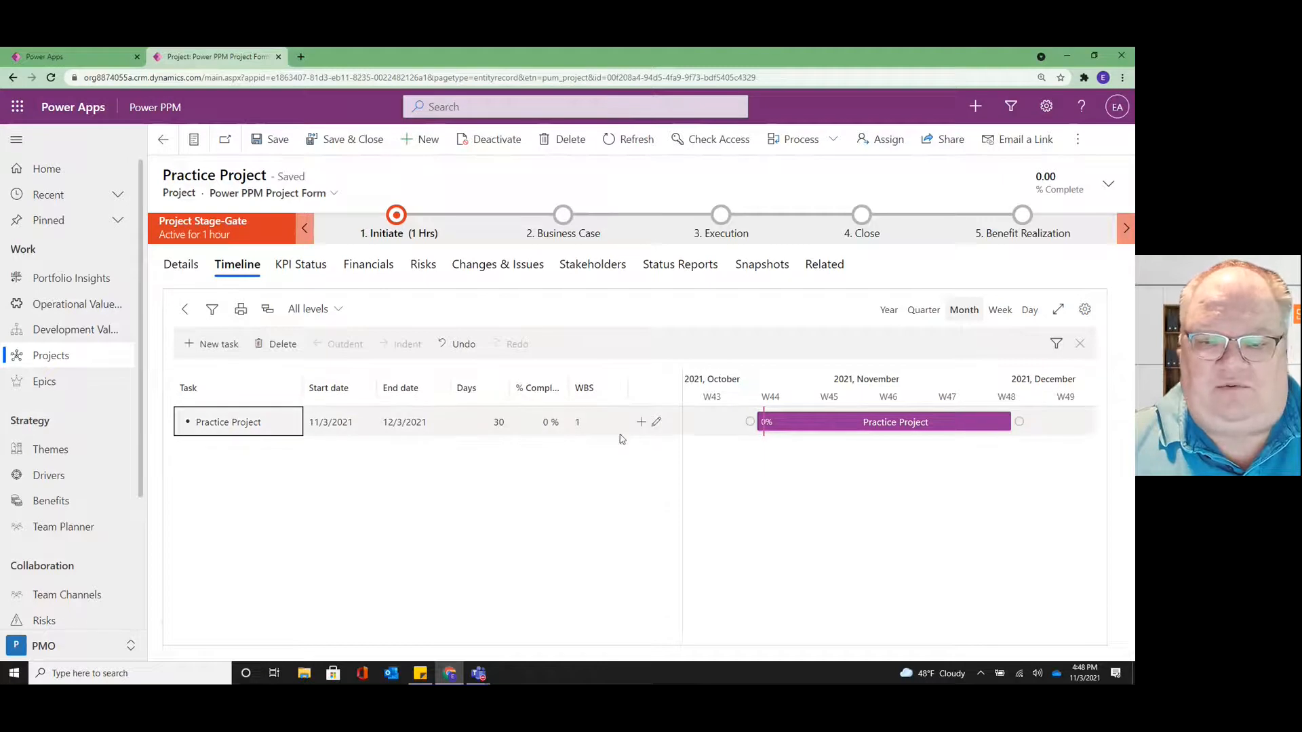
{"action": "left_click", "coordinate": [218, 343]}
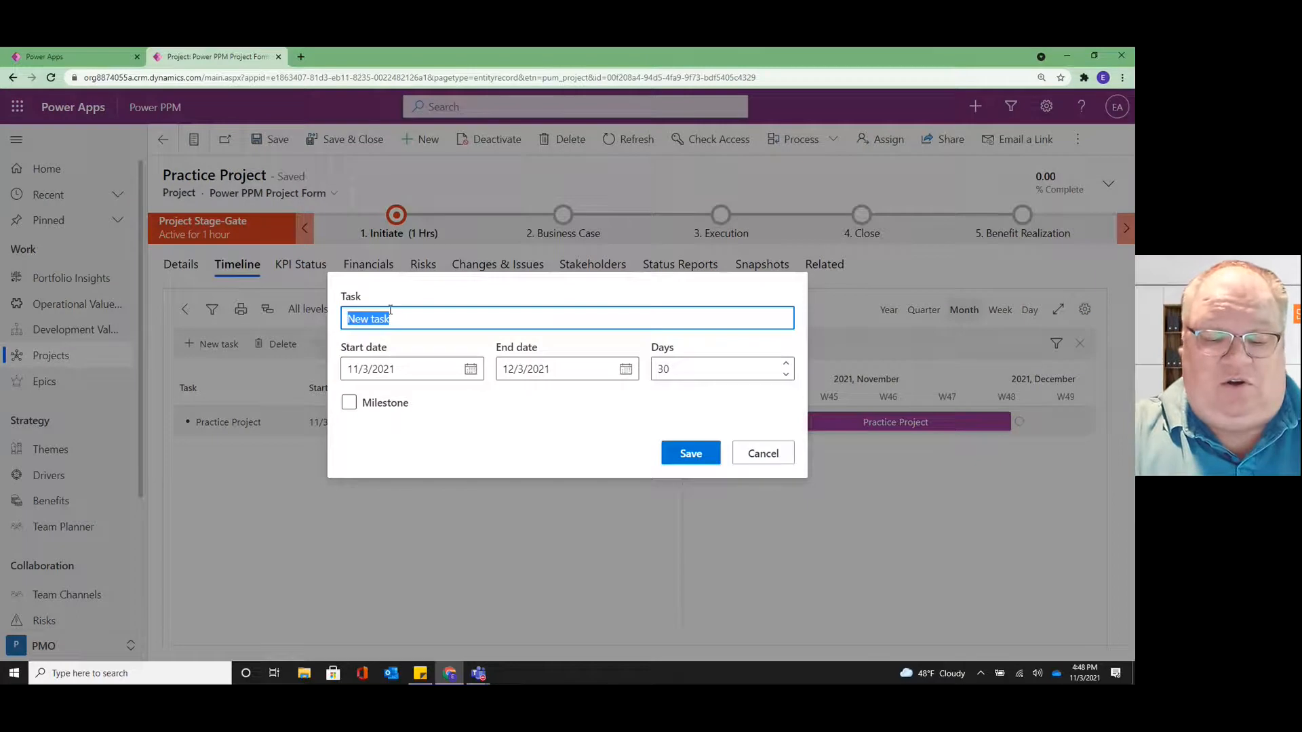
{"action": "type", "text": "RFI P"}
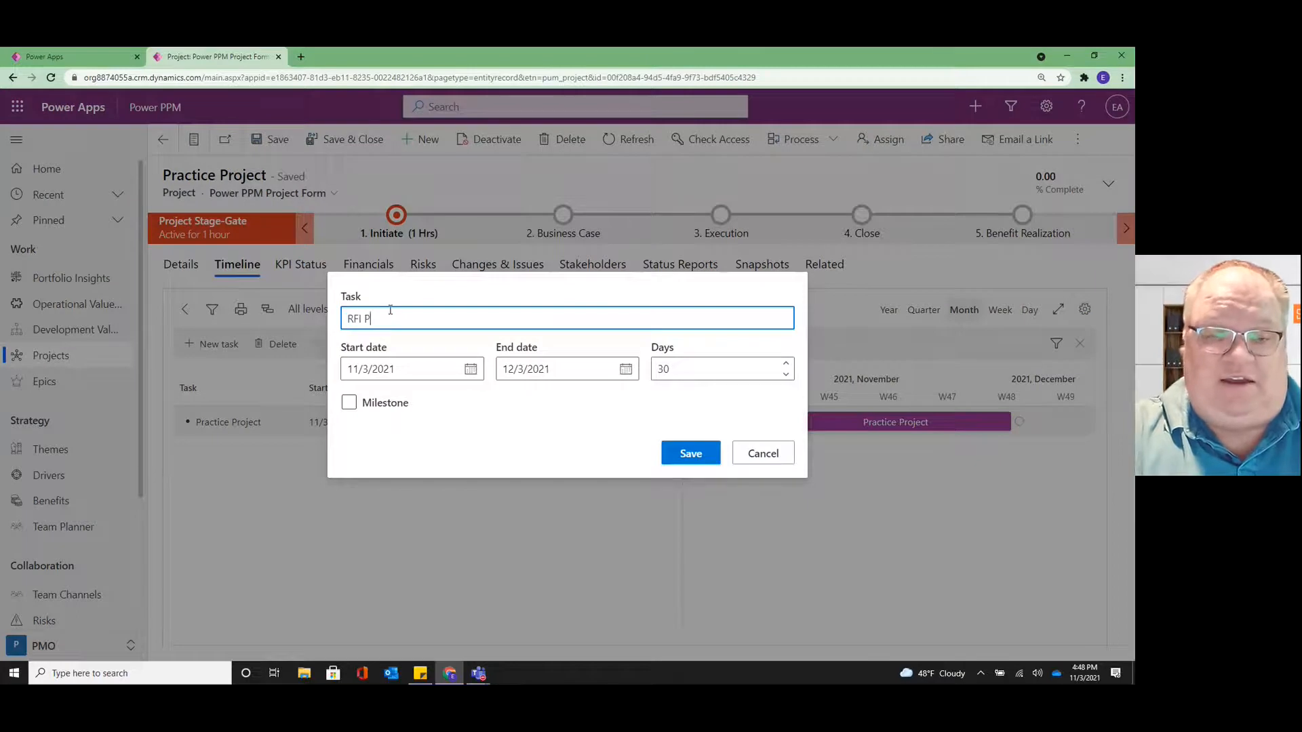
{"action": "type", "text": "hase"}
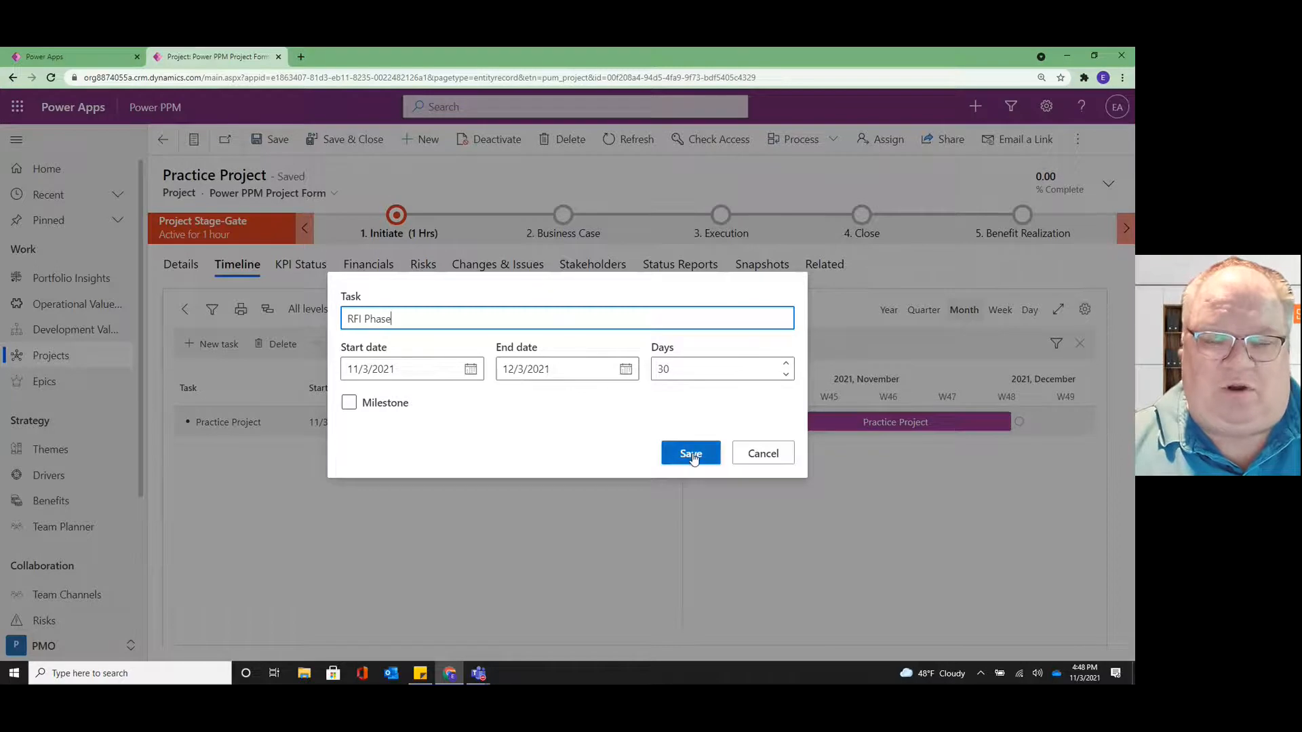
{"action": "left_click", "coordinate": [690, 453]}
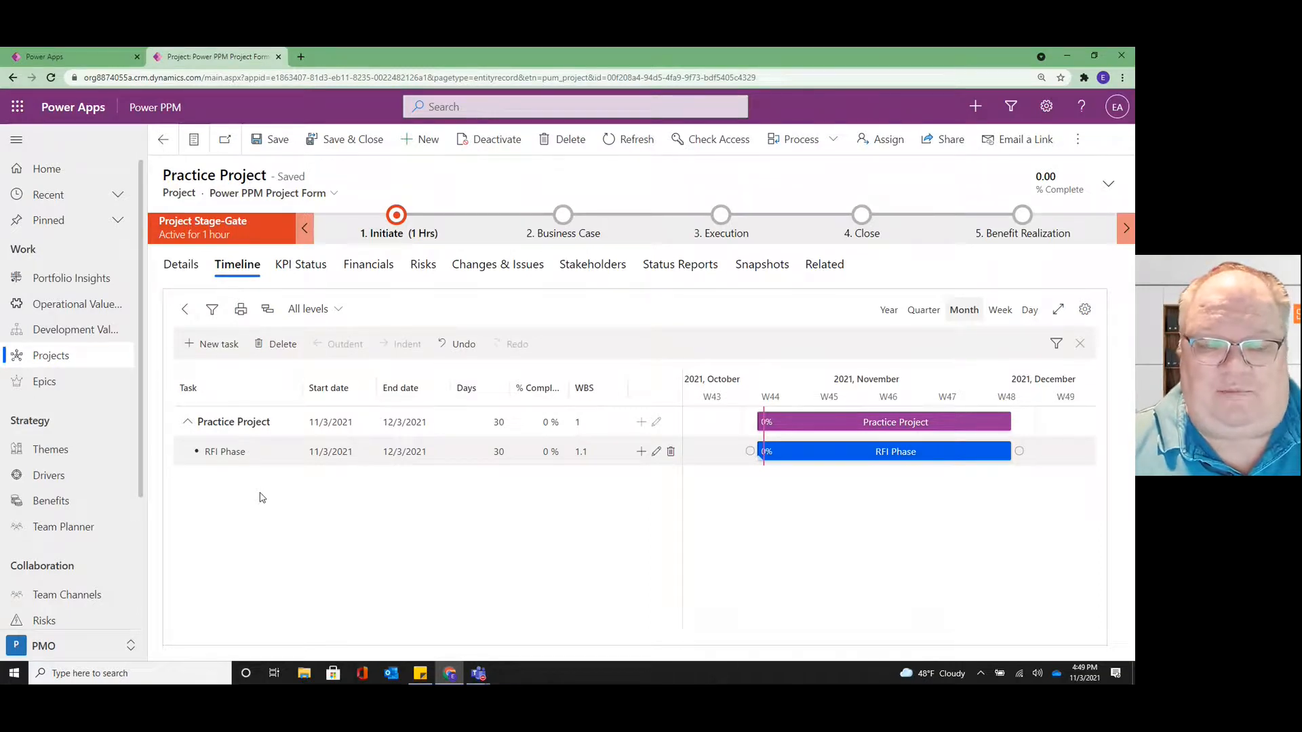
Step: Create 'Prepare RFI' (WBS 1.1.1) under RFI Phase and 'Distribute RFI' (1.1.1.1) beneath it
{"action": "left_click", "coordinate": [224, 451]}
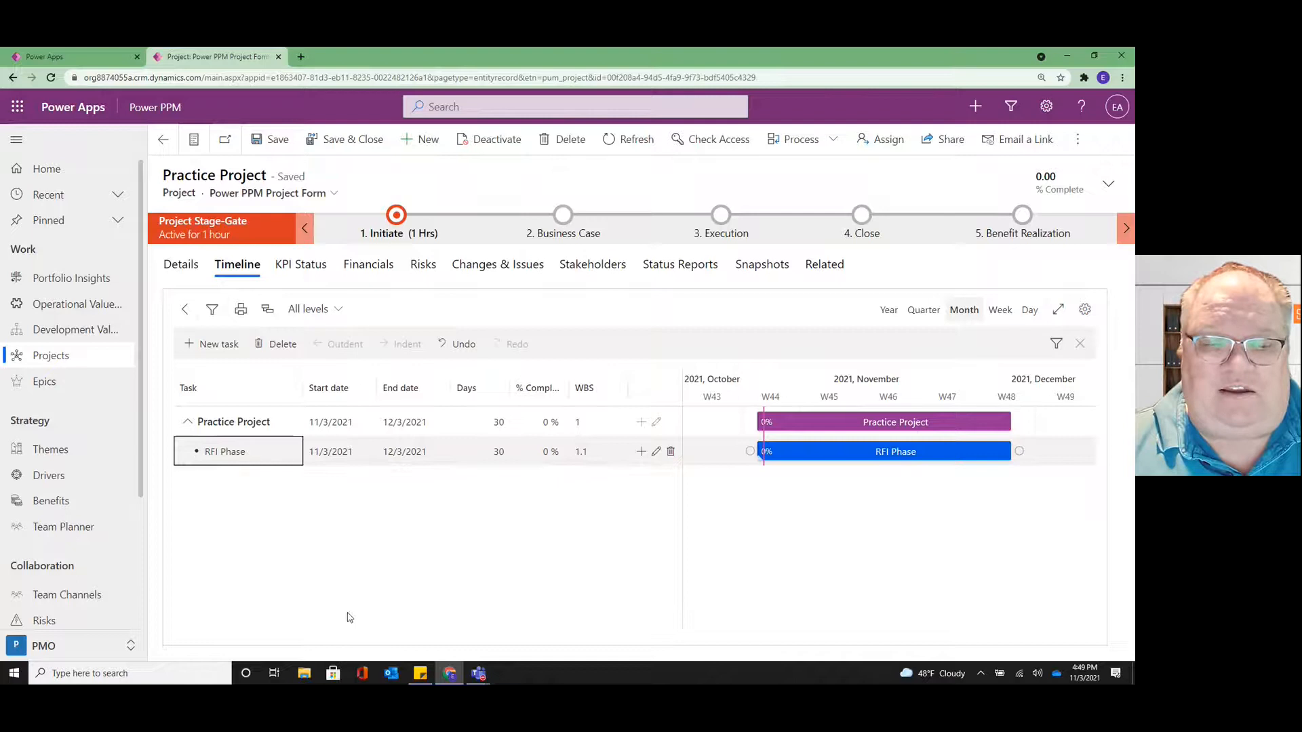
{"action": "left_click", "coordinate": [259, 469]}
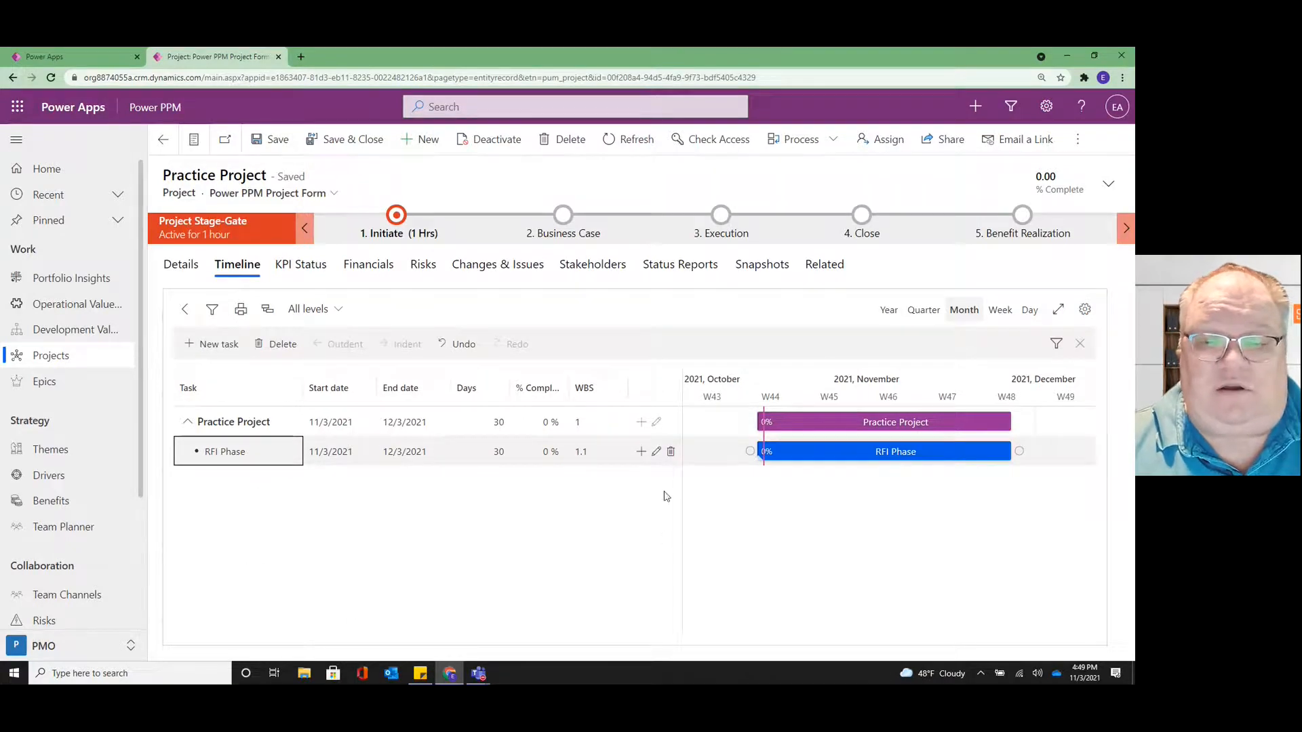
{"action": "left_click", "coordinate": [217, 344]}
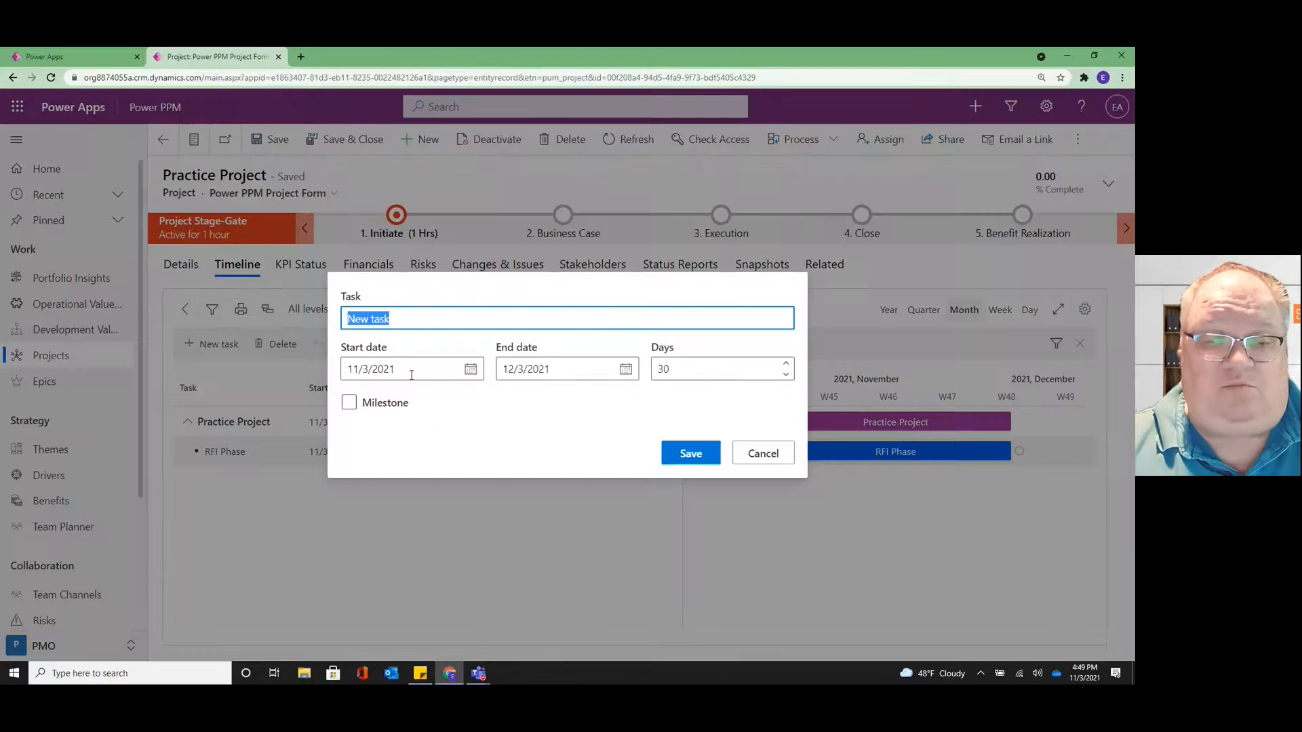
{"action": "type", "text": "Dra"}
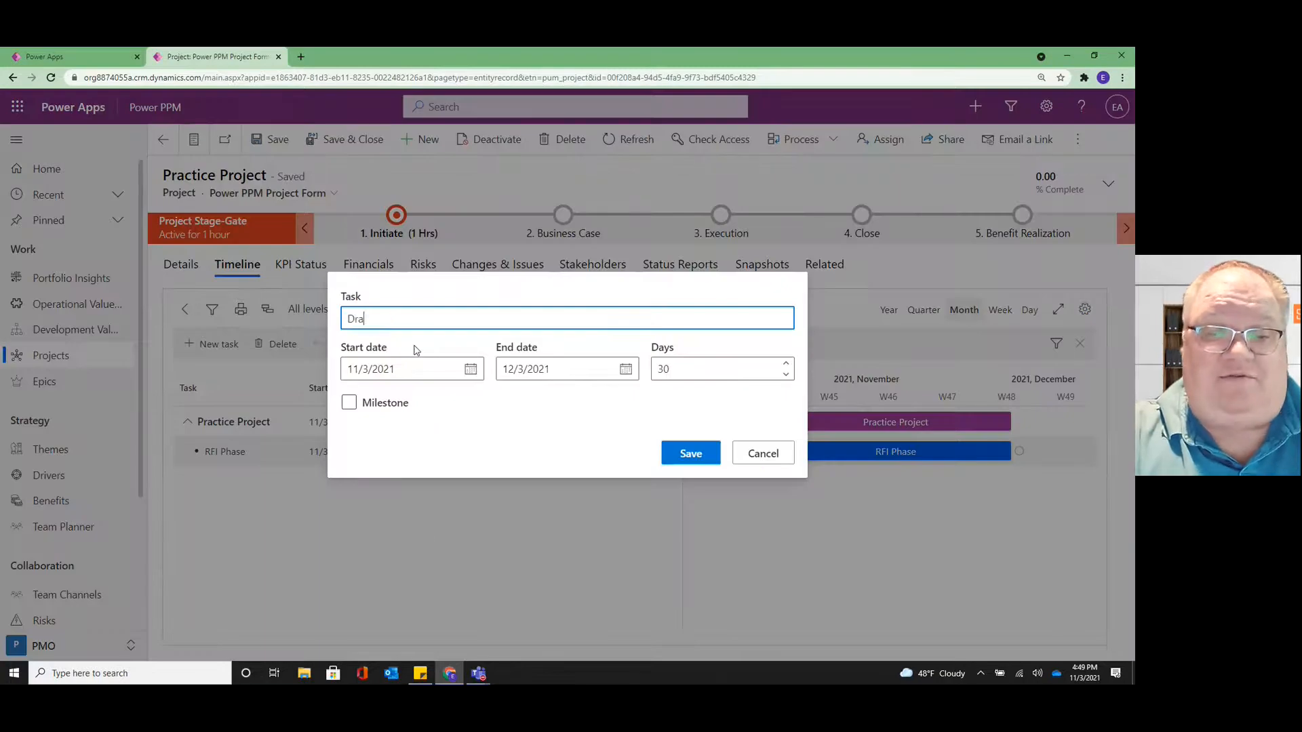
{"action": "type", "text": "P"}
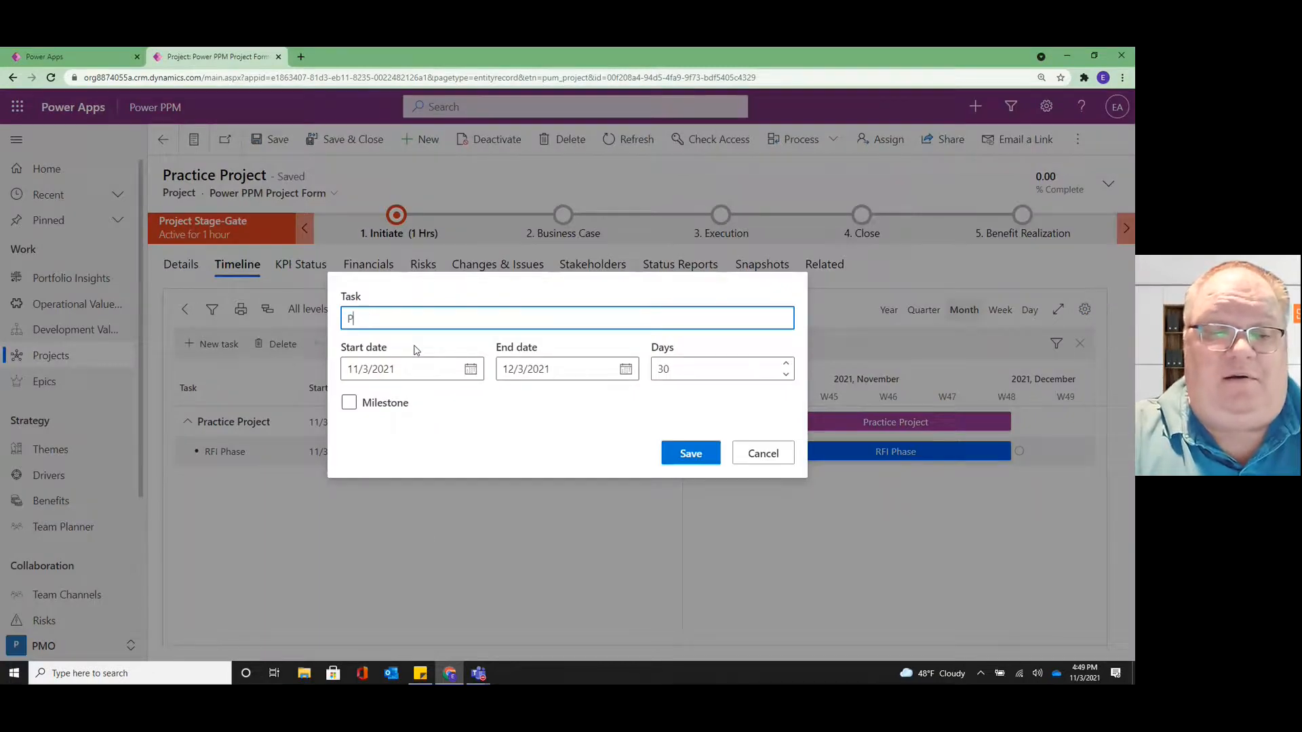
{"action": "type", "text": "repare RFI"}
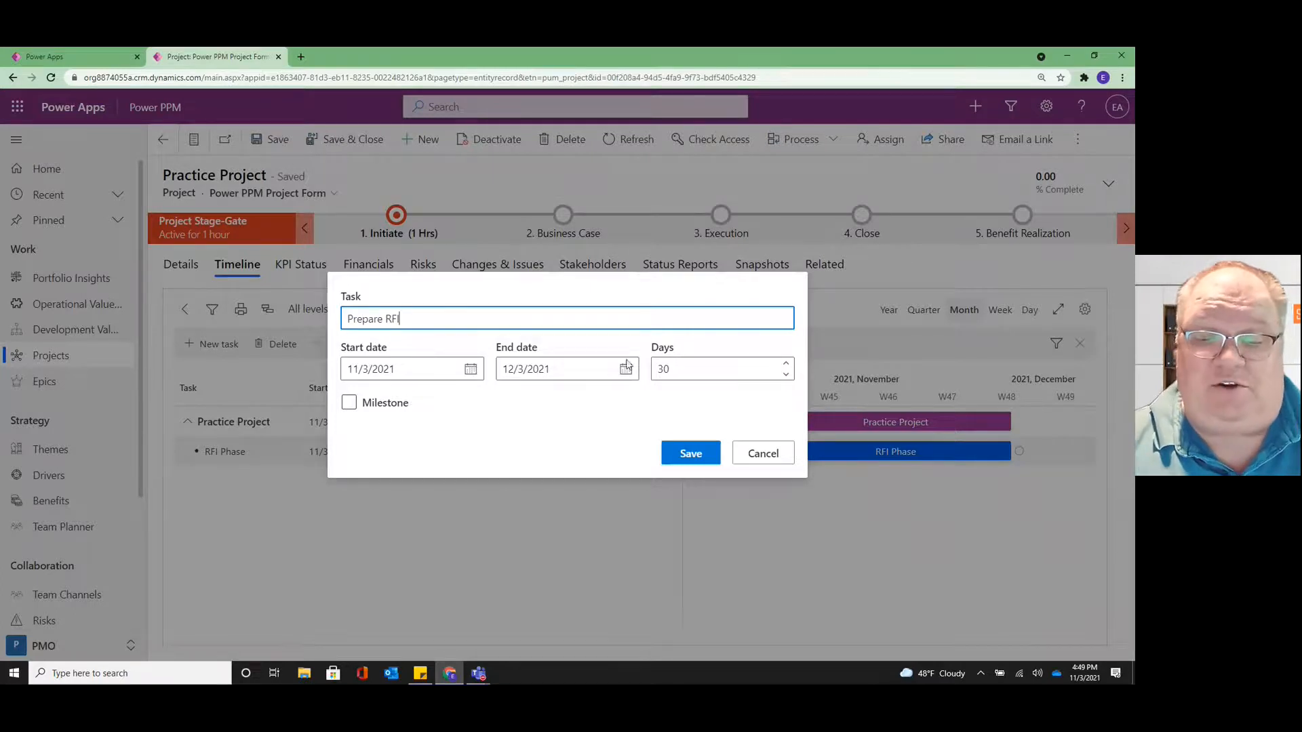
{"action": "left_click", "coordinate": [690, 454]}
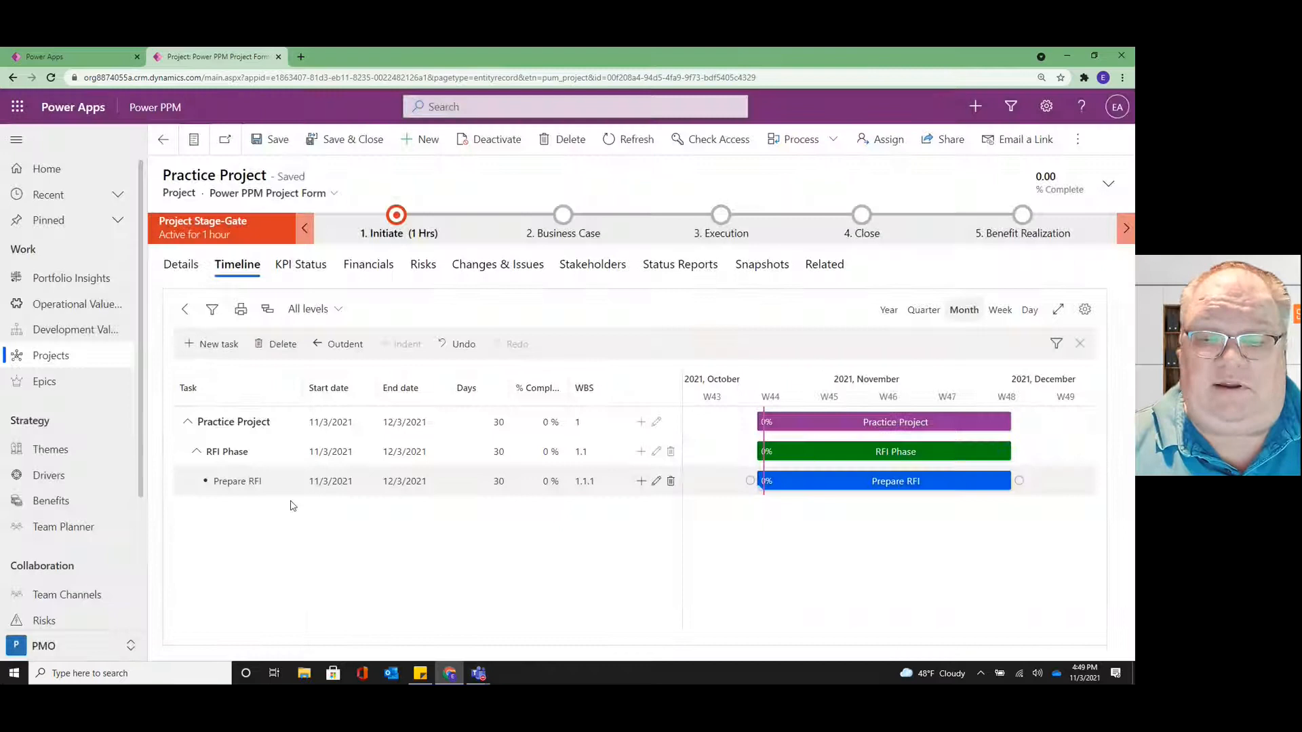
{"action": "mouse_move", "coordinate": [264, 505]}
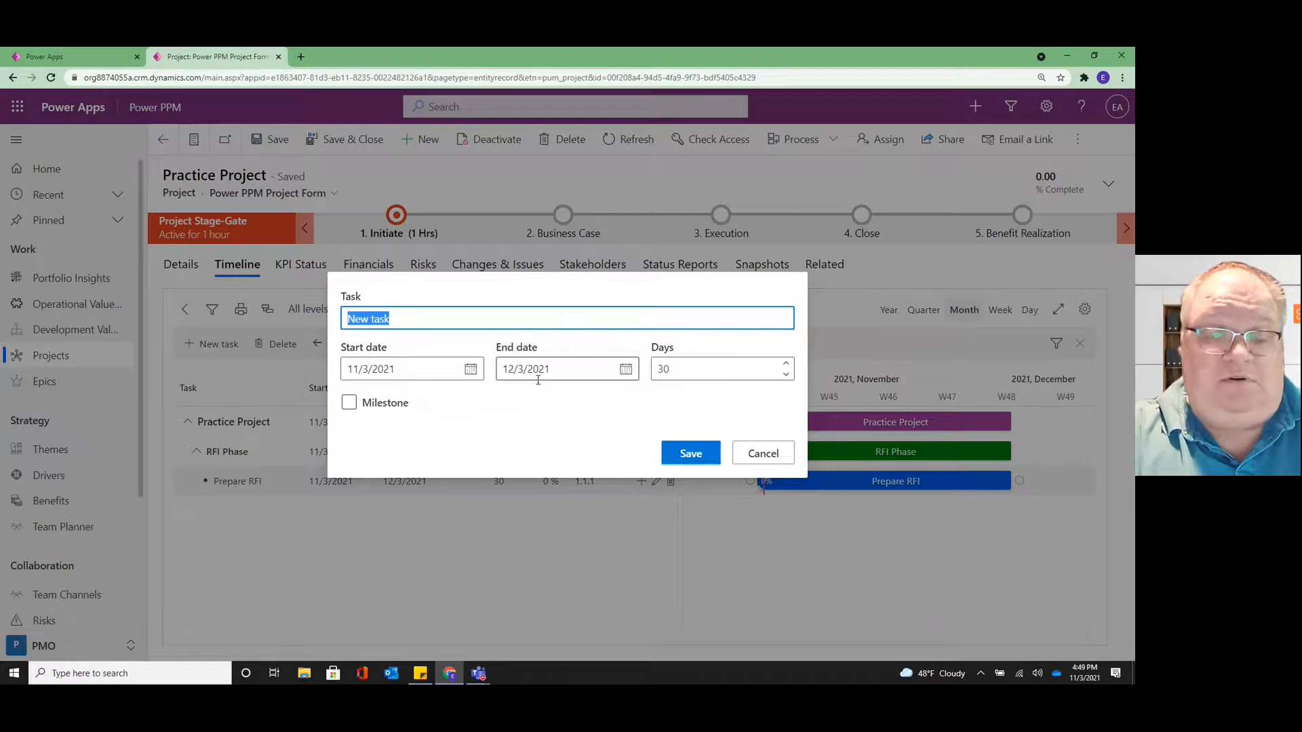
{"action": "type", "text": "Distribute RFI"}
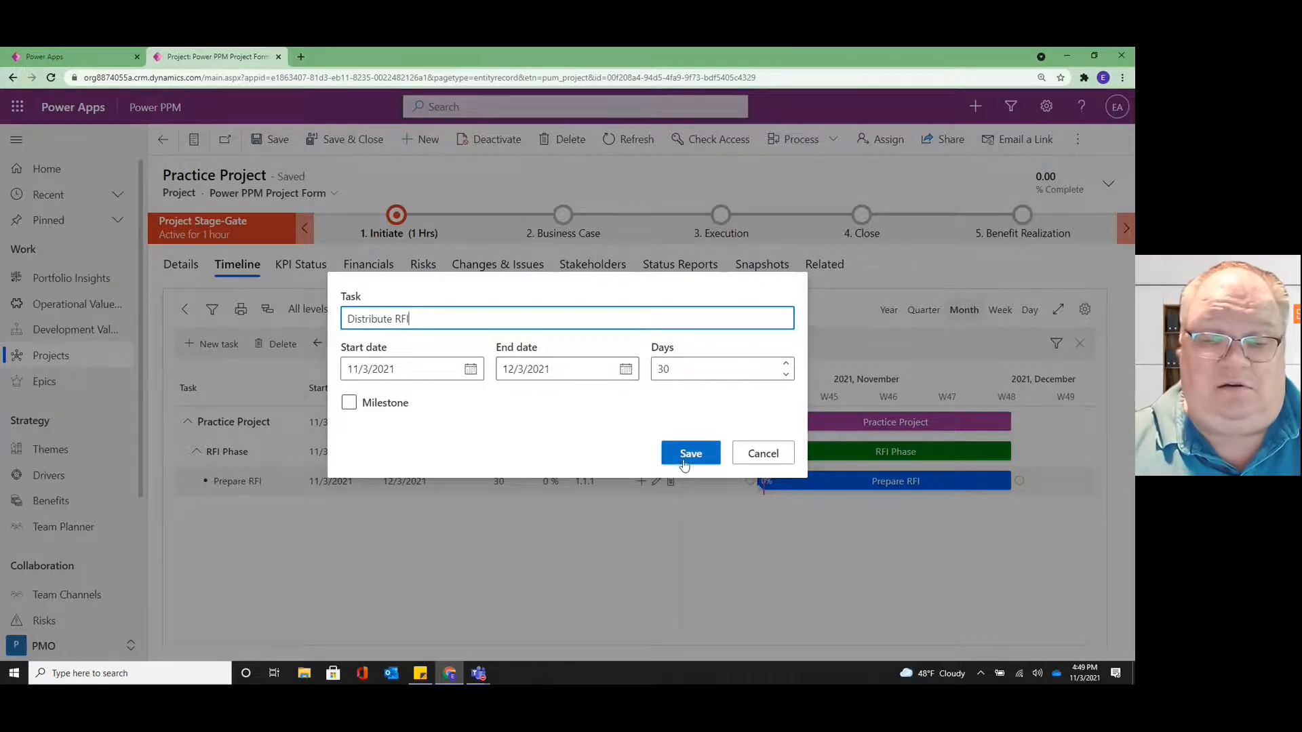
{"action": "left_click", "coordinate": [691, 452]}
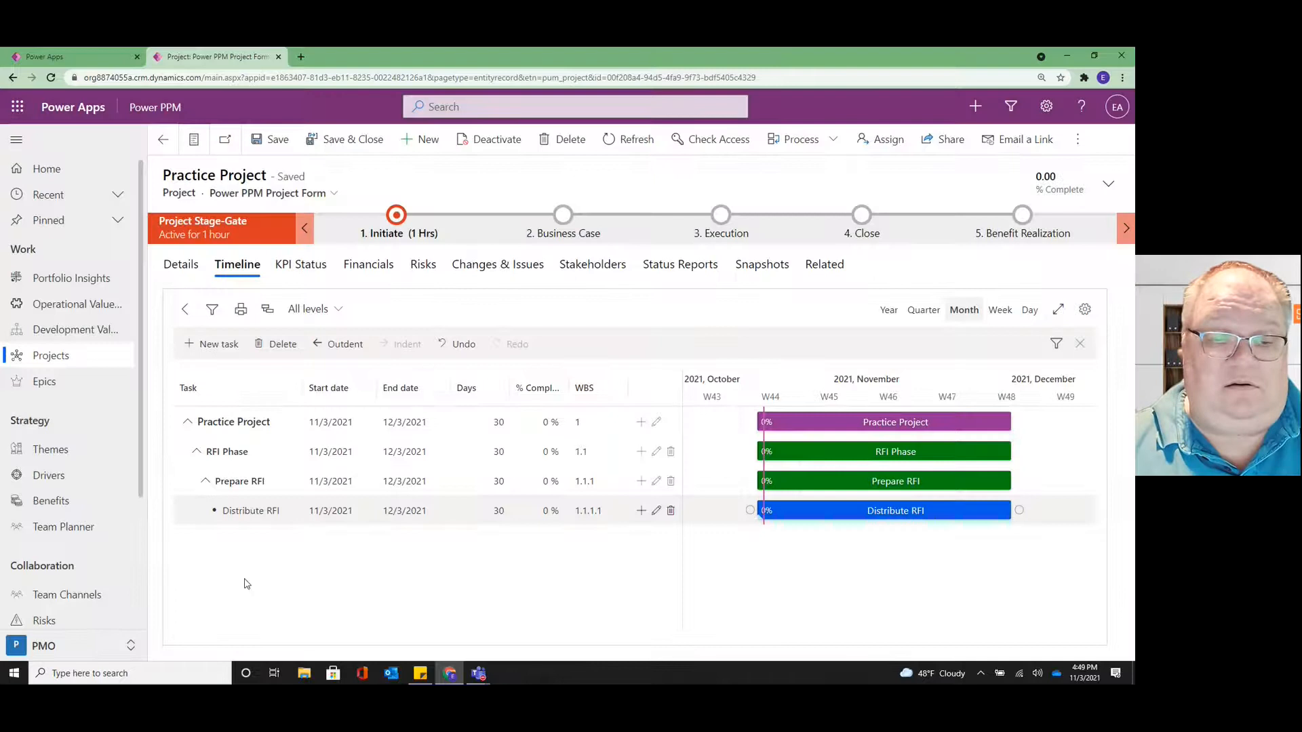
Step: Outdent Distribute RFI to WBS 1.1.2, a sibling of Prepare RFI
{"action": "left_click", "coordinate": [250, 510]}
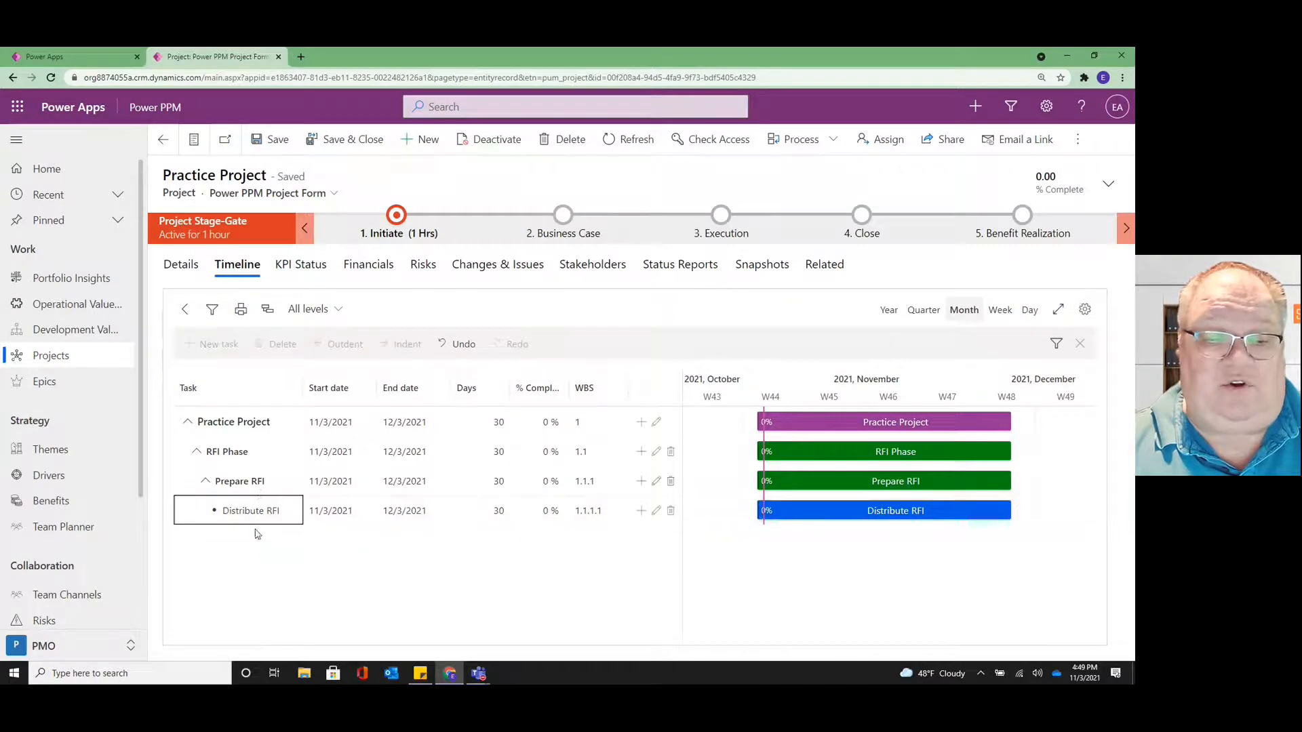
{"action": "mouse_move", "coordinate": [314, 628]}
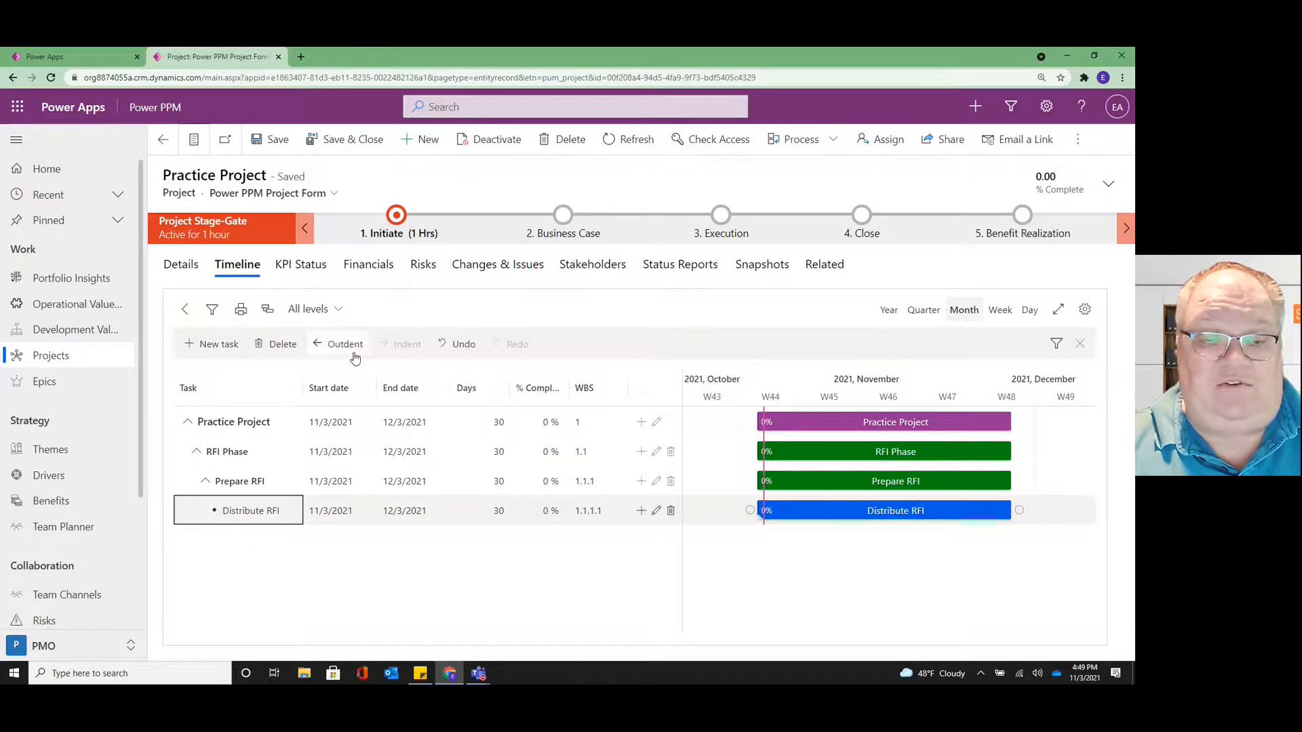
{"action": "left_click", "coordinate": [344, 344]}
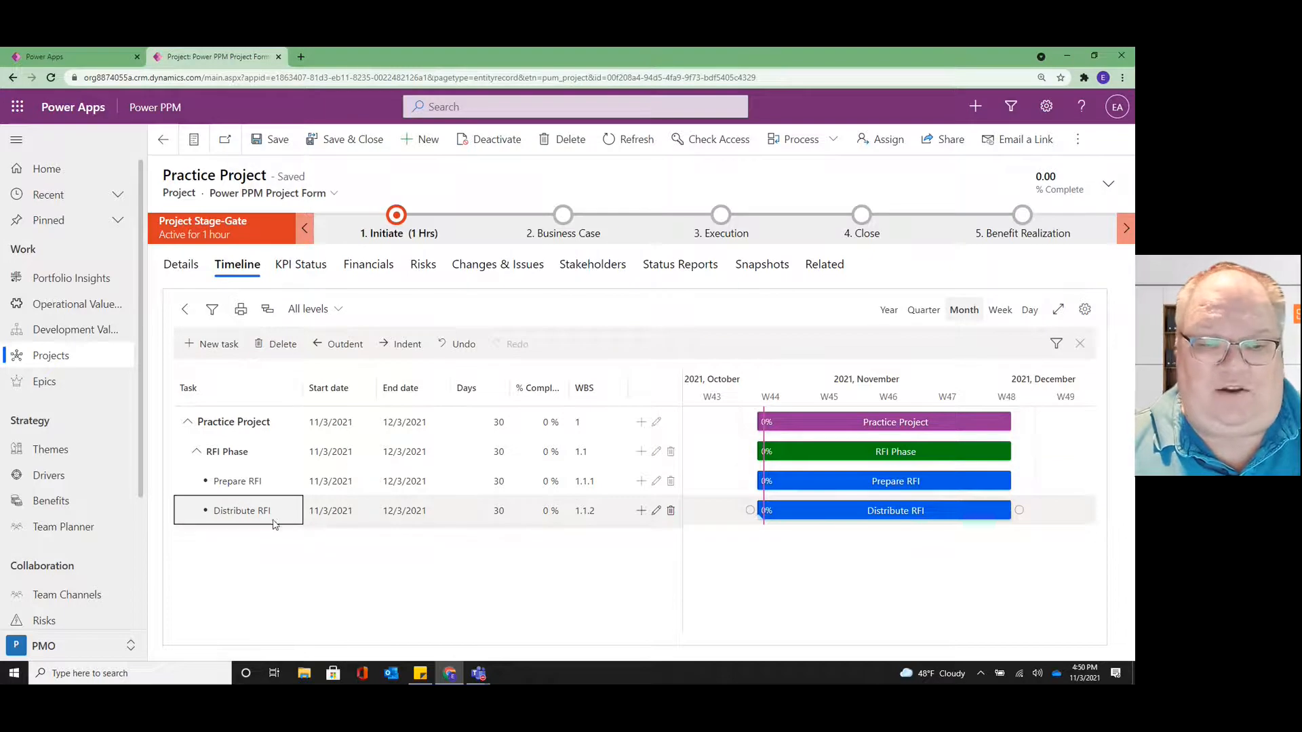
{"action": "mouse_move", "coordinate": [641, 511]}
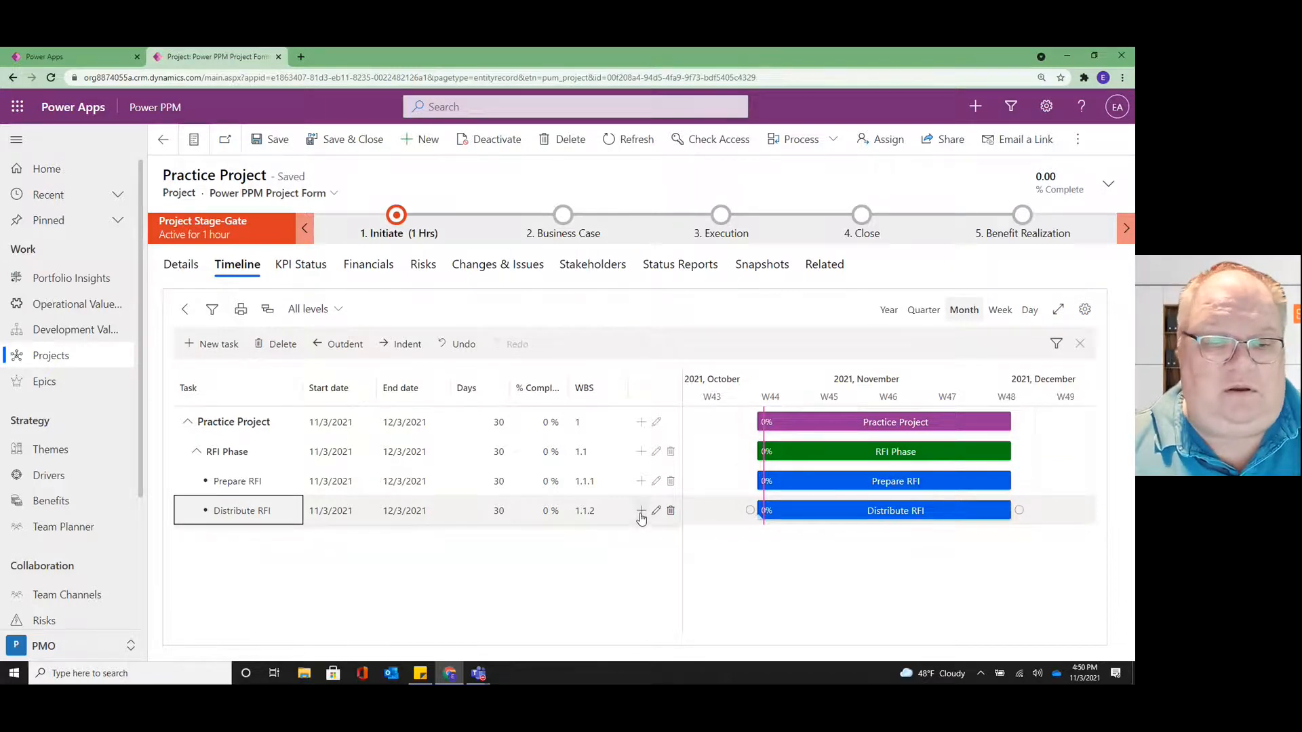
Step: Create a new task named 'RFI Responses Deadline' from the Distribute RFI row
{"action": "left_click", "coordinate": [641, 510]}
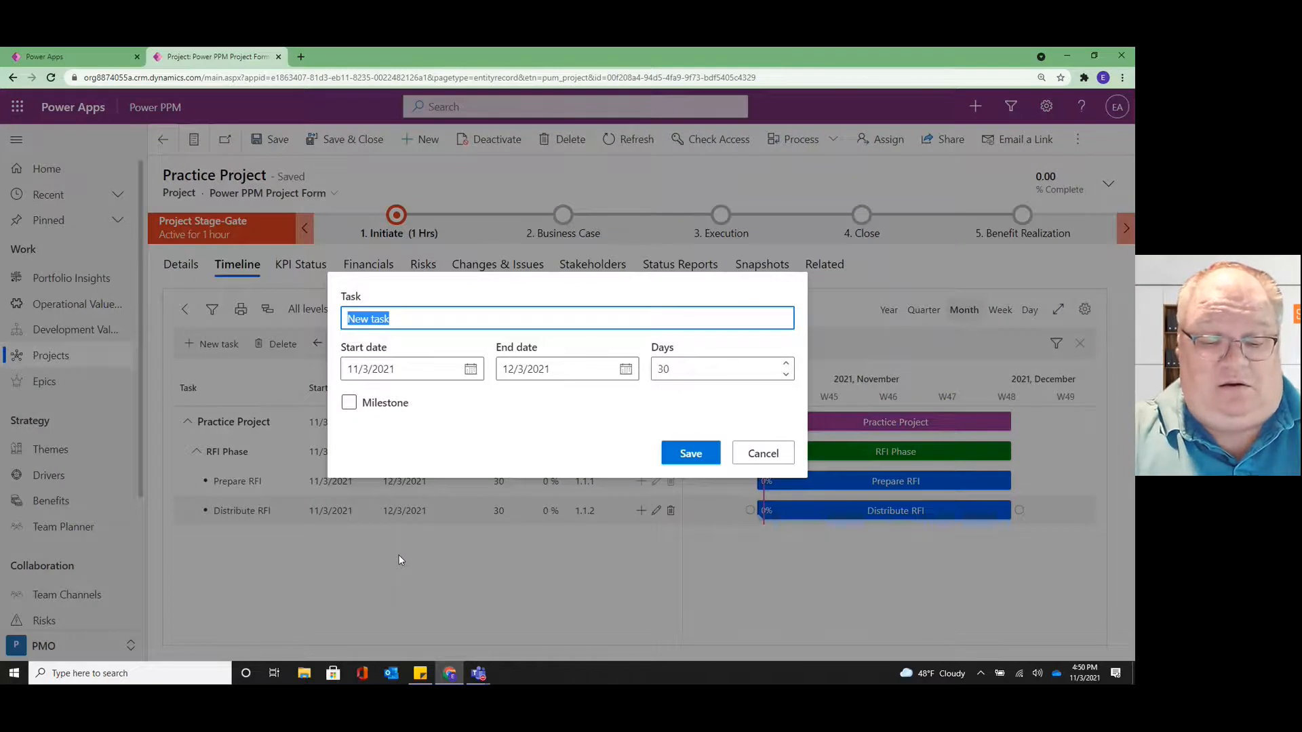
{"action": "type", "text": "RFI Responses"}
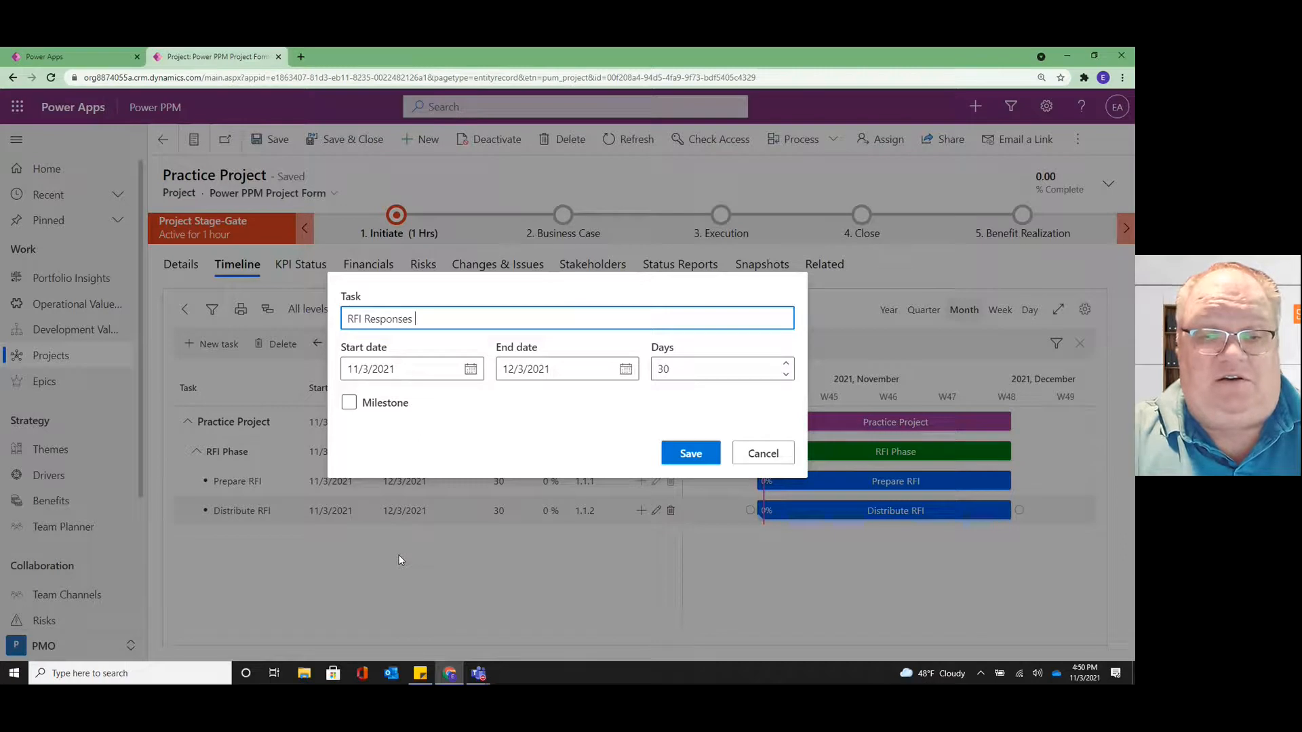
{"action": "type", "text": "Due"}
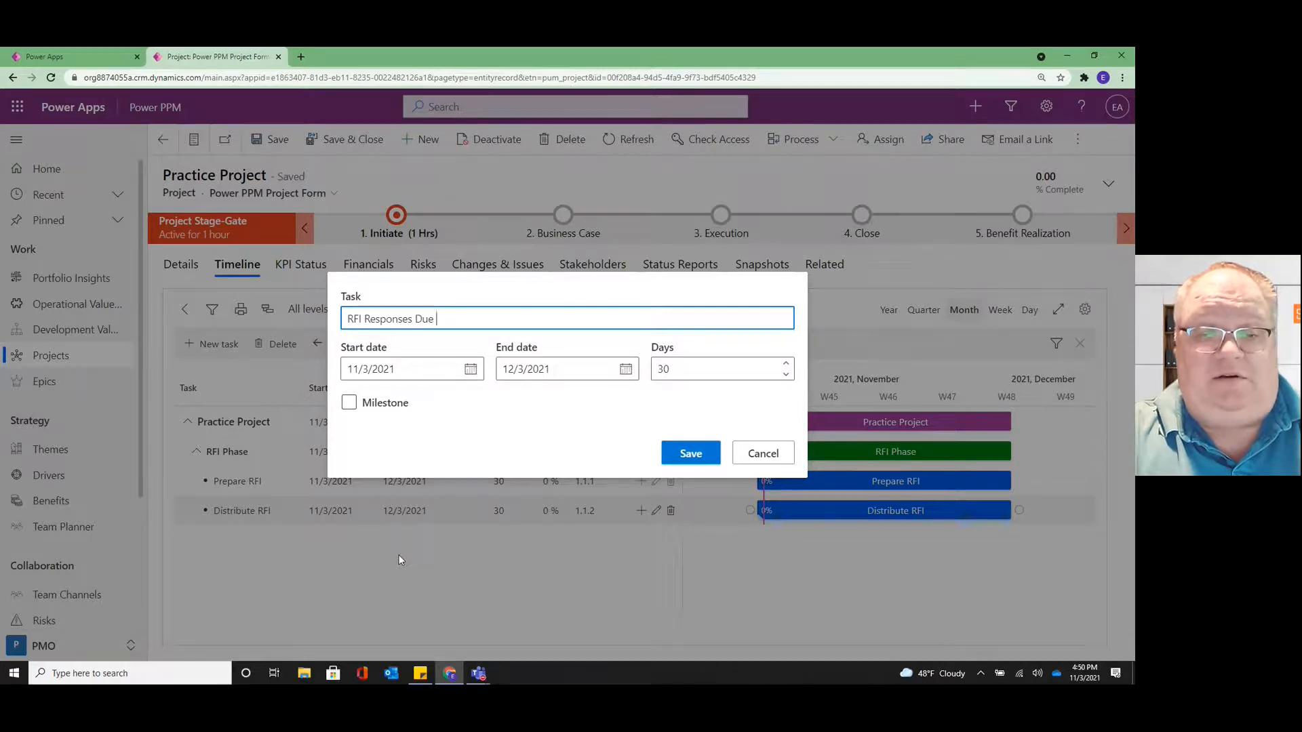
{"action": "type", "text": "Date"}
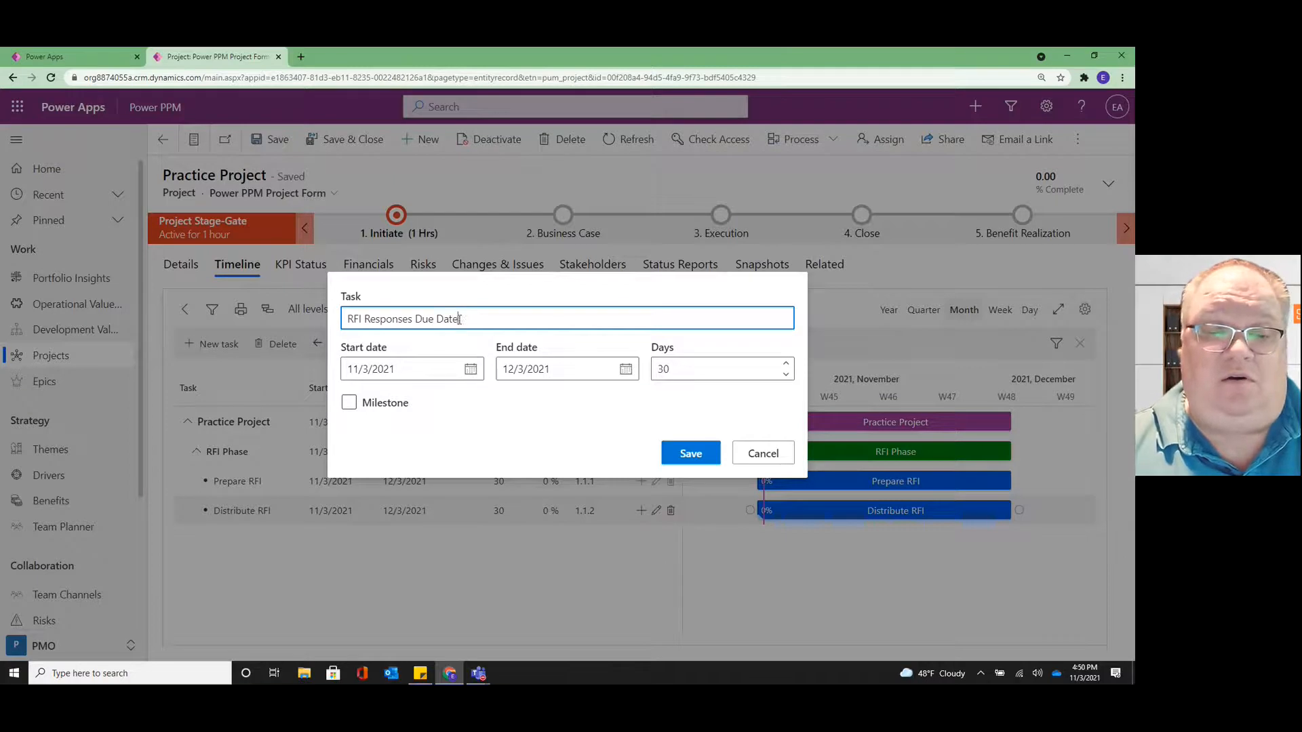
{"action": "double_click", "coordinate": [436, 319]}
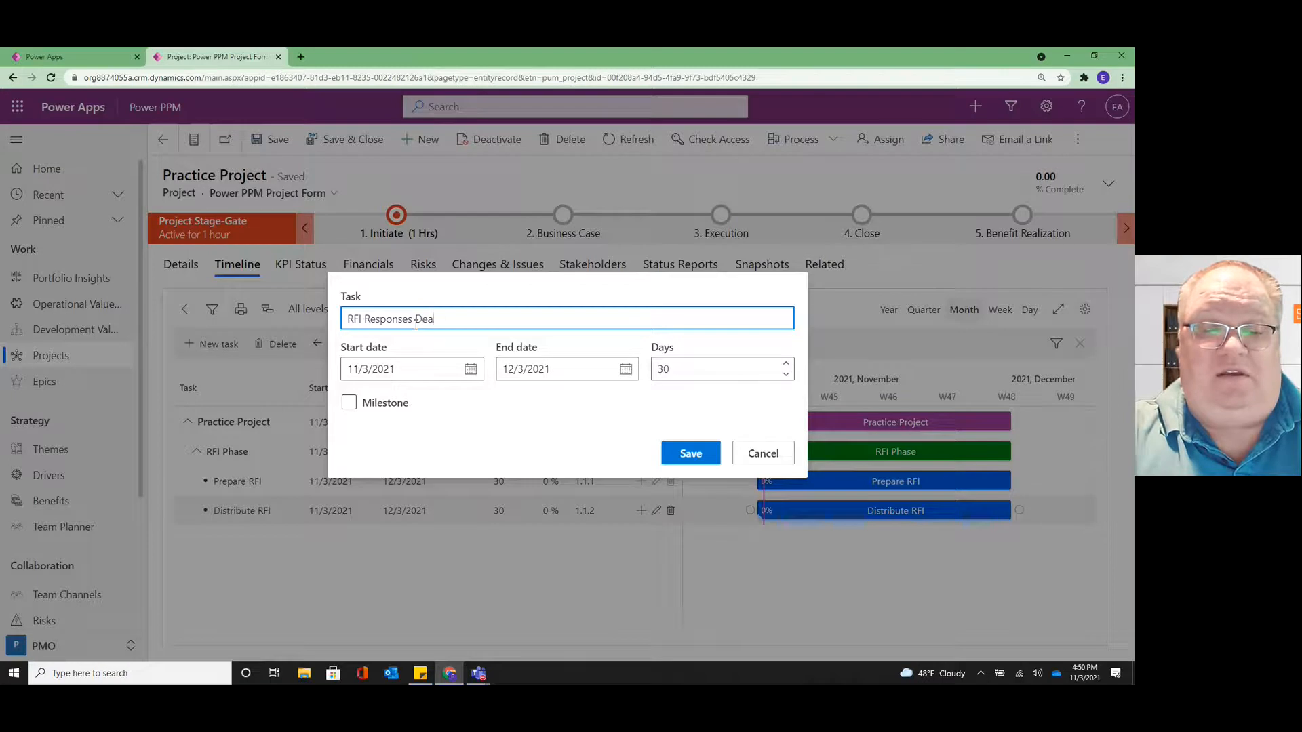
{"action": "type", "text": "dline"}
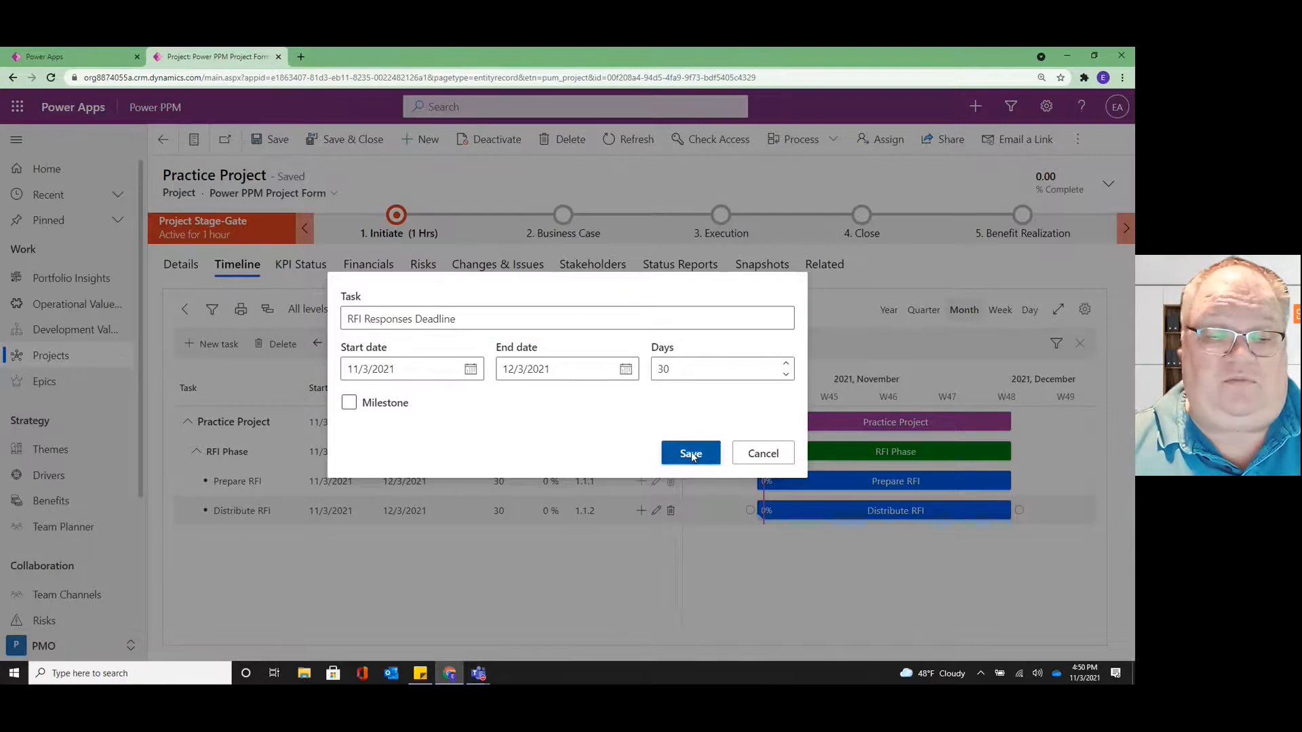
{"action": "left_click", "coordinate": [690, 454]}
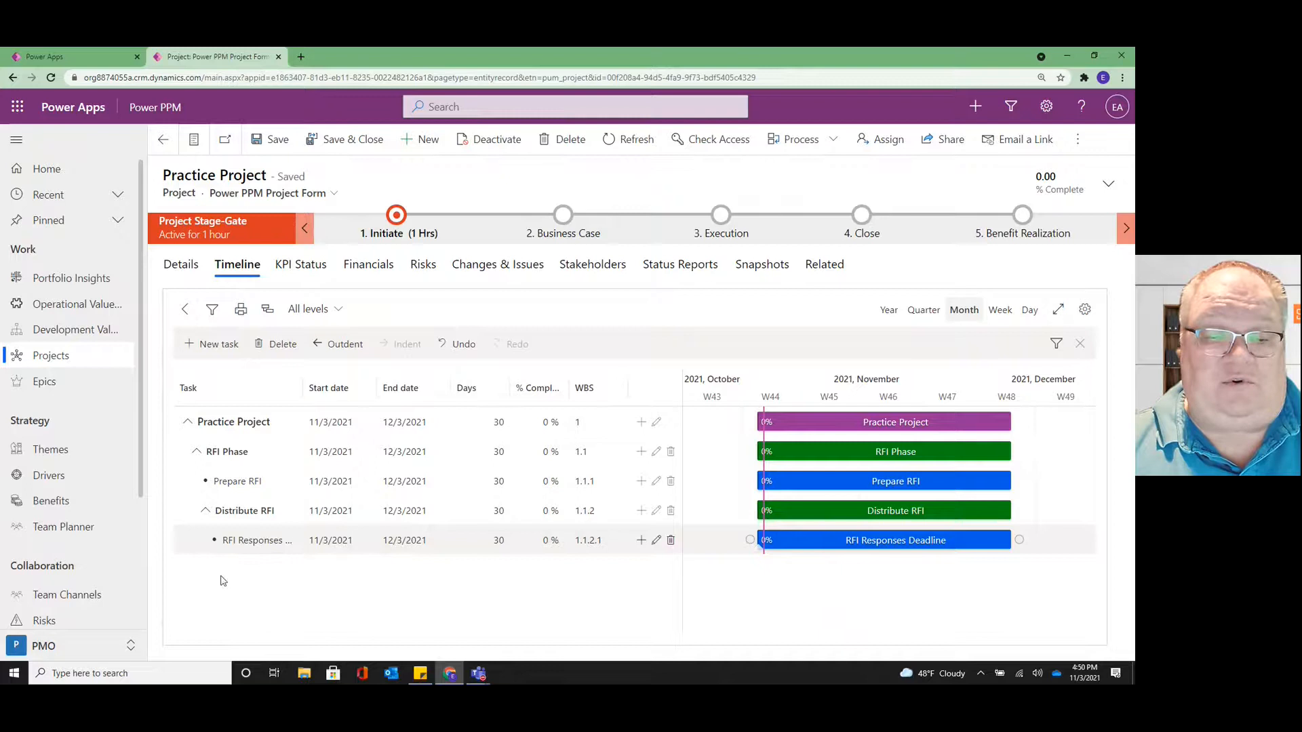
Step: Outdent and indent RFI Responses Deadline until it sits at WBS 1.1.3
{"action": "left_click", "coordinate": [257, 540]}
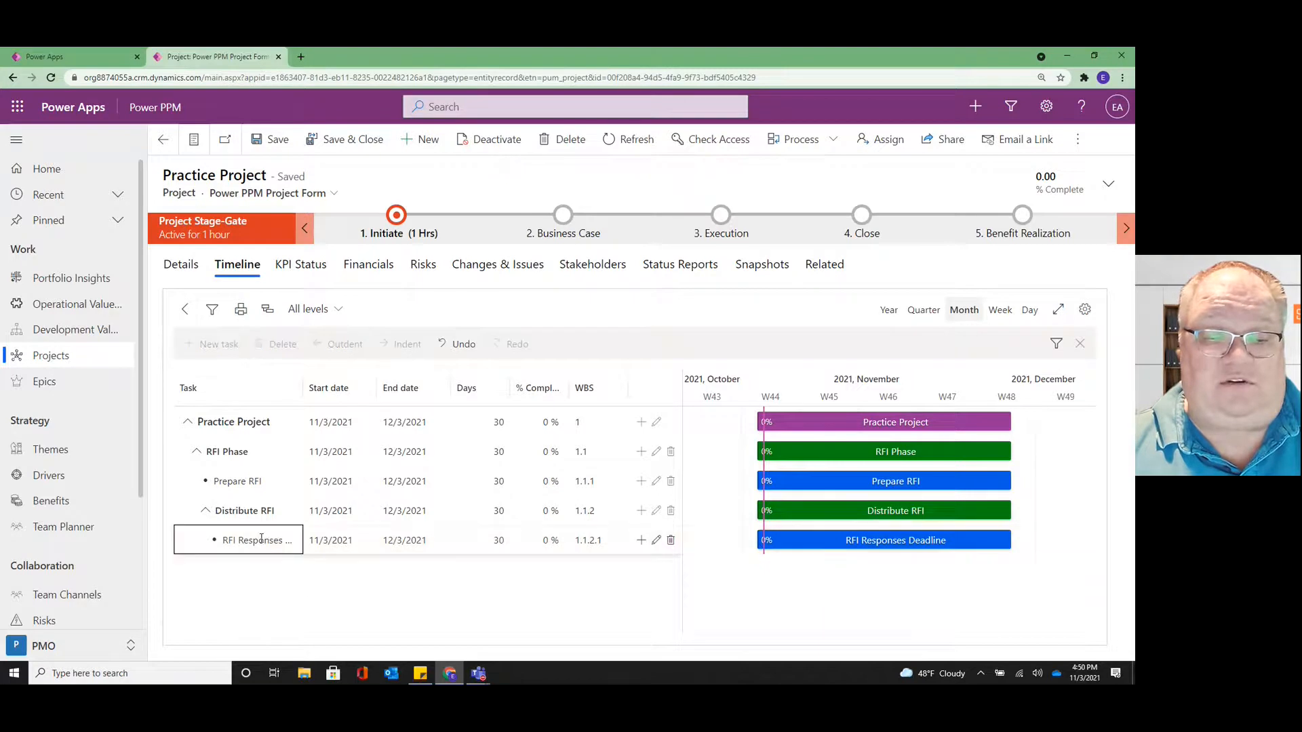
{"action": "left_click", "coordinate": [345, 343]}
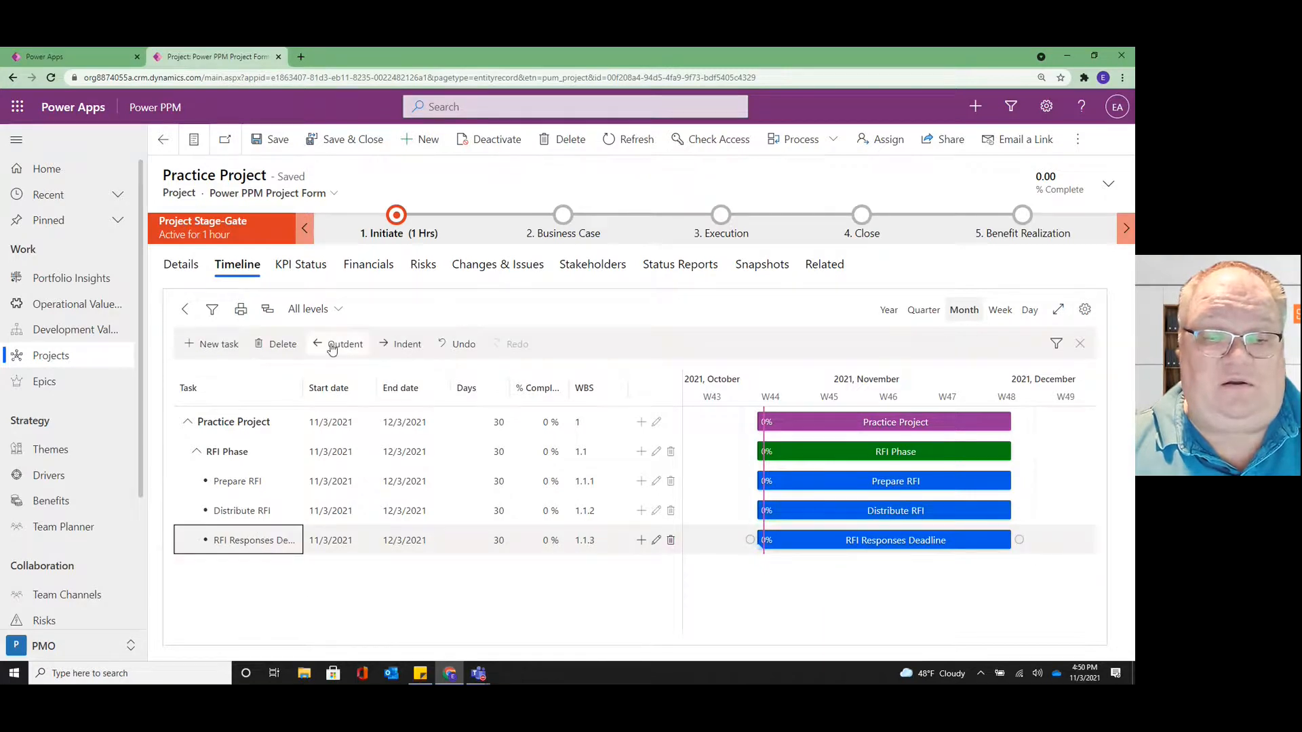
{"action": "left_click", "coordinate": [345, 343]}
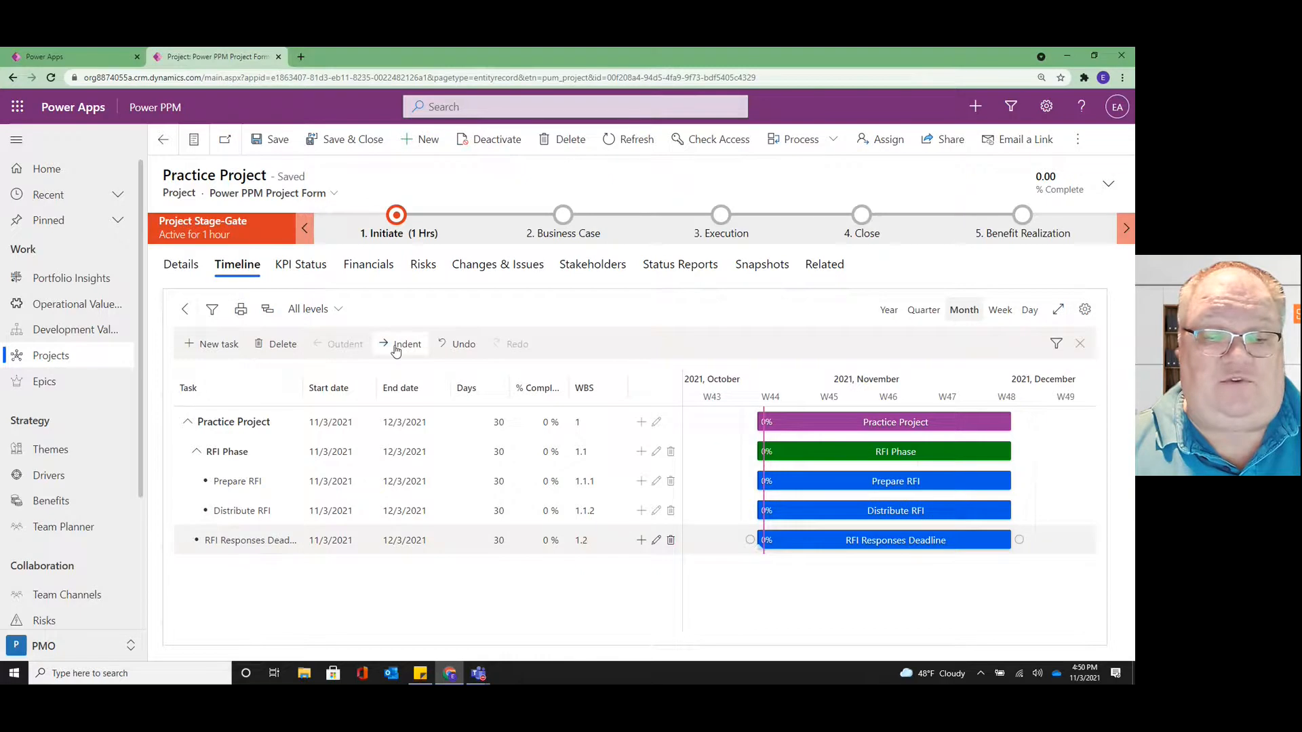
{"action": "left_click", "coordinate": [401, 344]}
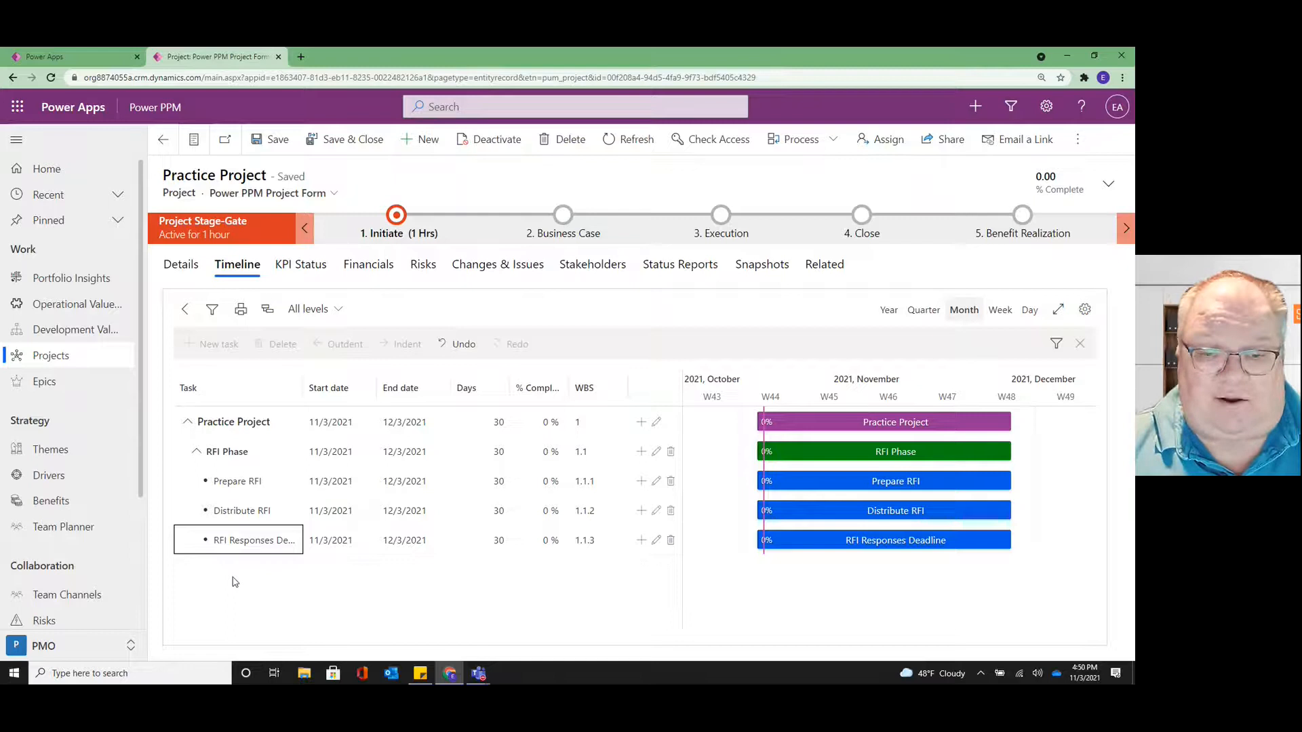
{"action": "mouse_move", "coordinate": [963, 465]}
{"action": "type", "text": "10"}
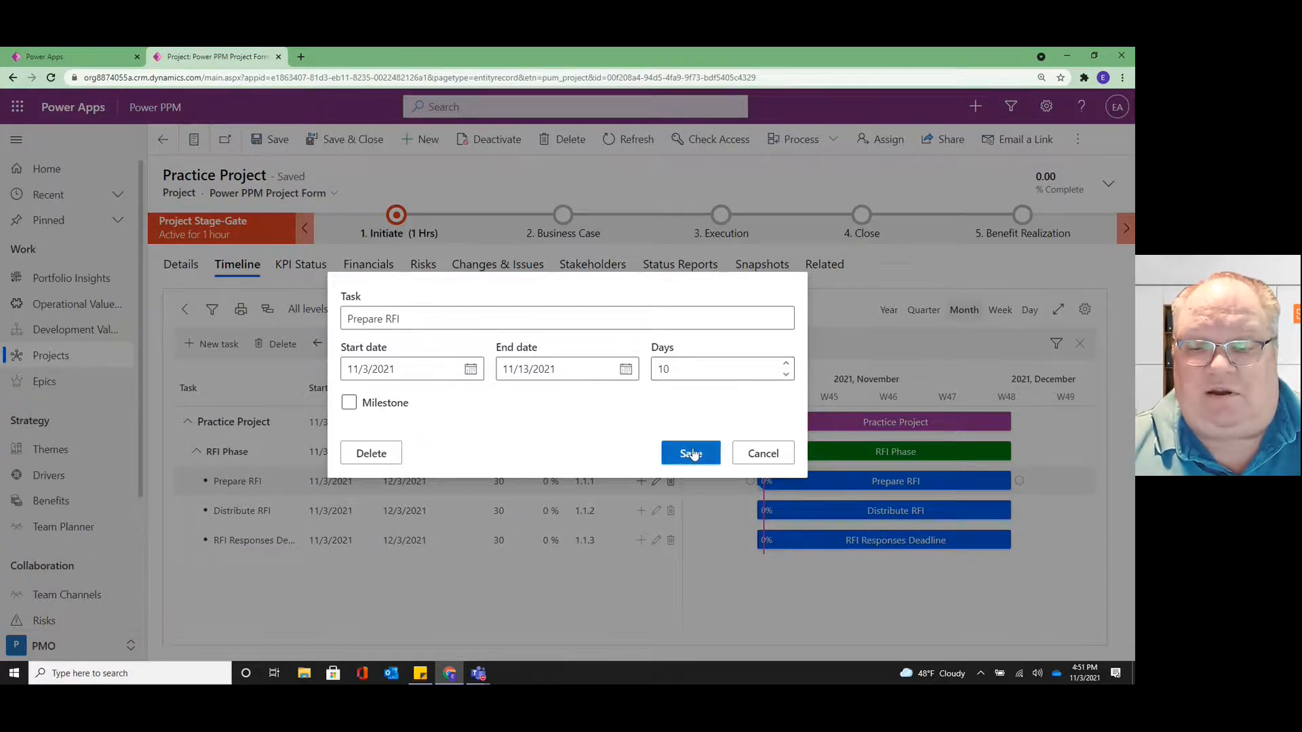
Step: Set Prepare RFI and Distribute RFI to 10 days each
{"action": "left_click", "coordinate": [690, 452]}
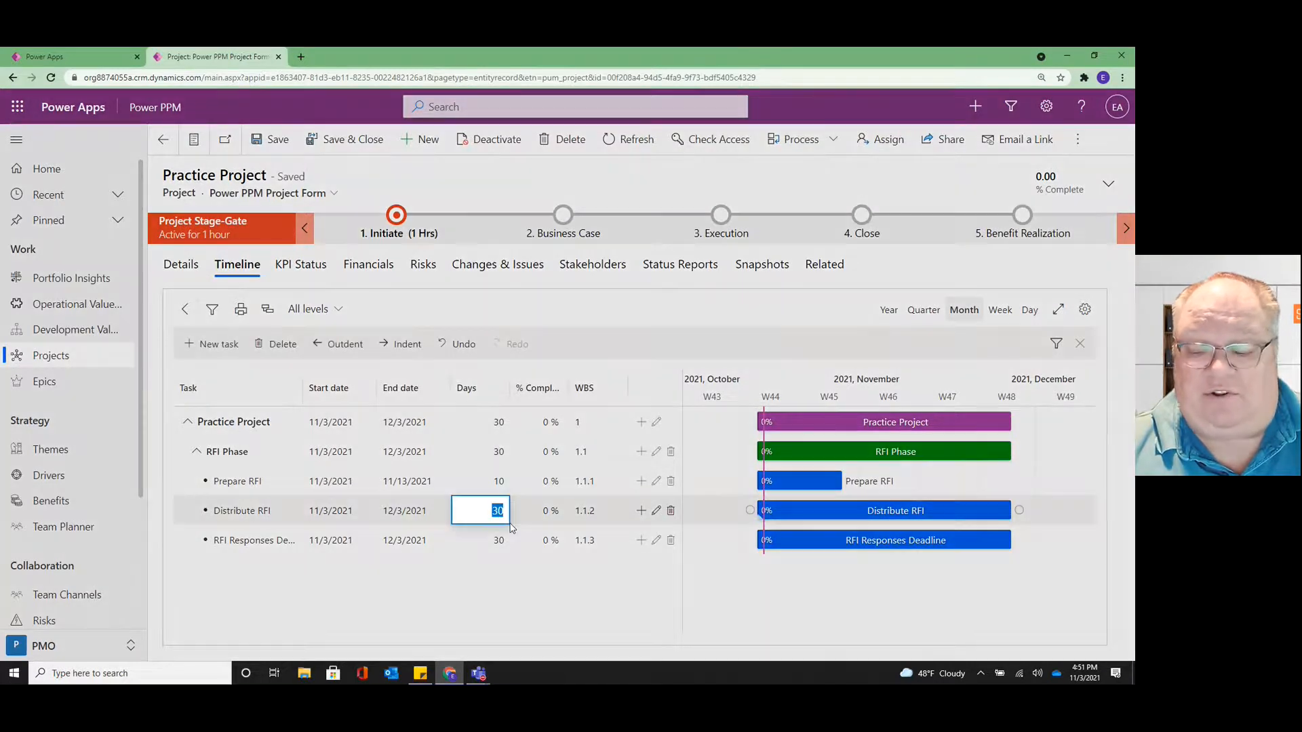
{"action": "type", "text": "1"}
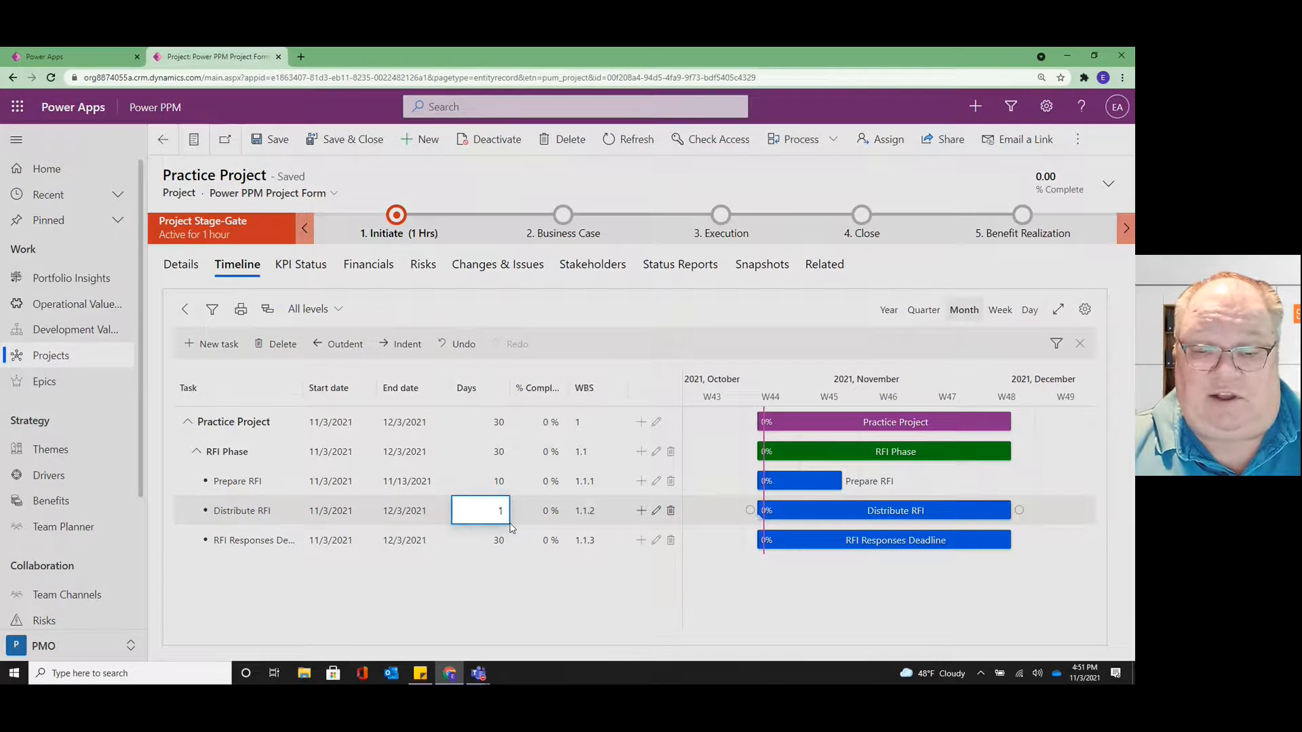
{"action": "type", "text": "10"}
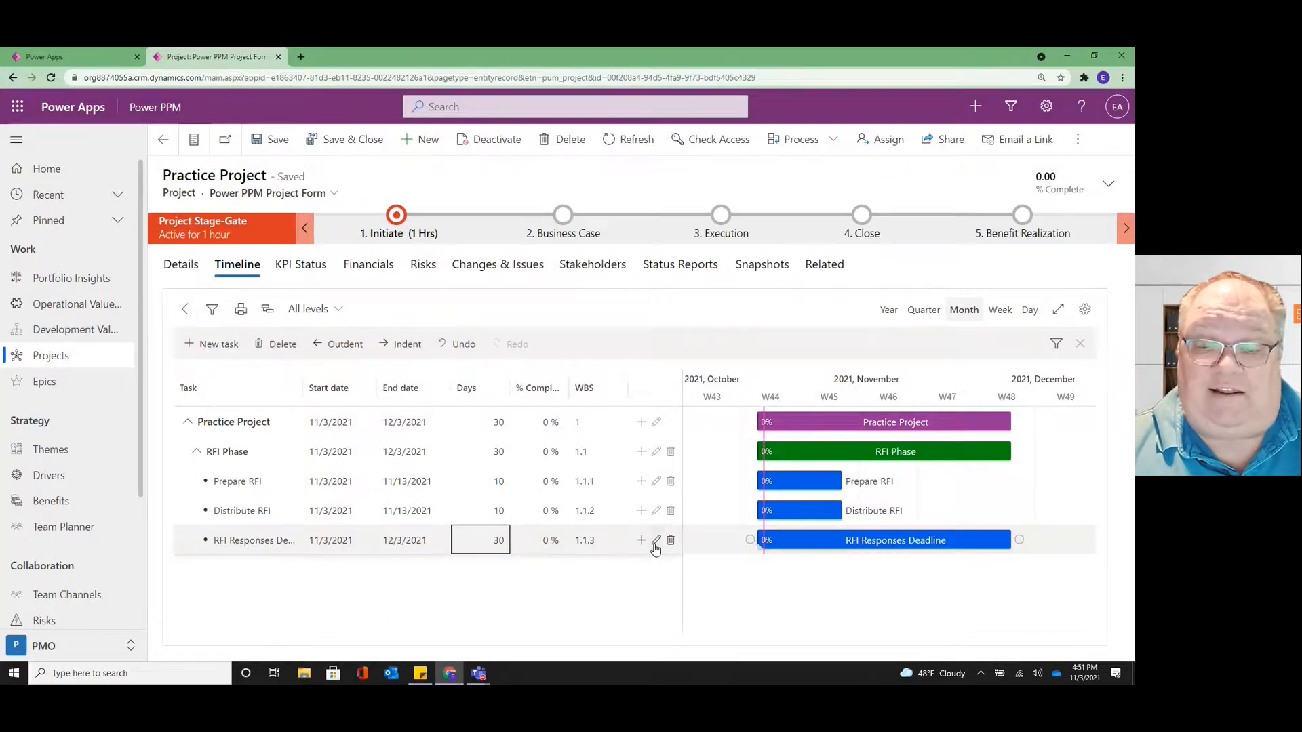
Step: Mark RFI Responses Deadline as a milestone on 11/3/2021
{"action": "left_click", "coordinate": [654, 540]}
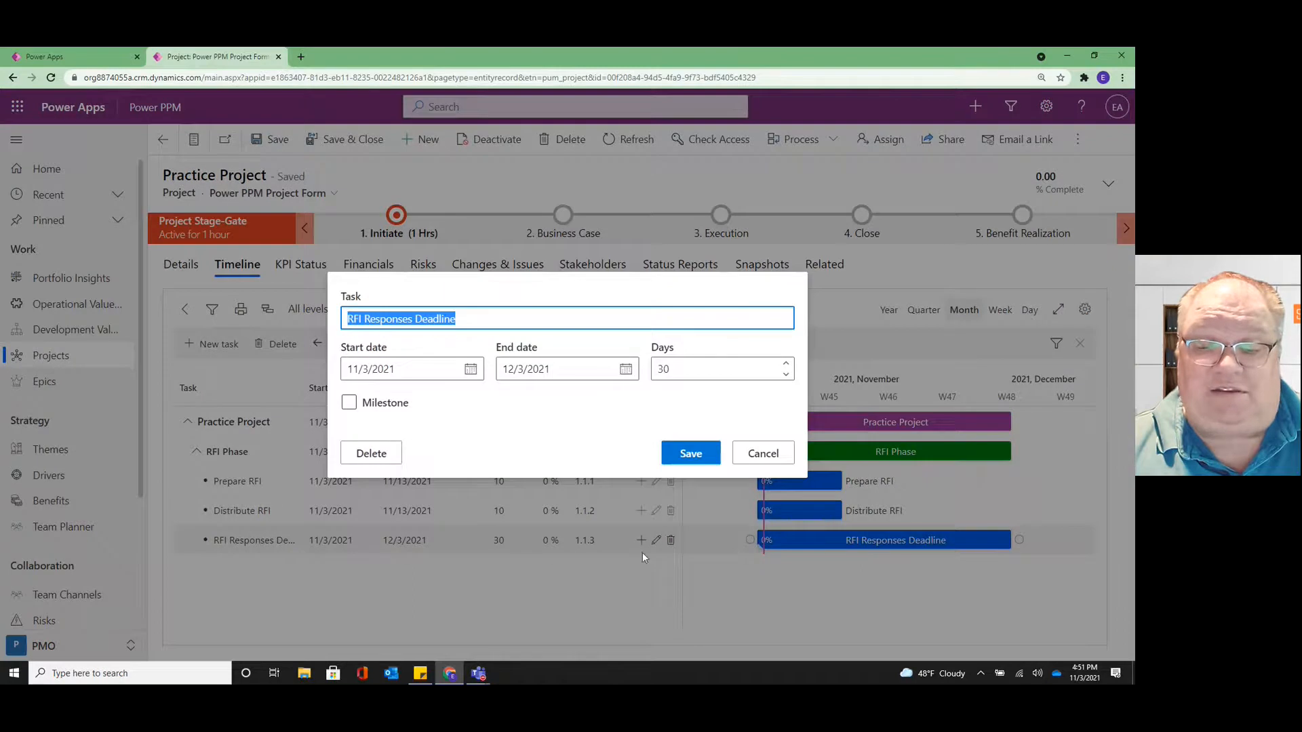
{"action": "left_click", "coordinate": [349, 403]}
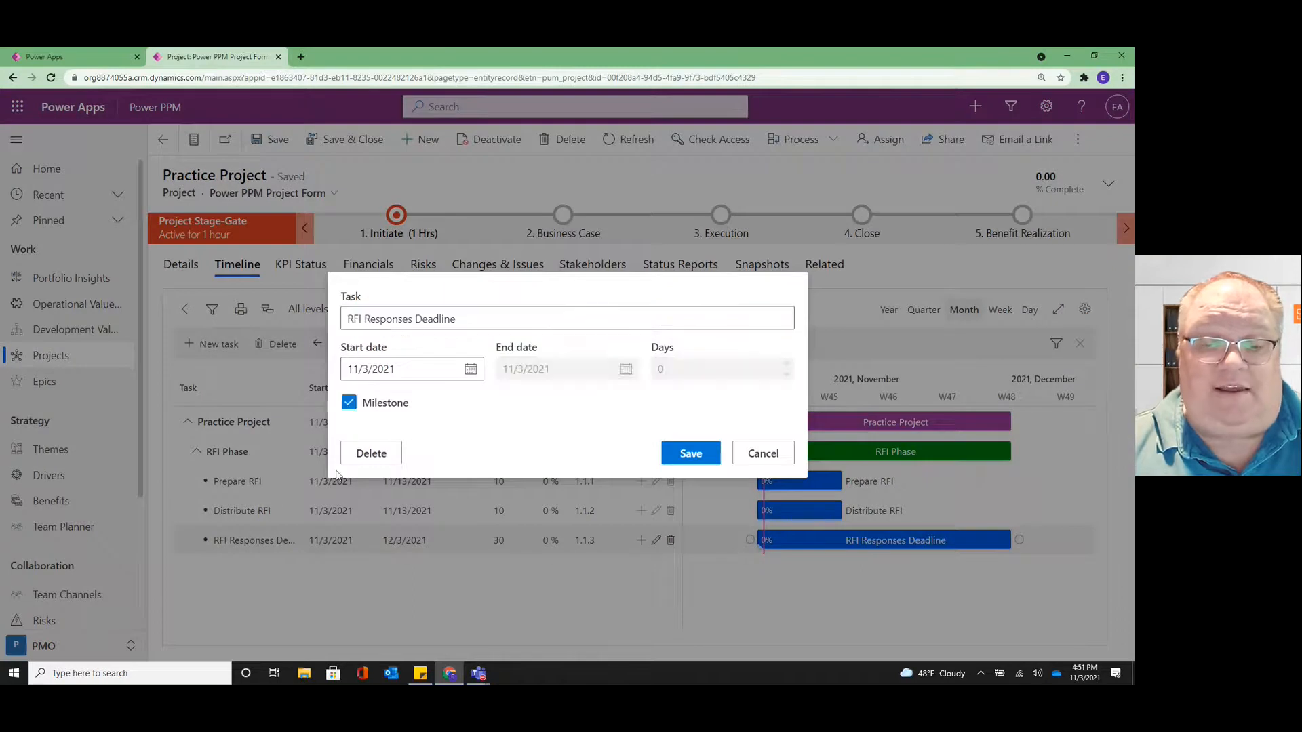
{"action": "left_click", "coordinate": [690, 452]}
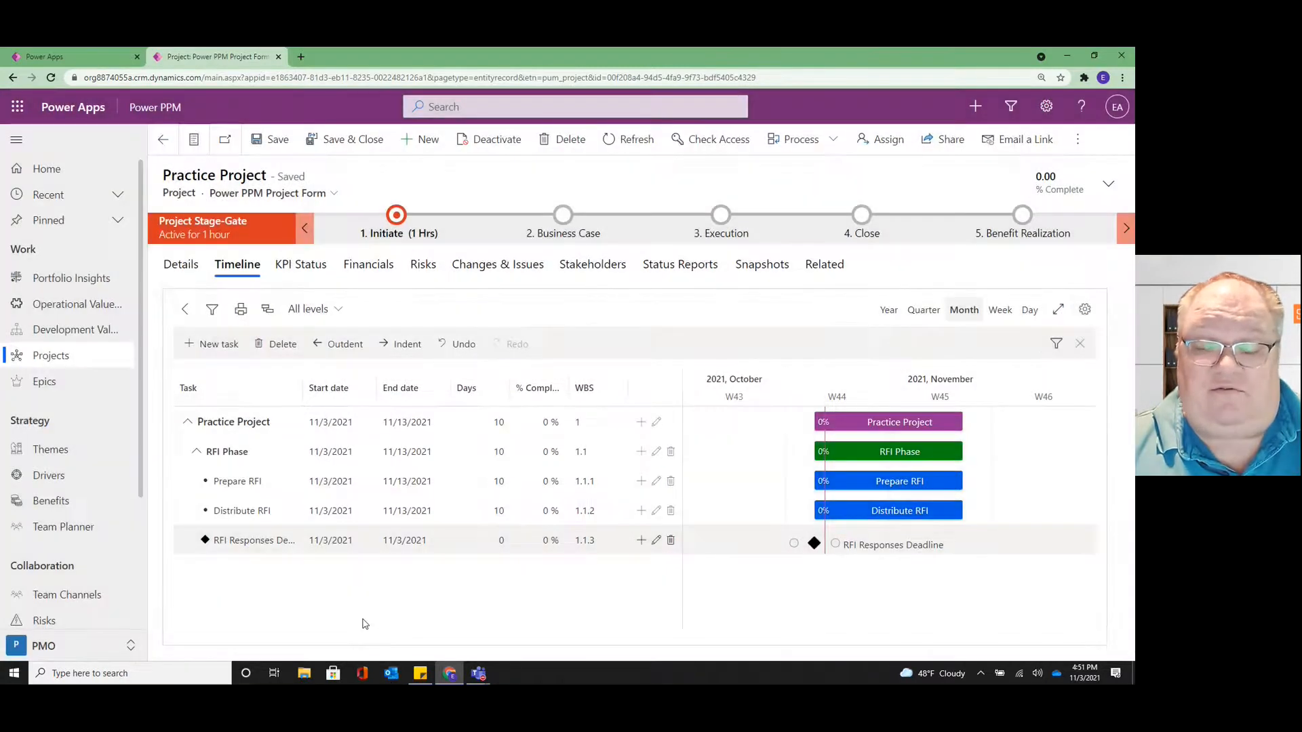
{"action": "mouse_move", "coordinate": [814, 544]}
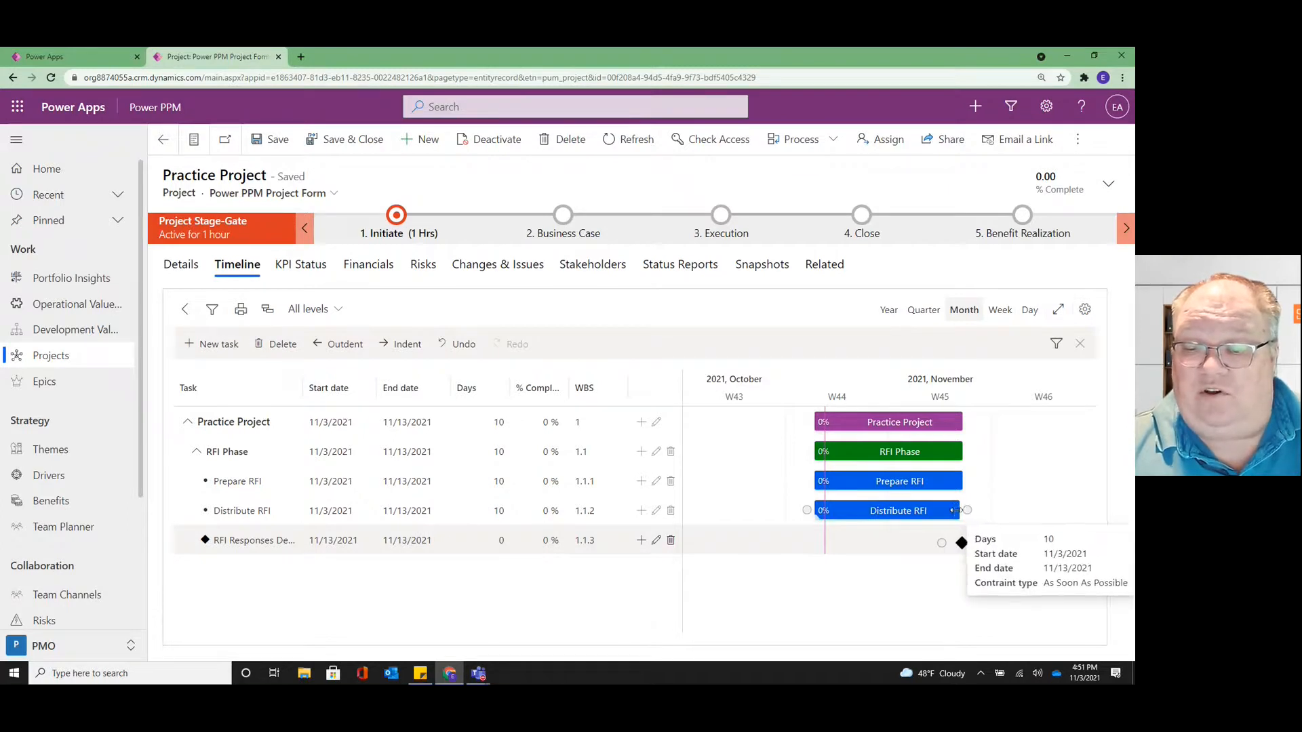
Step: Drag the Distribute RFI and Prepare RFI bars to 5 days, ending 11/8/2021
{"action": "left_click_drag", "start_coordinate": [962, 510], "coordinate": [913, 510]}
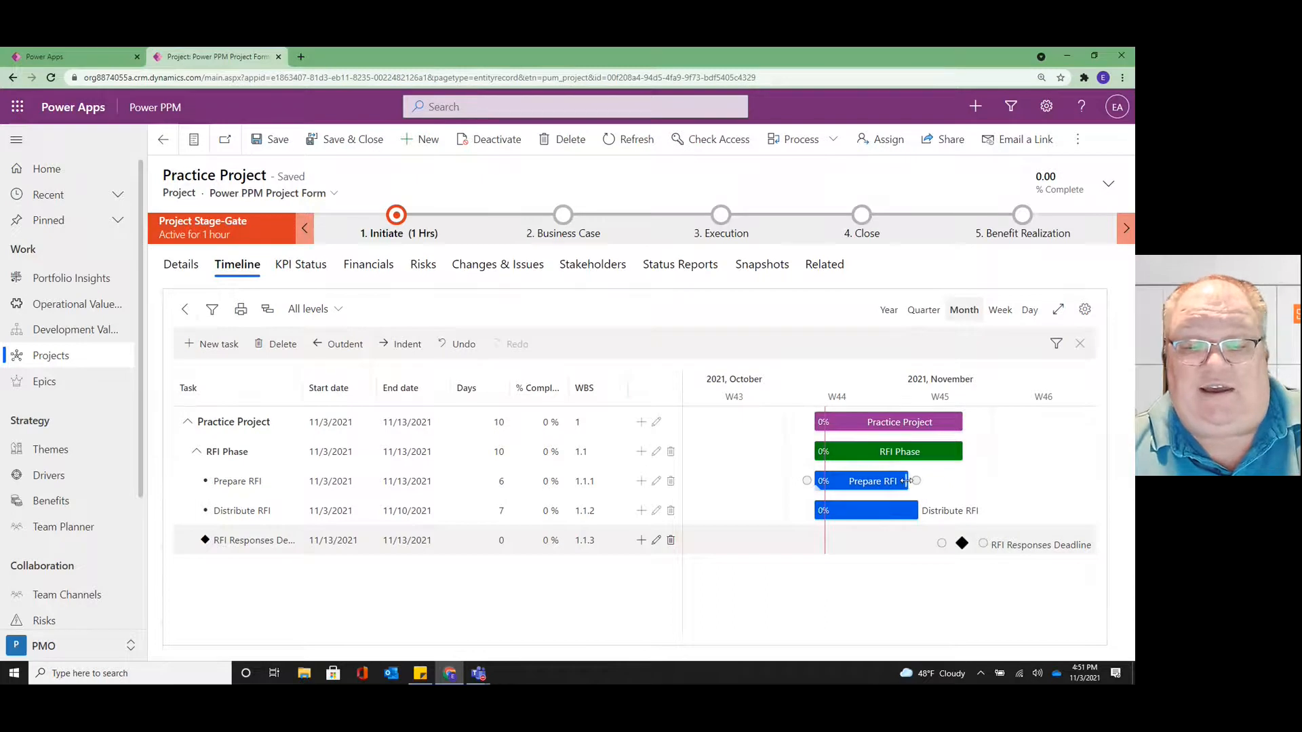
{"action": "mouse_move", "coordinate": [905, 481]}
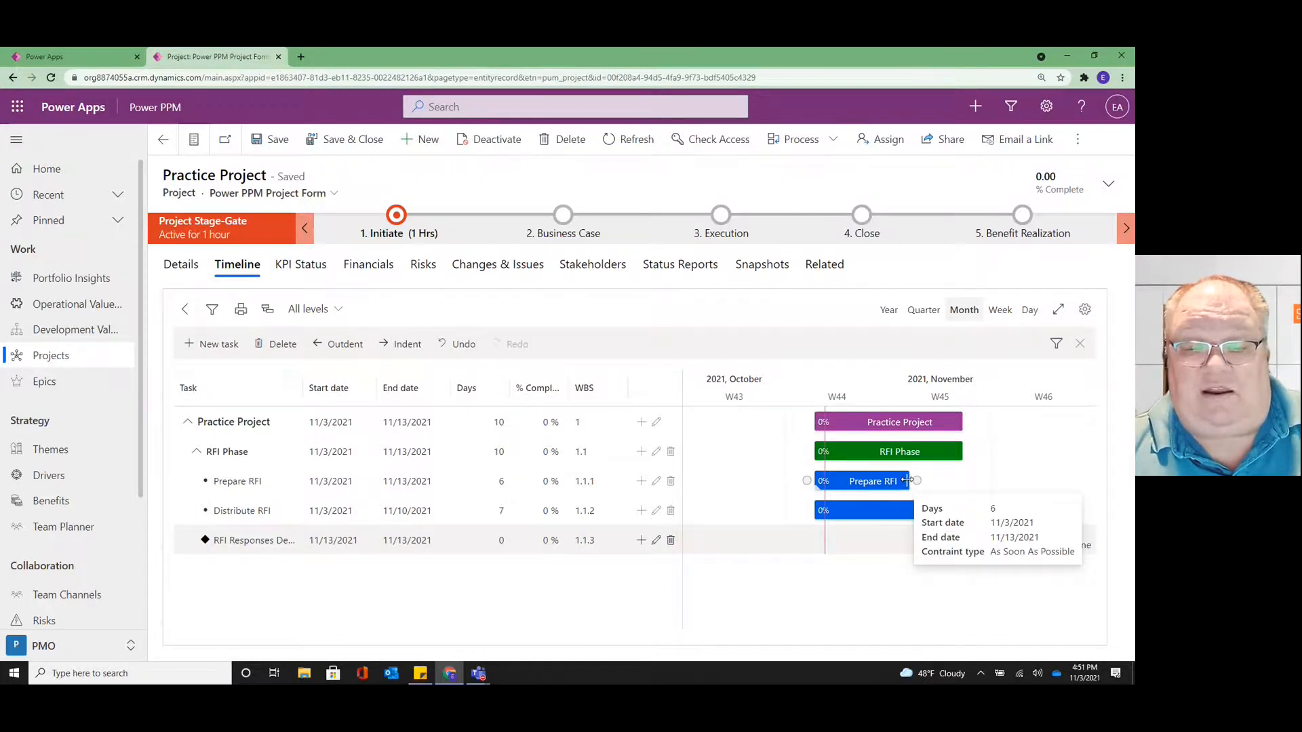
{"action": "left_click_drag", "start_coordinate": [910, 481], "coordinate": [893, 481]}
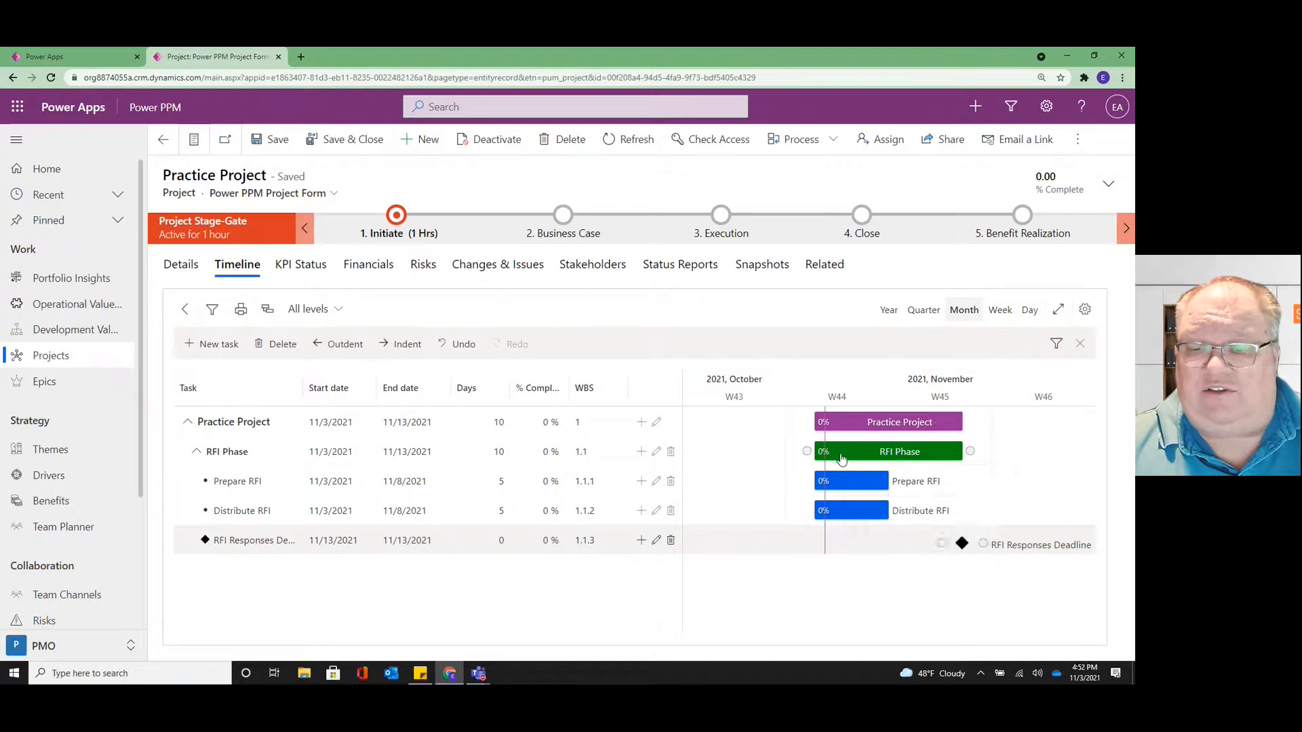
{"action": "mouse_move", "coordinate": [841, 486]}
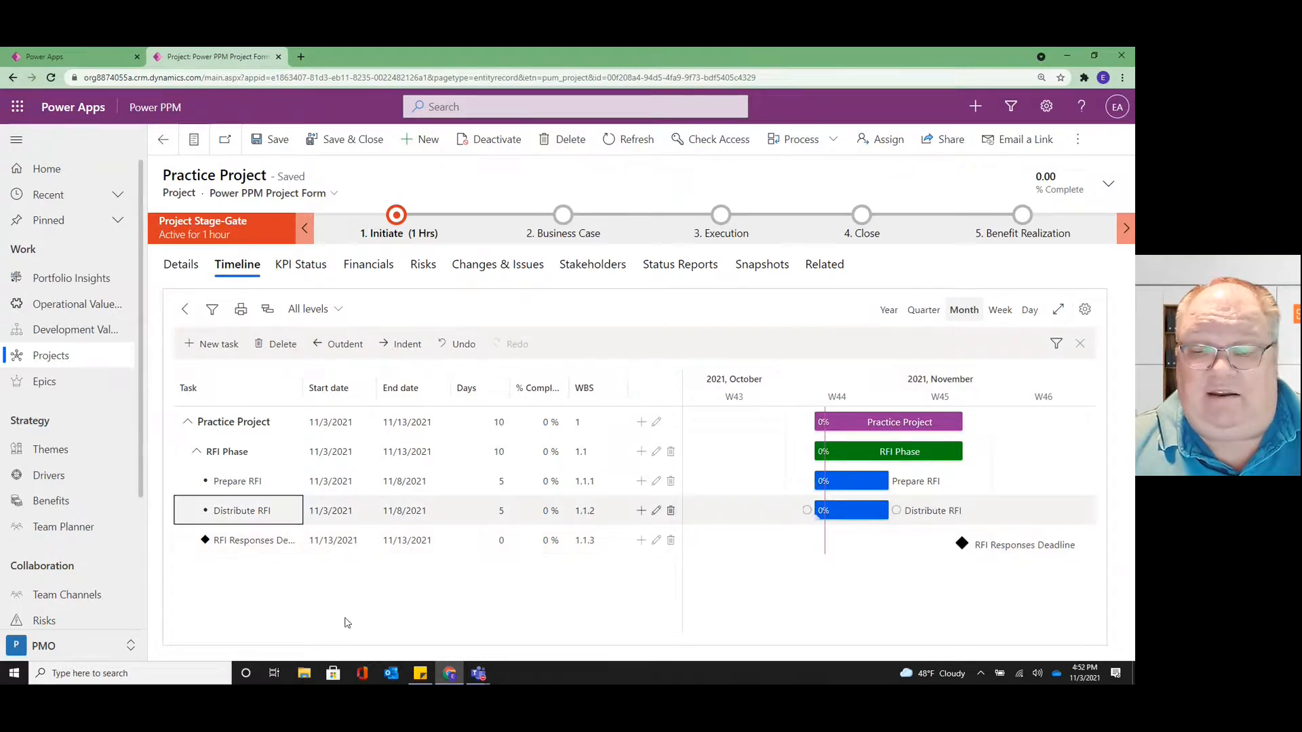
{"action": "mouse_move", "coordinate": [807, 510]}
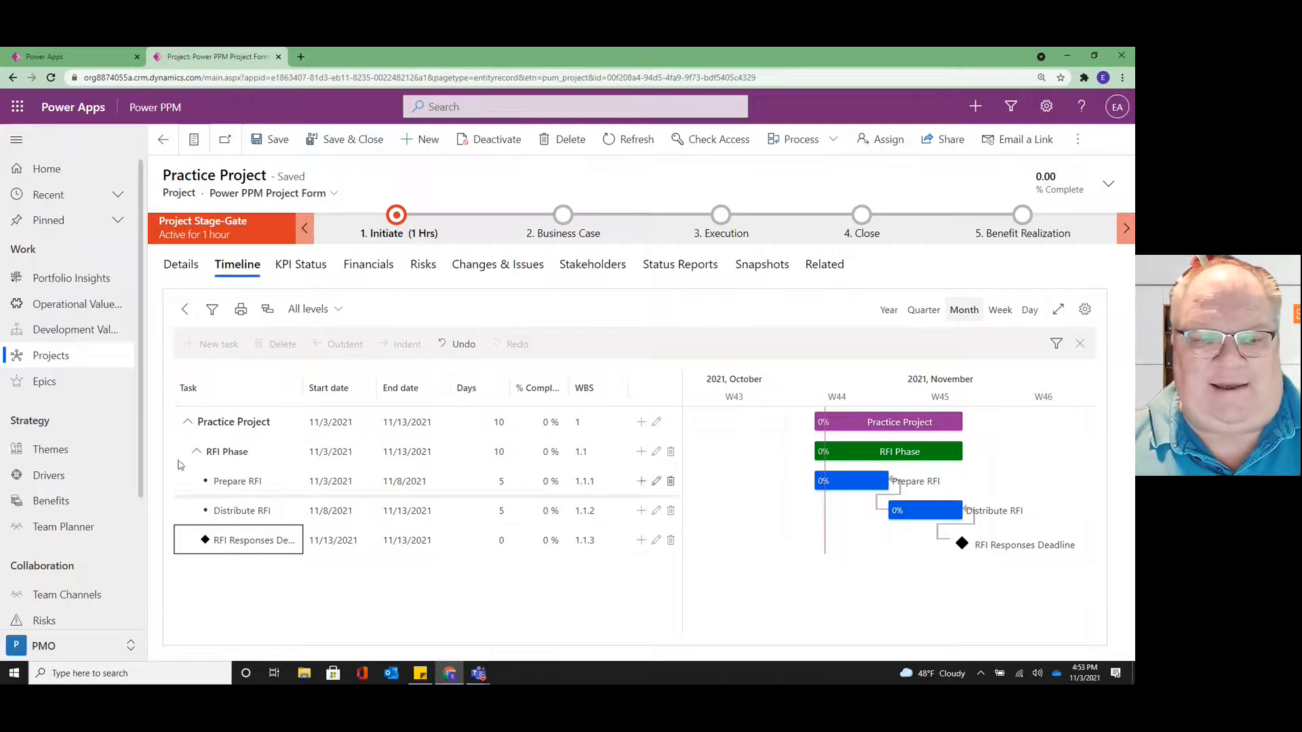
Step: Collapse RFI Phase, switch outline to Level 0 then Level 2, and resize the Prepare RFI bar
{"action": "left_click", "coordinate": [174, 451]}
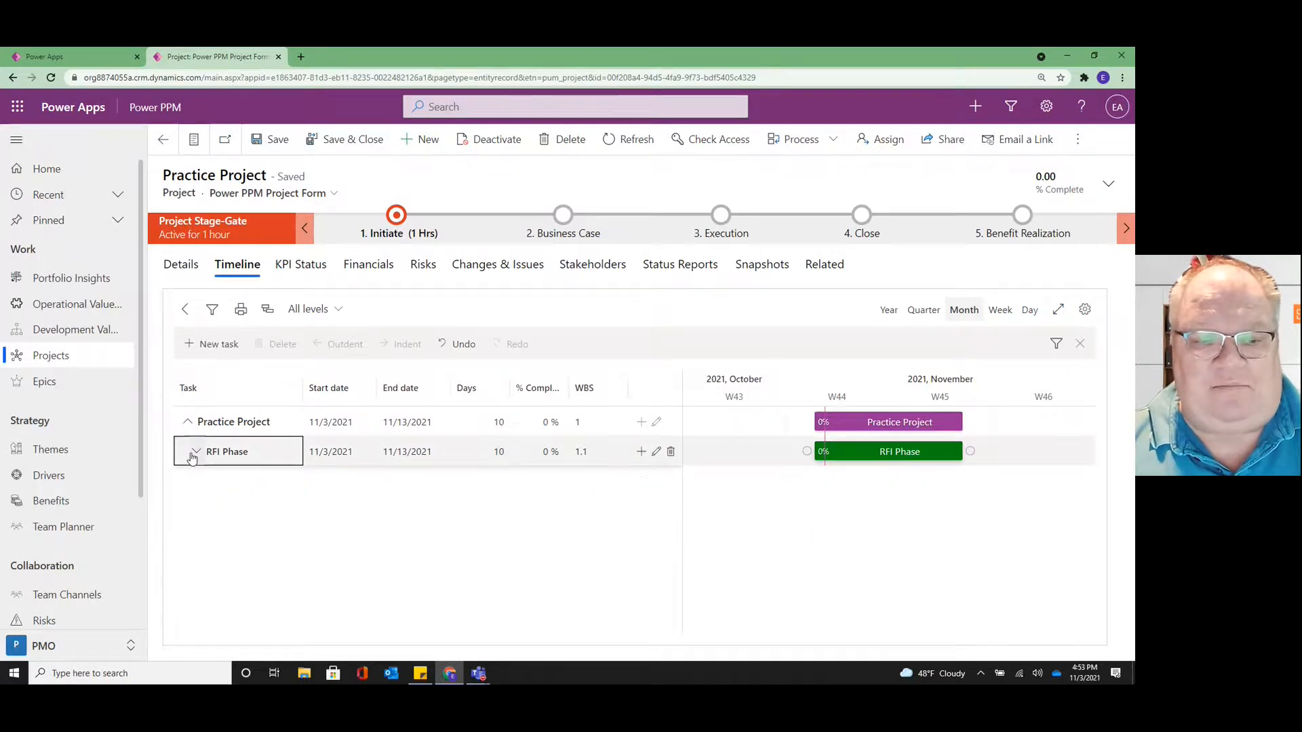
{"action": "left_click", "coordinate": [314, 309]}
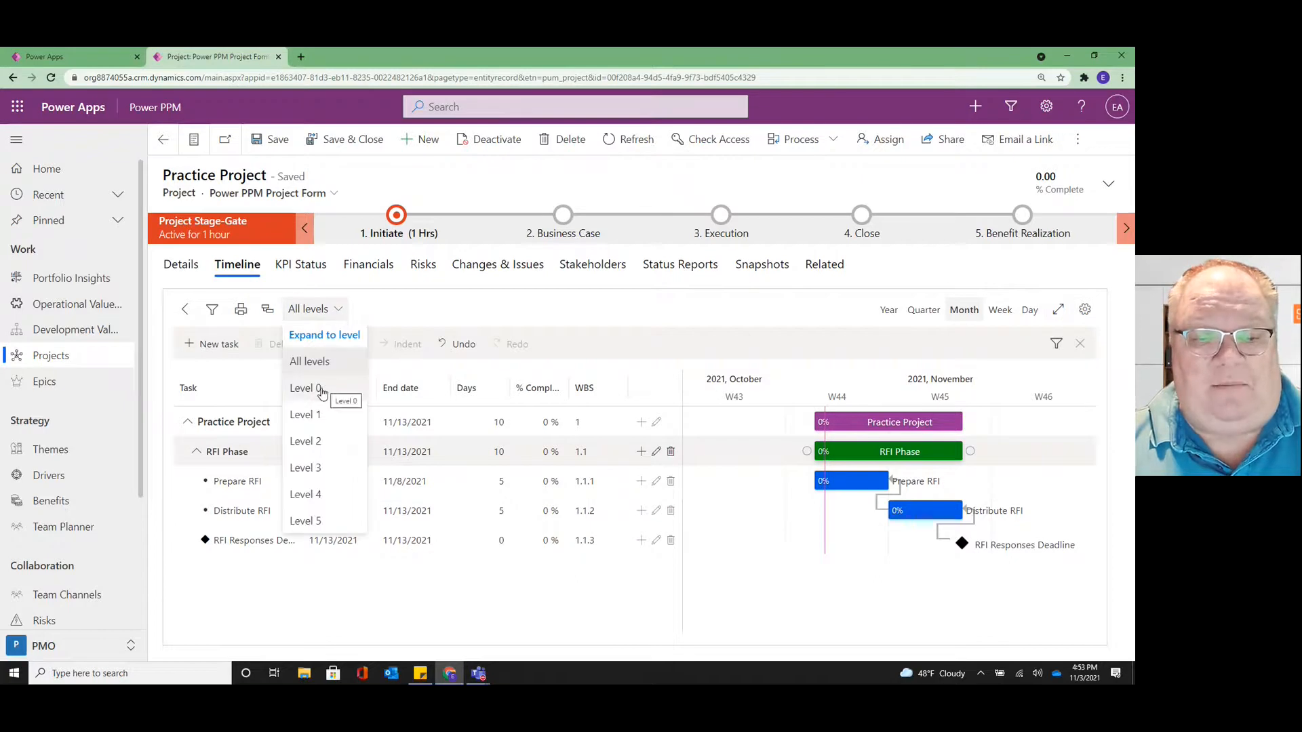
{"action": "left_click", "coordinate": [304, 387]}
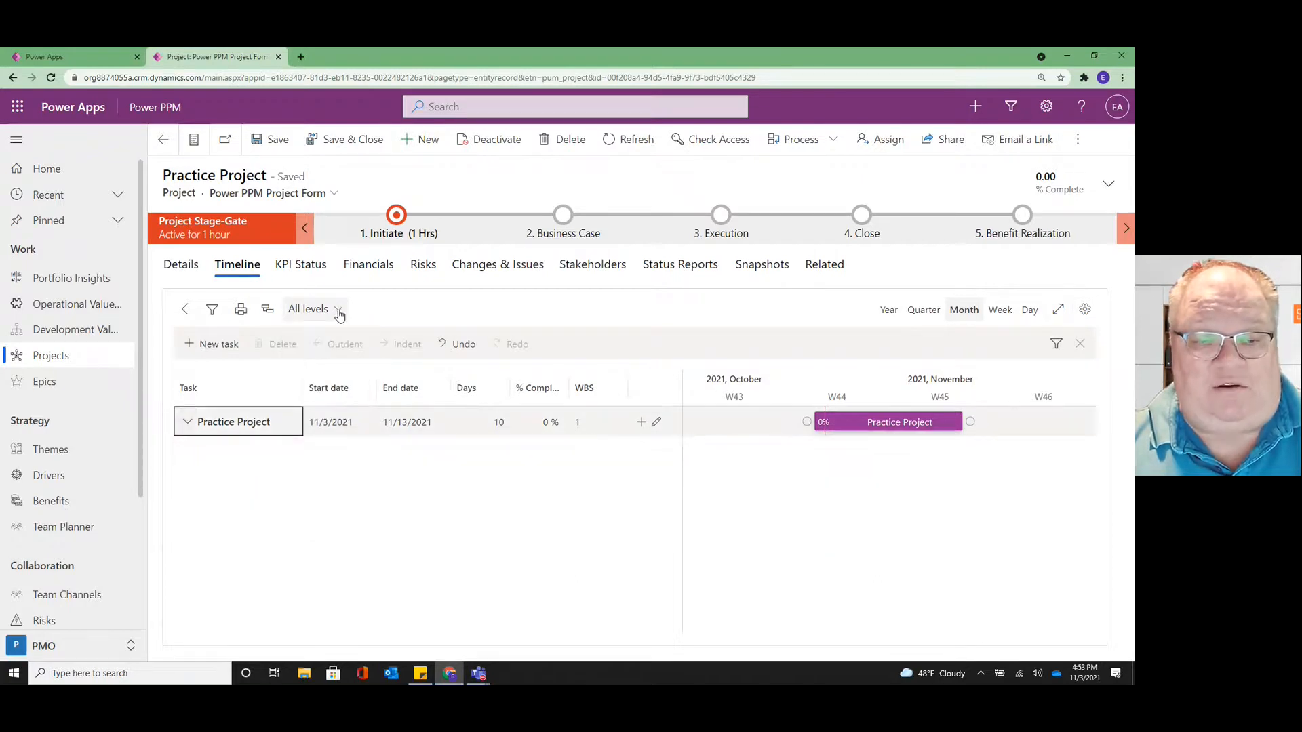
{"action": "left_click", "coordinate": [338, 314]}
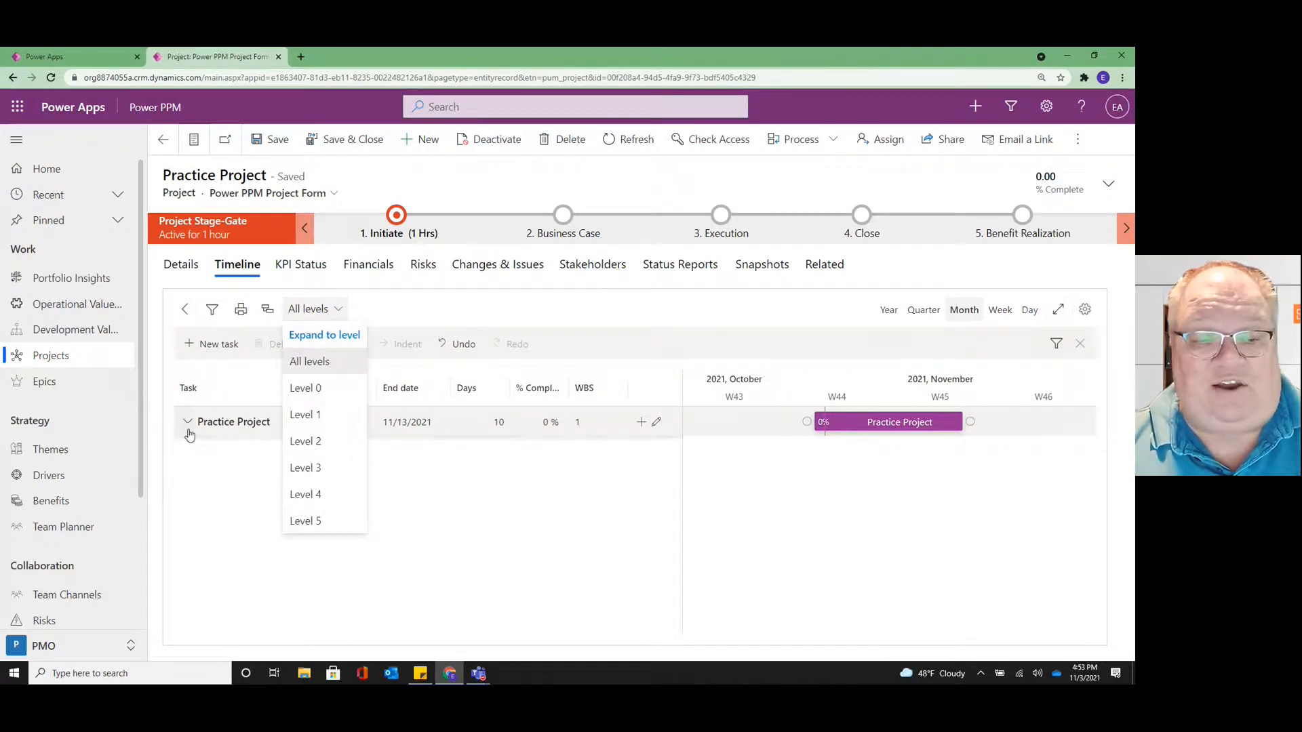
{"action": "left_click", "coordinate": [309, 362]}
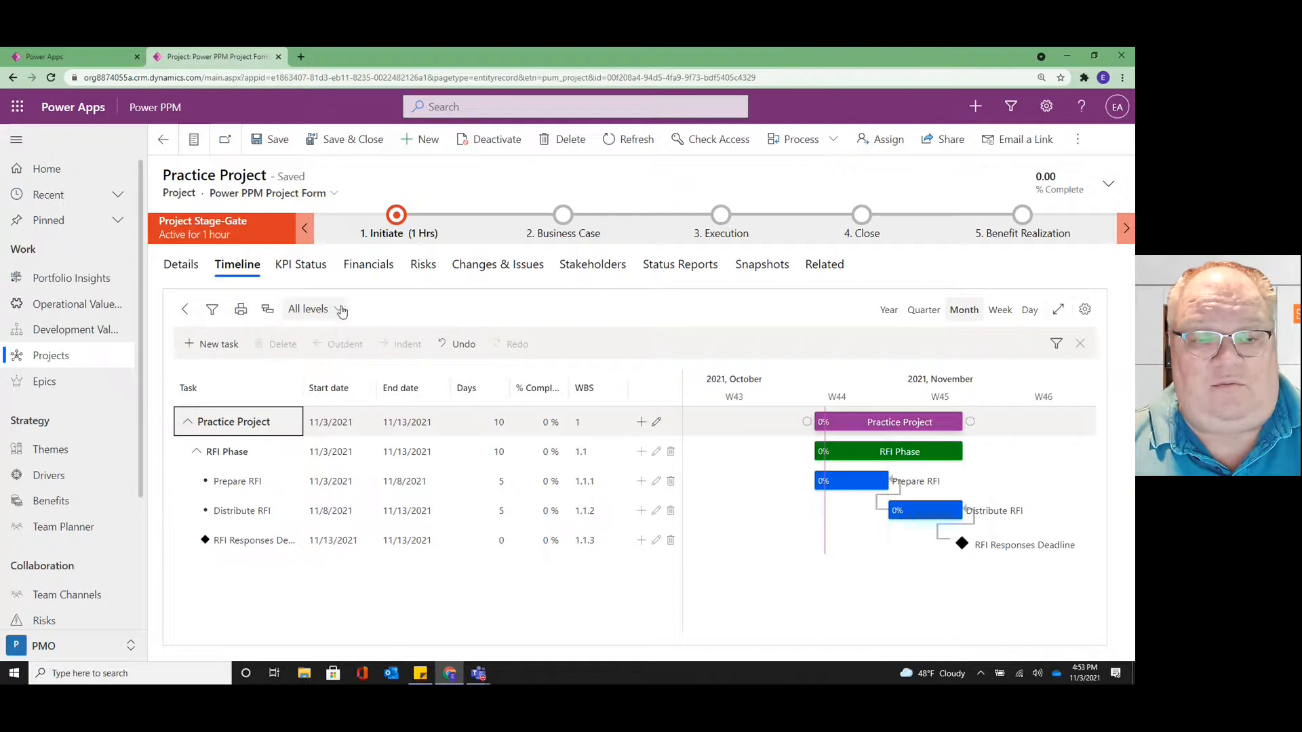
{"action": "left_click", "coordinate": [307, 309]}
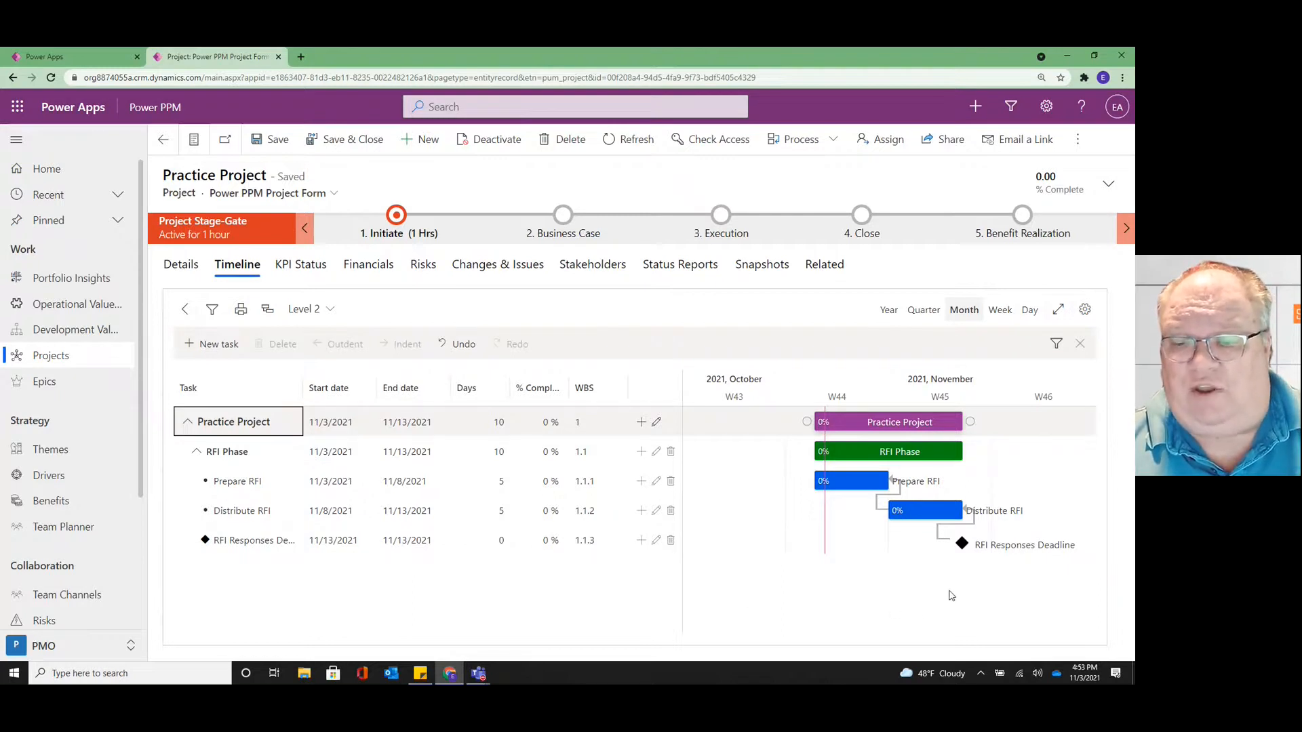
{"action": "mouse_move", "coordinate": [845, 588]}
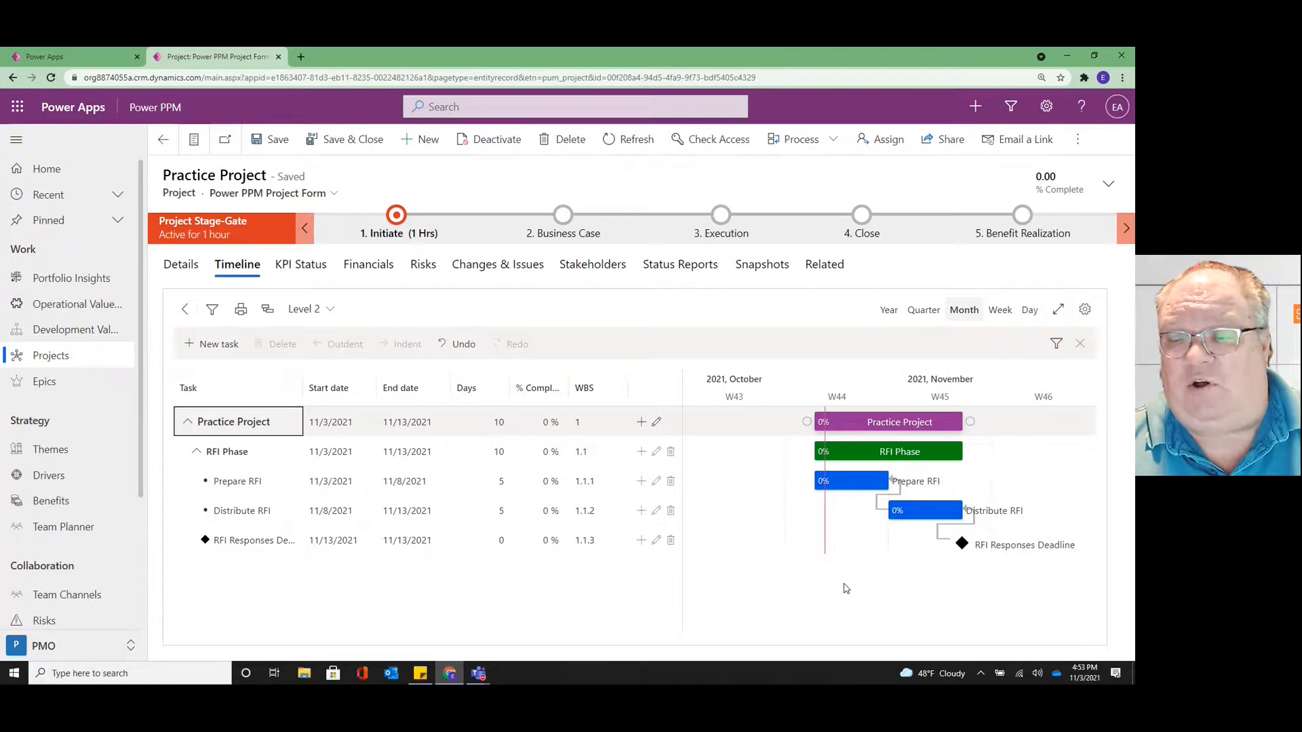
{"action": "mouse_move", "coordinate": [906, 526]}
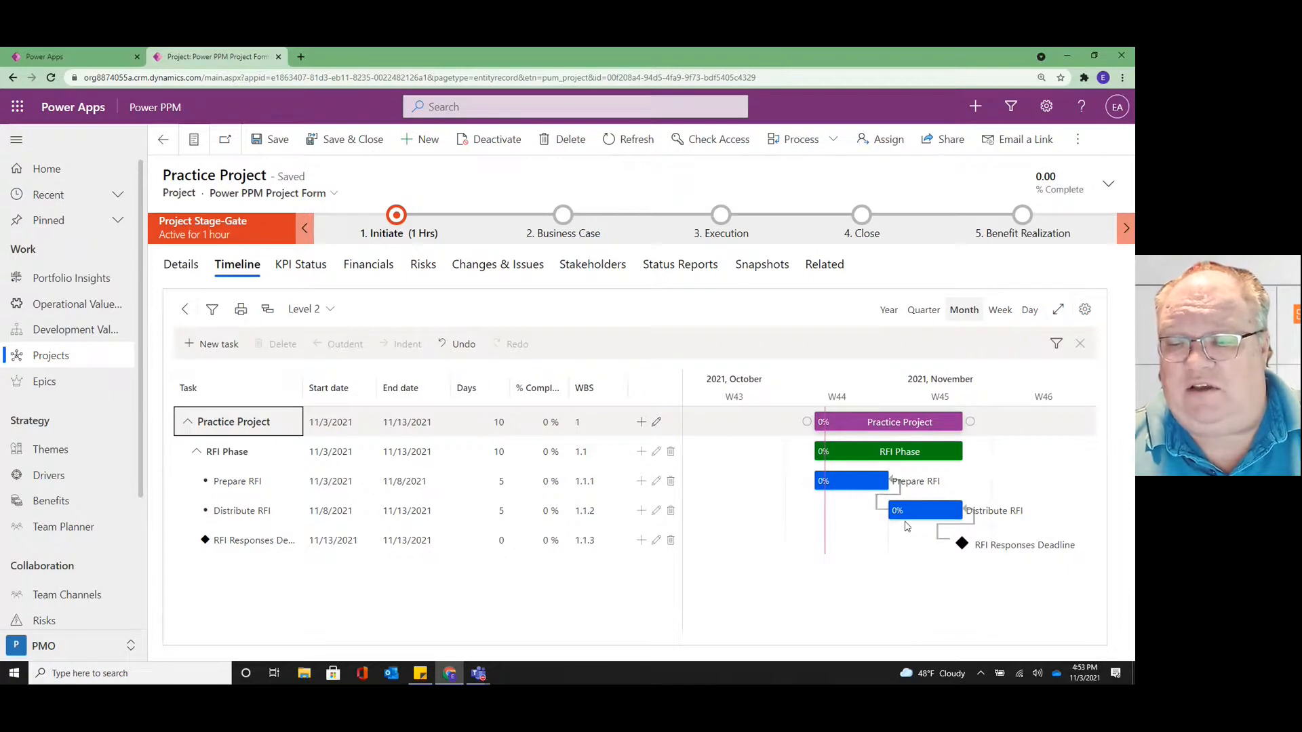
{"action": "mouse_move", "coordinate": [863, 481]}
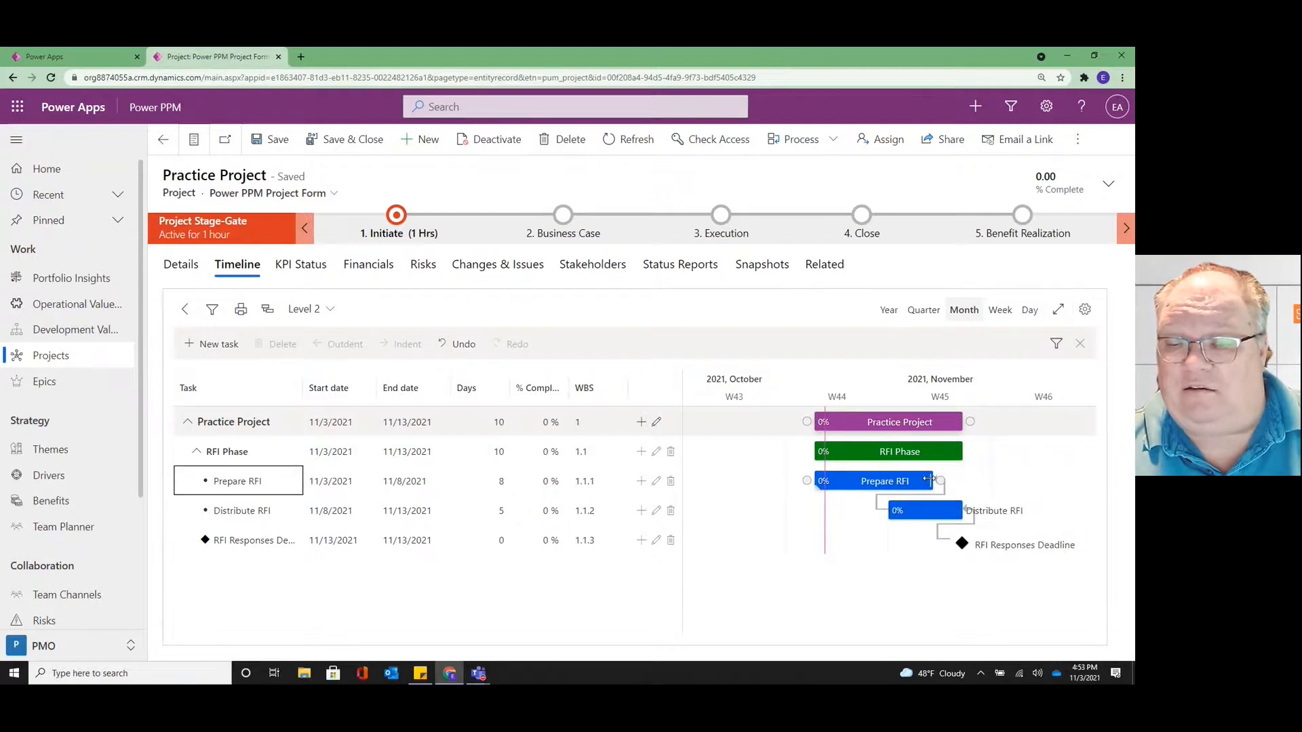
{"action": "left_click_drag", "start_coordinate": [931, 481], "coordinate": [882, 481]}
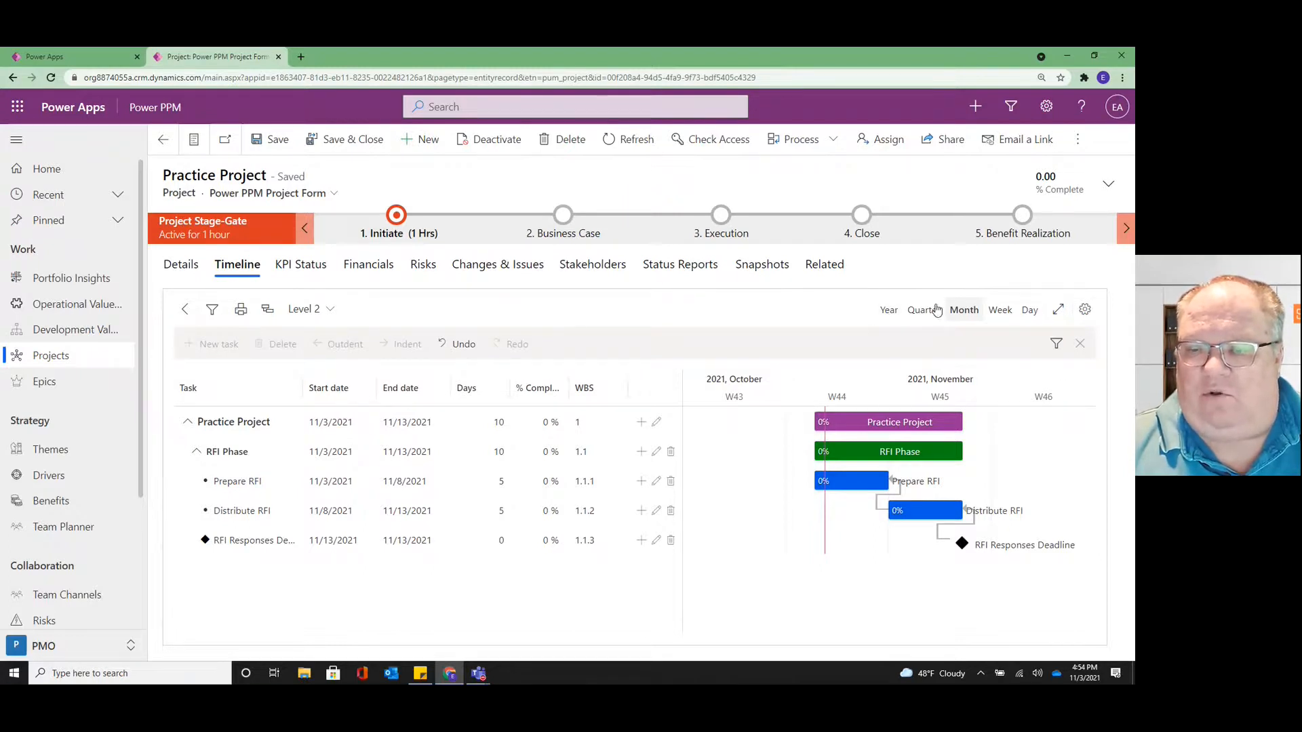
{"action": "left_click", "coordinate": [888, 310]}
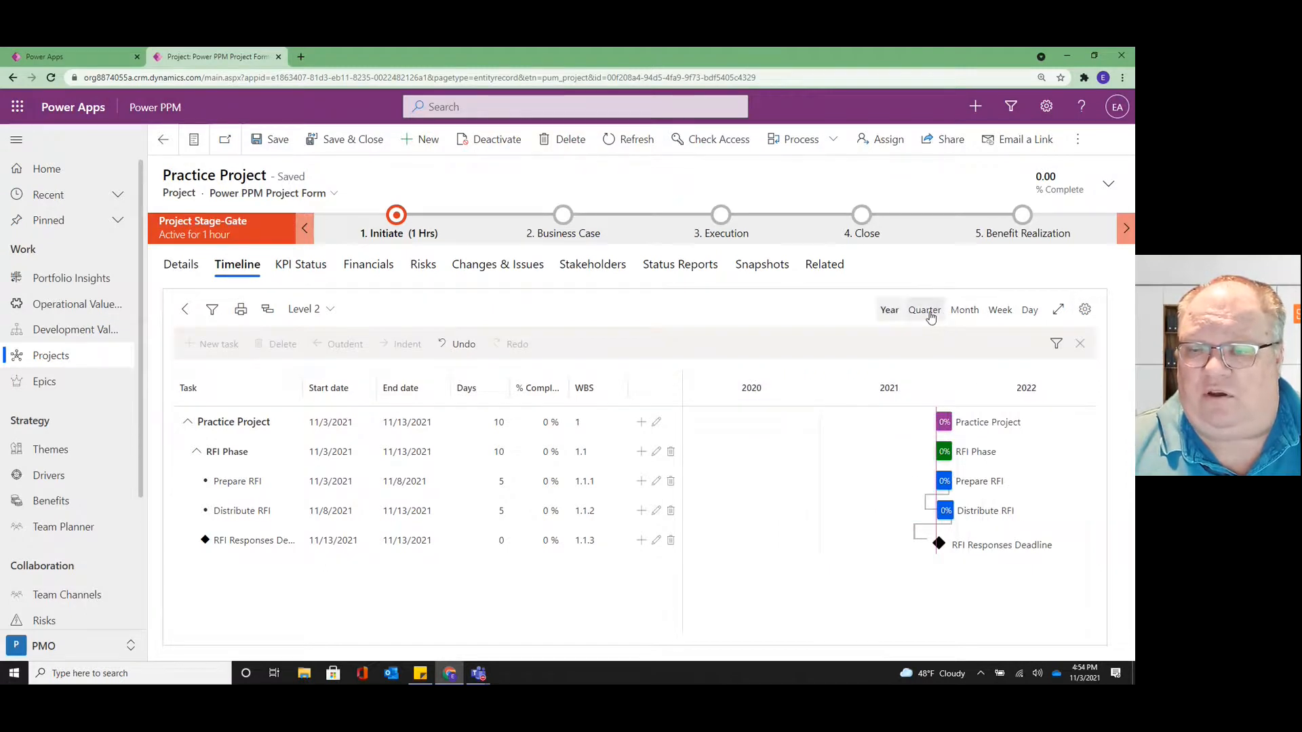
{"action": "left_click", "coordinate": [924, 309]}
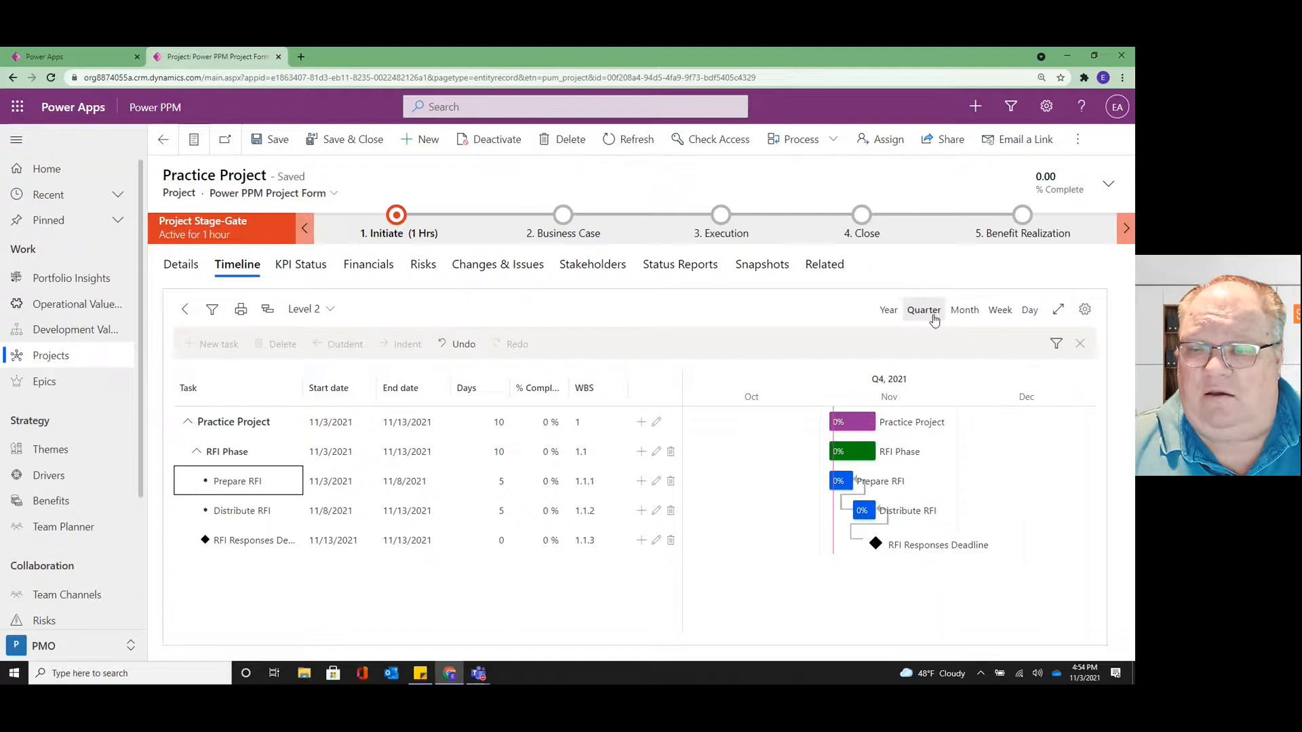
{"action": "left_click", "coordinate": [1000, 309]}
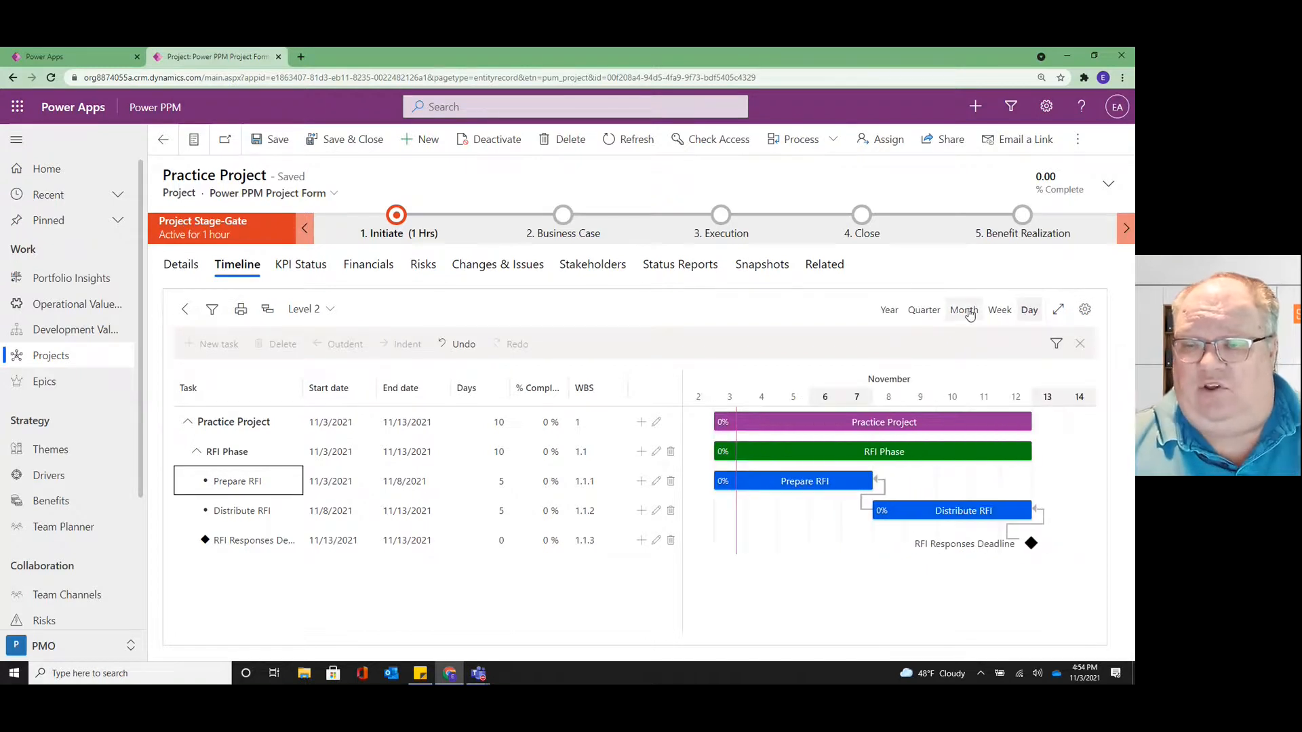
{"action": "left_click", "coordinate": [999, 309]}
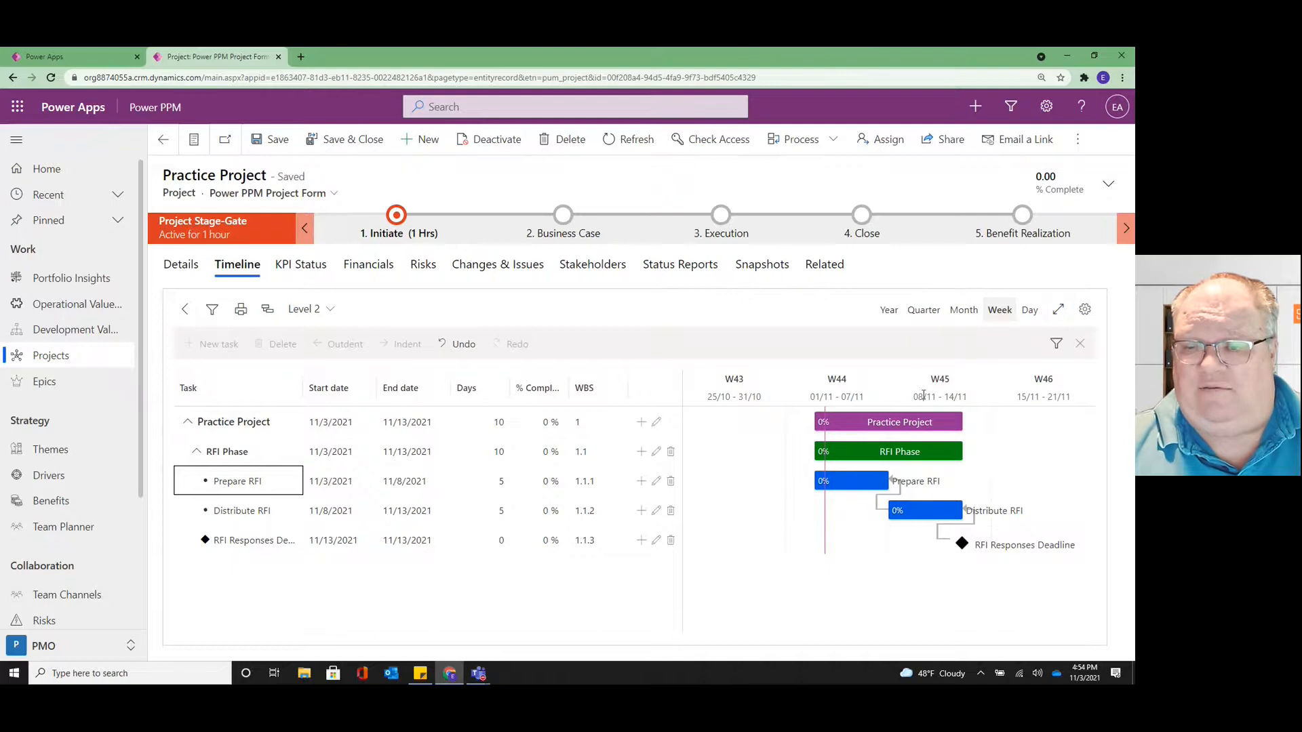
{"action": "left_click", "coordinate": [963, 309]}
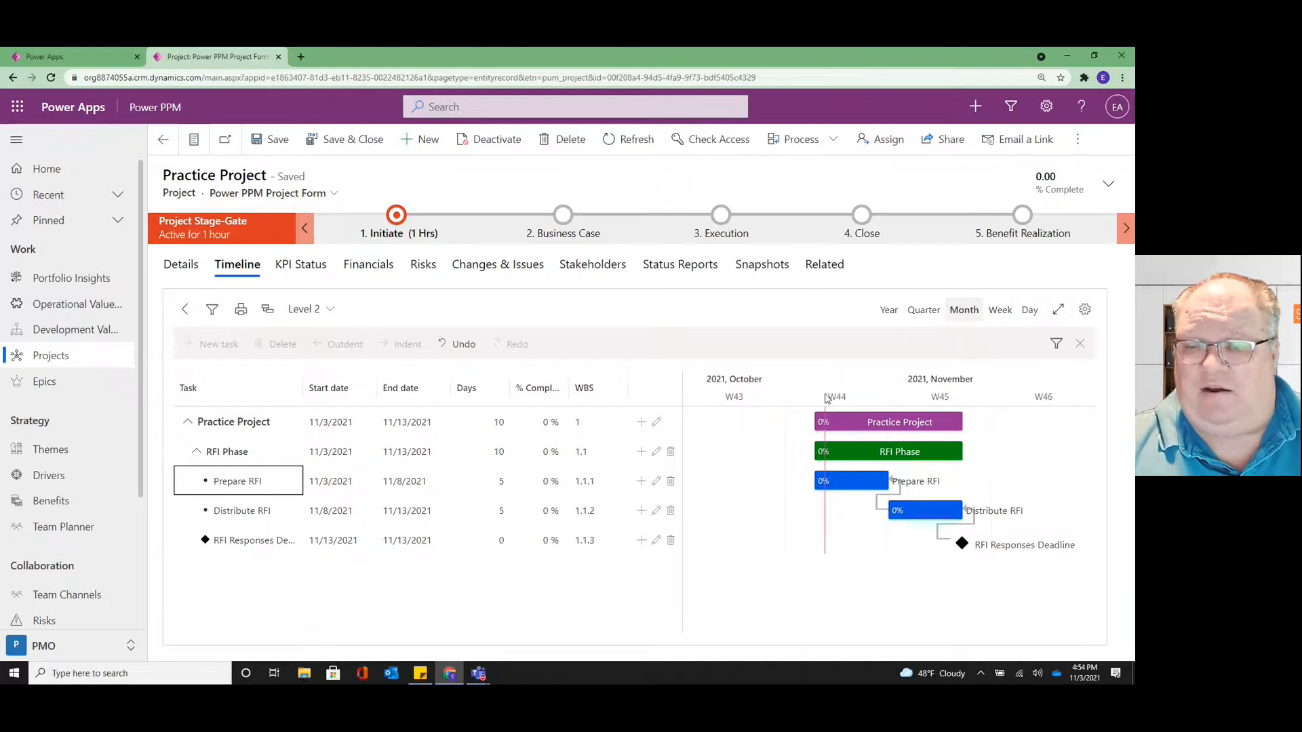
{"action": "mouse_move", "coordinate": [878, 410]}
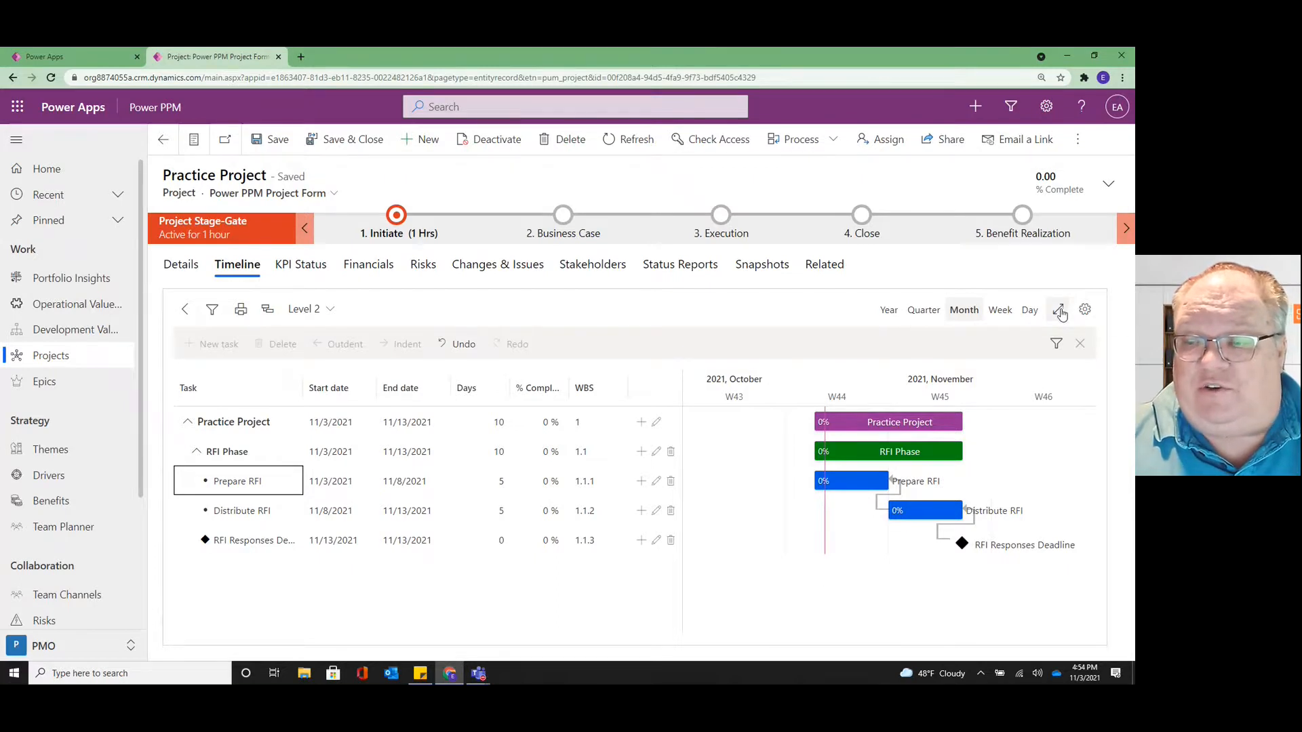
{"action": "mouse_move", "coordinate": [1060, 309]}
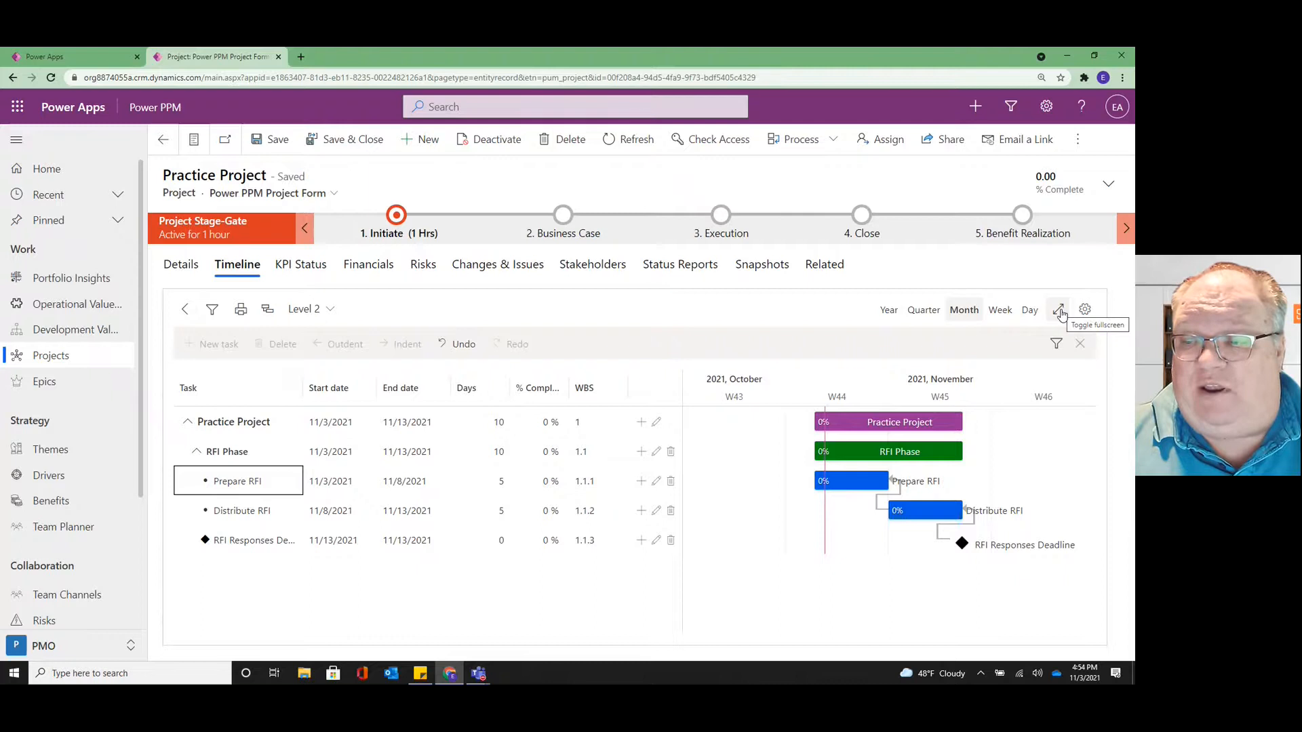
{"action": "left_click", "coordinate": [1060, 309]}
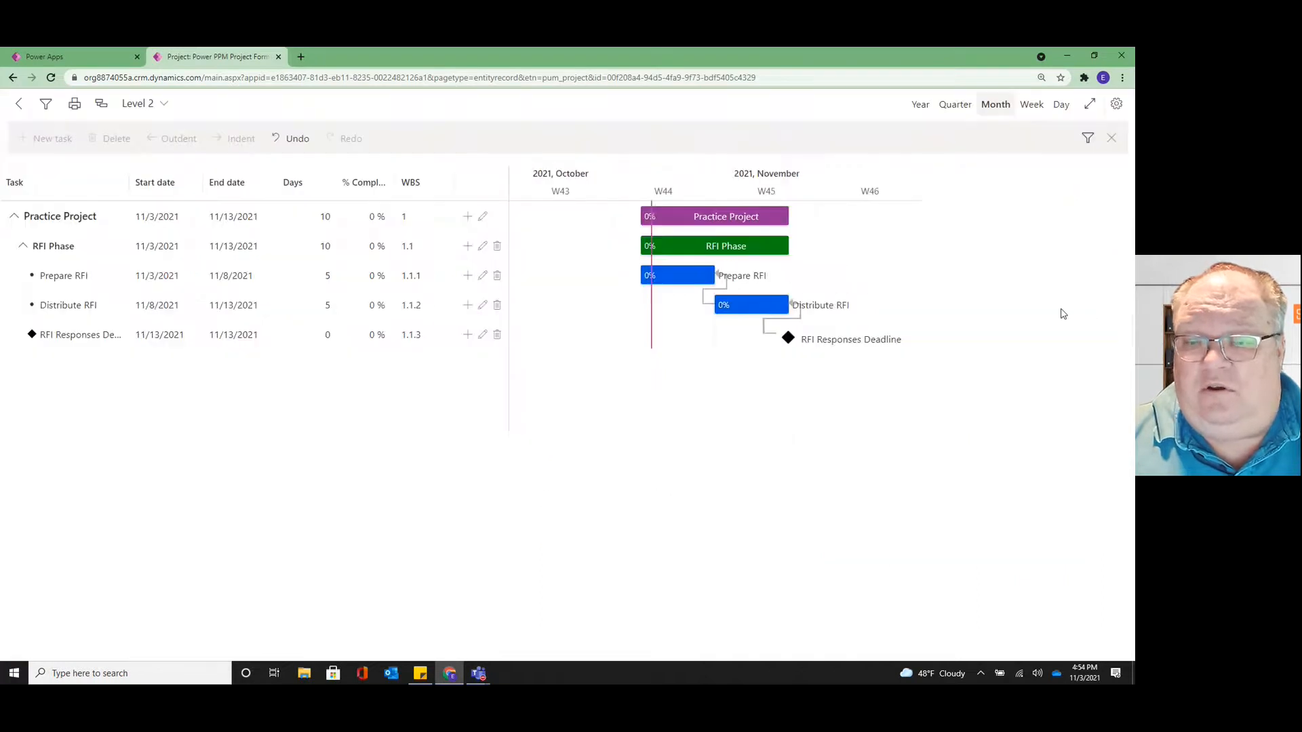
{"action": "left_click", "coordinate": [63, 275]}
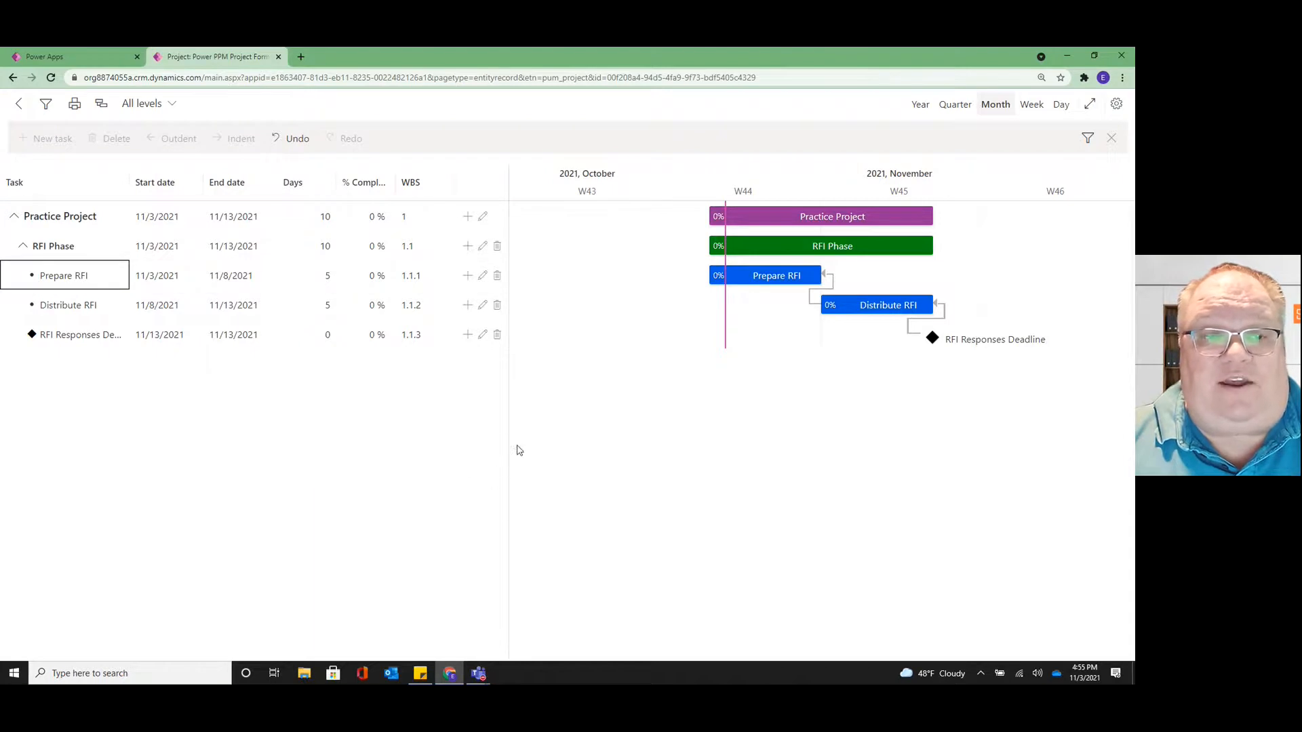
{"action": "mouse_move", "coordinate": [19, 103]}
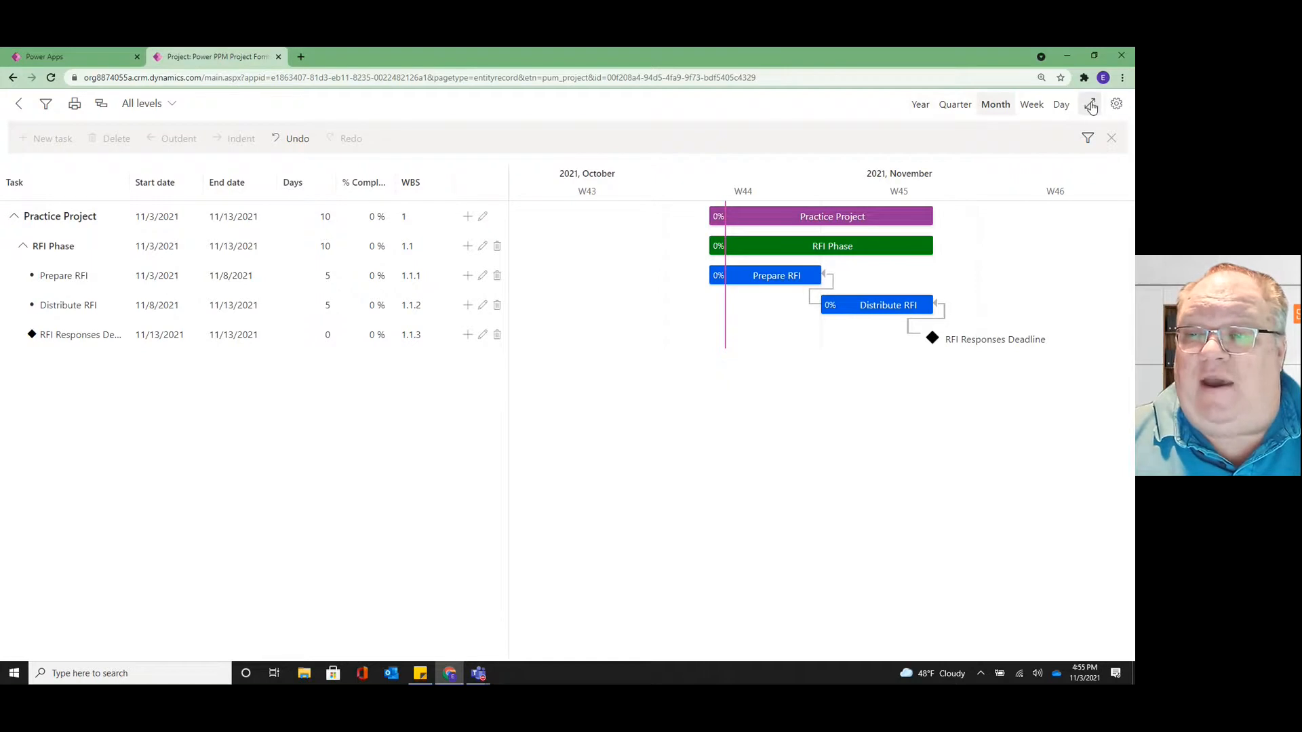
{"action": "left_click", "coordinate": [1091, 103]}
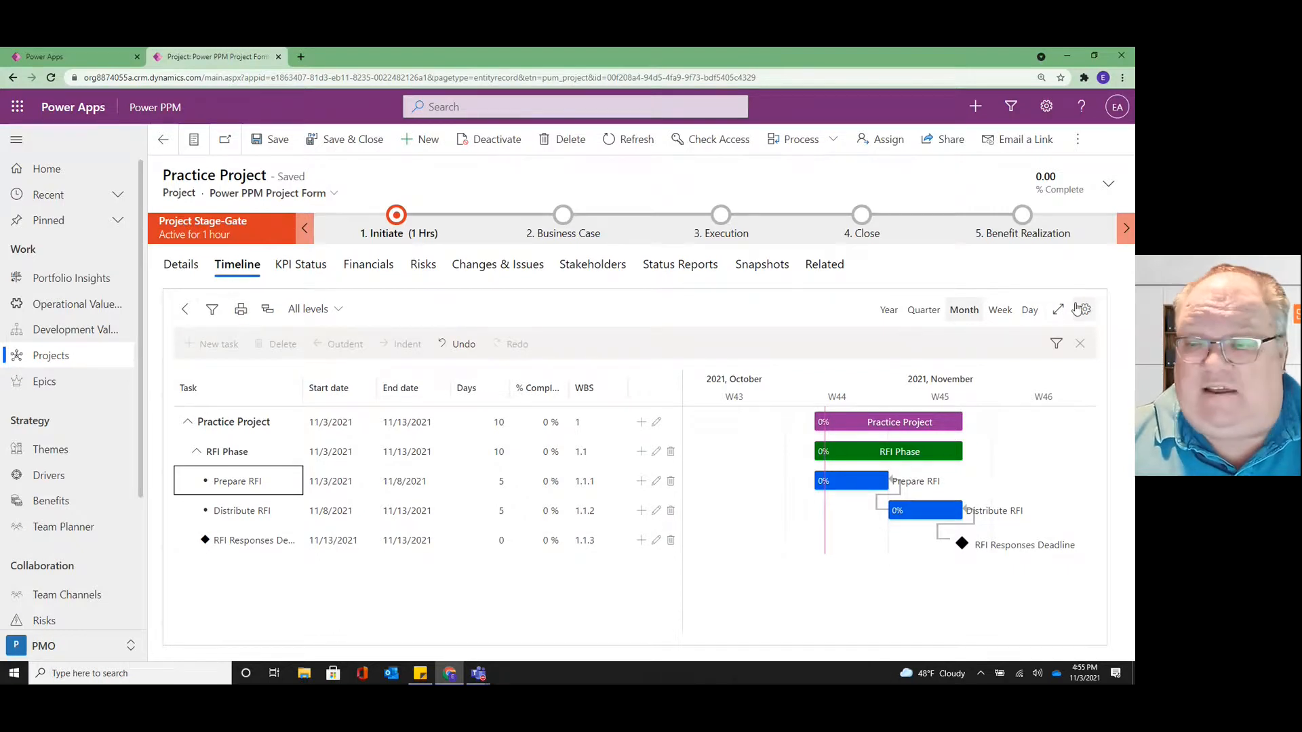
{"action": "mouse_move", "coordinate": [1095, 311]}
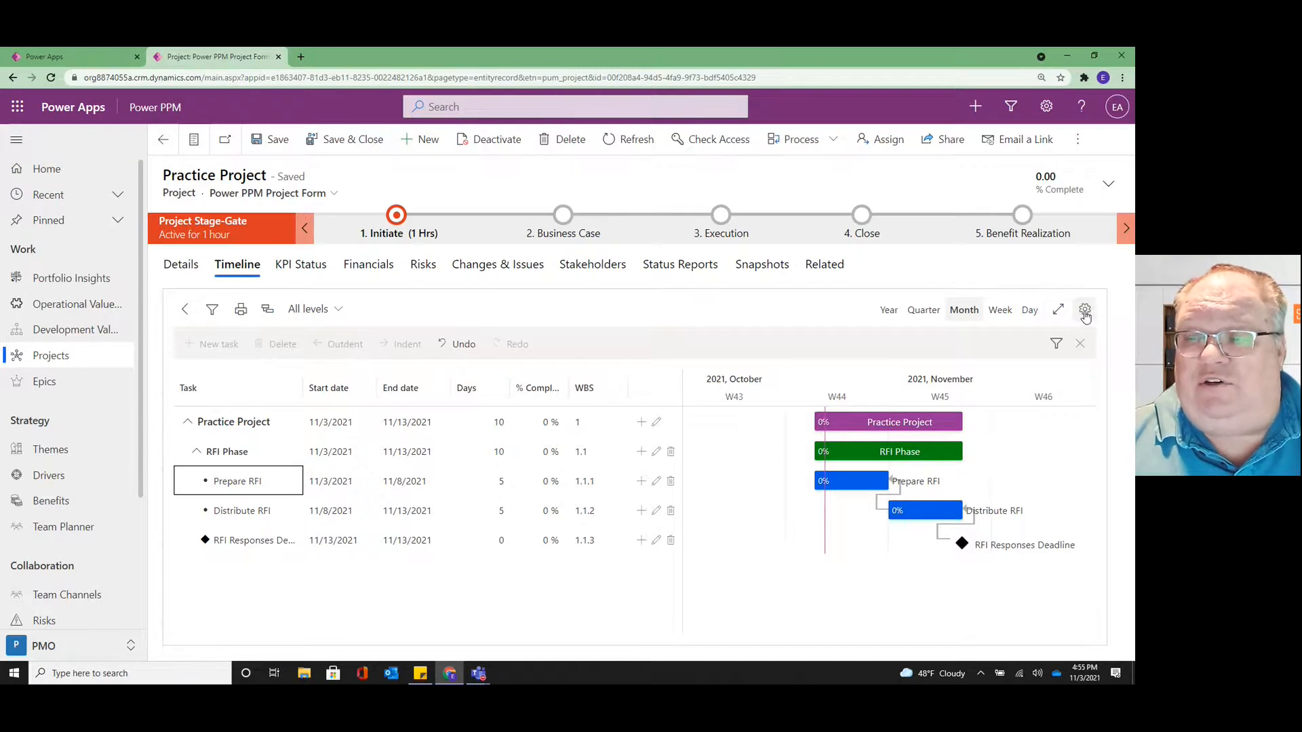
{"action": "mouse_move", "coordinate": [1084, 310]}
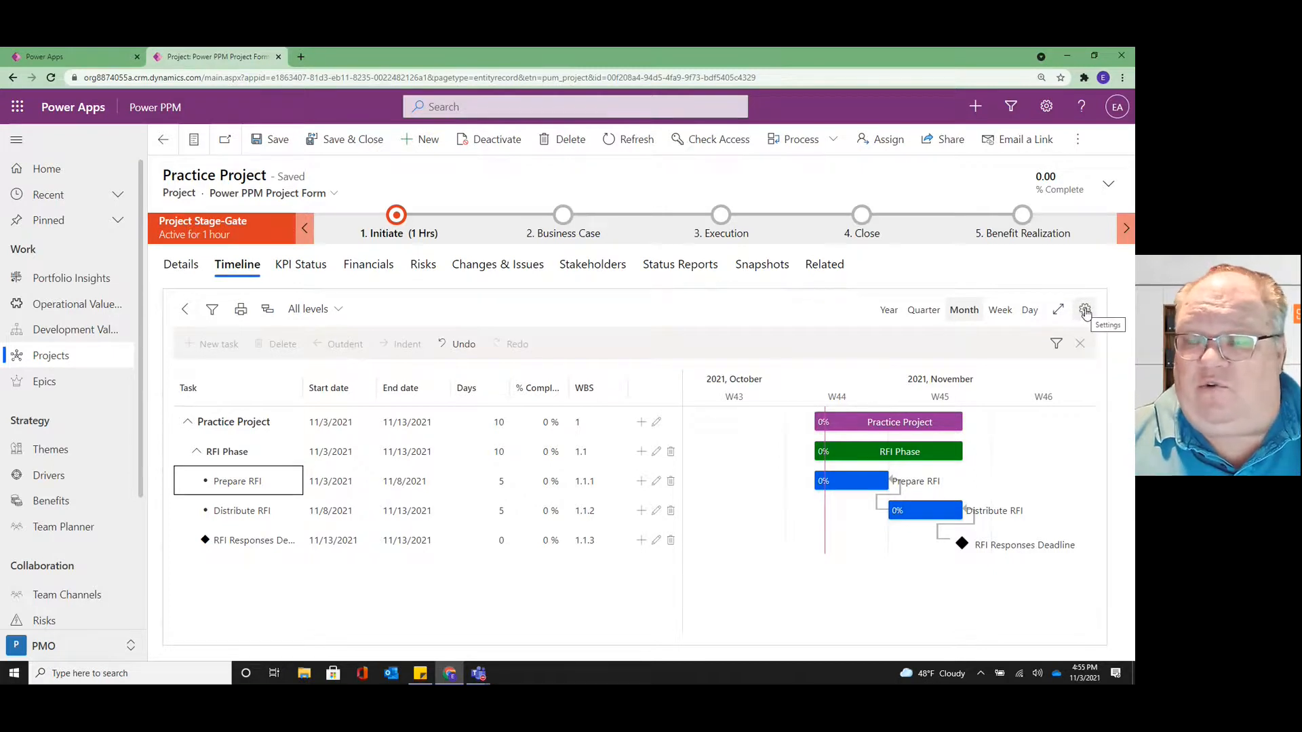
Step: Open Gantt Settings and view the Colors tab for bar colours
{"action": "left_click", "coordinate": [1084, 309]}
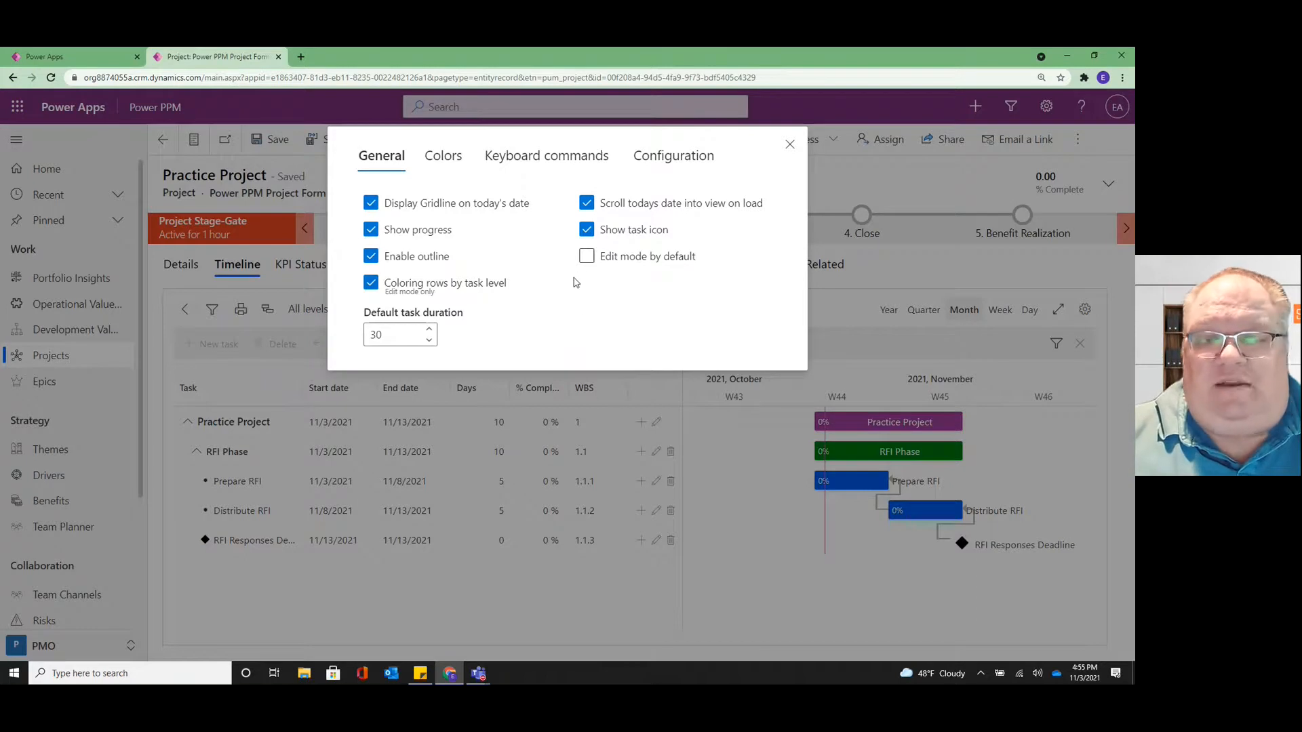
{"action": "mouse_move", "coordinate": [561, 297]}
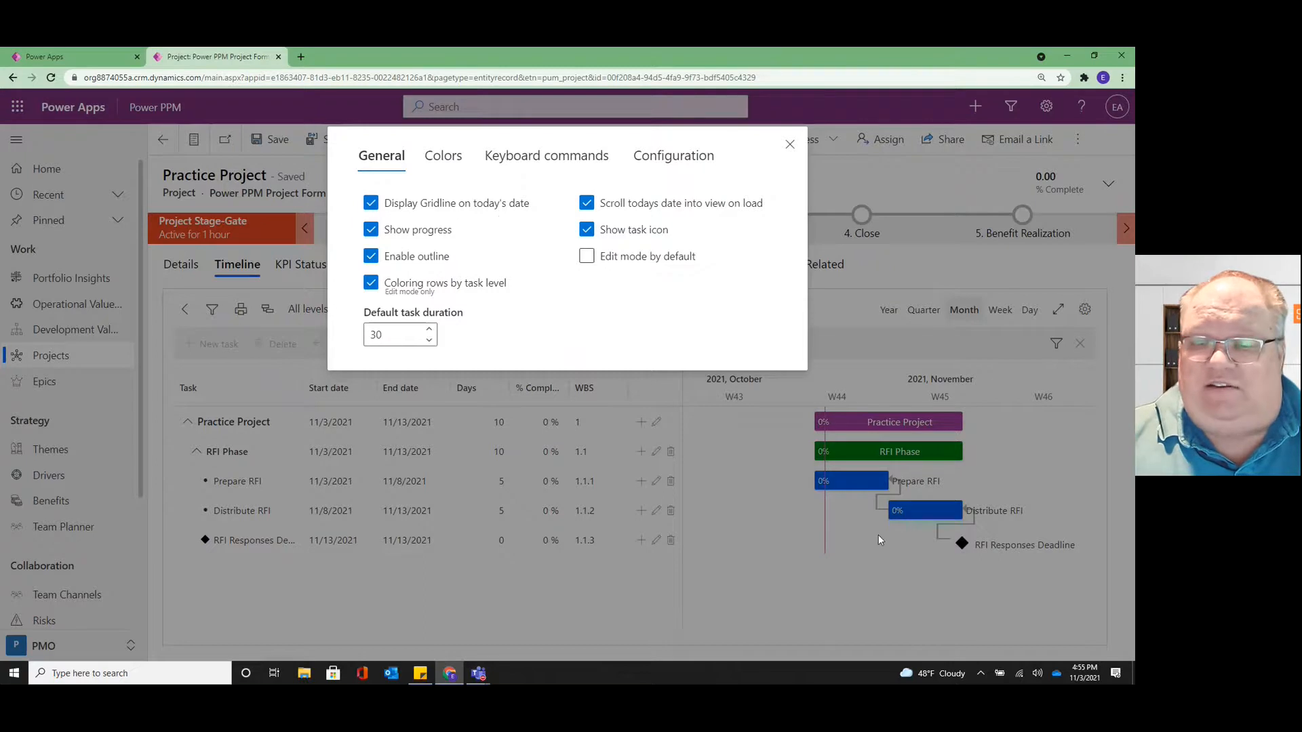
{"action": "mouse_move", "coordinate": [827, 582]}
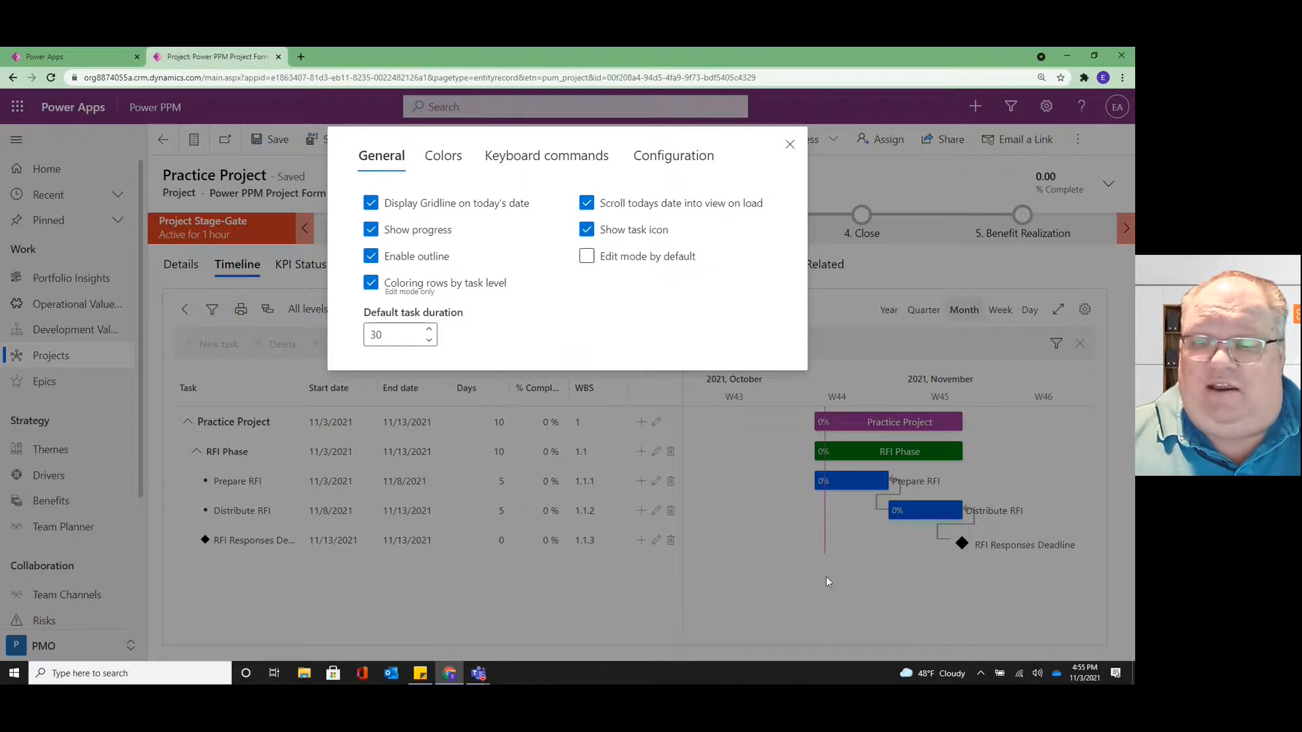
{"action": "mouse_move", "coordinate": [779, 415]}
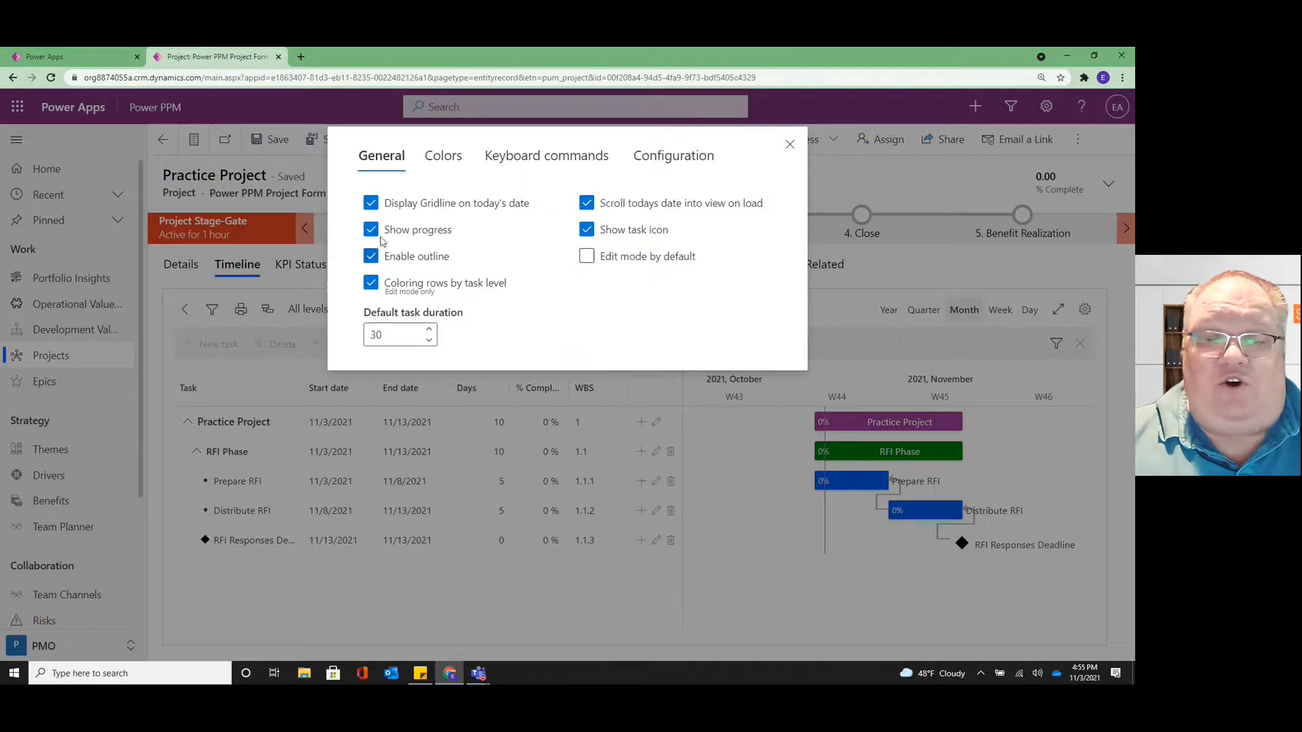
{"action": "mouse_move", "coordinate": [825, 415]}
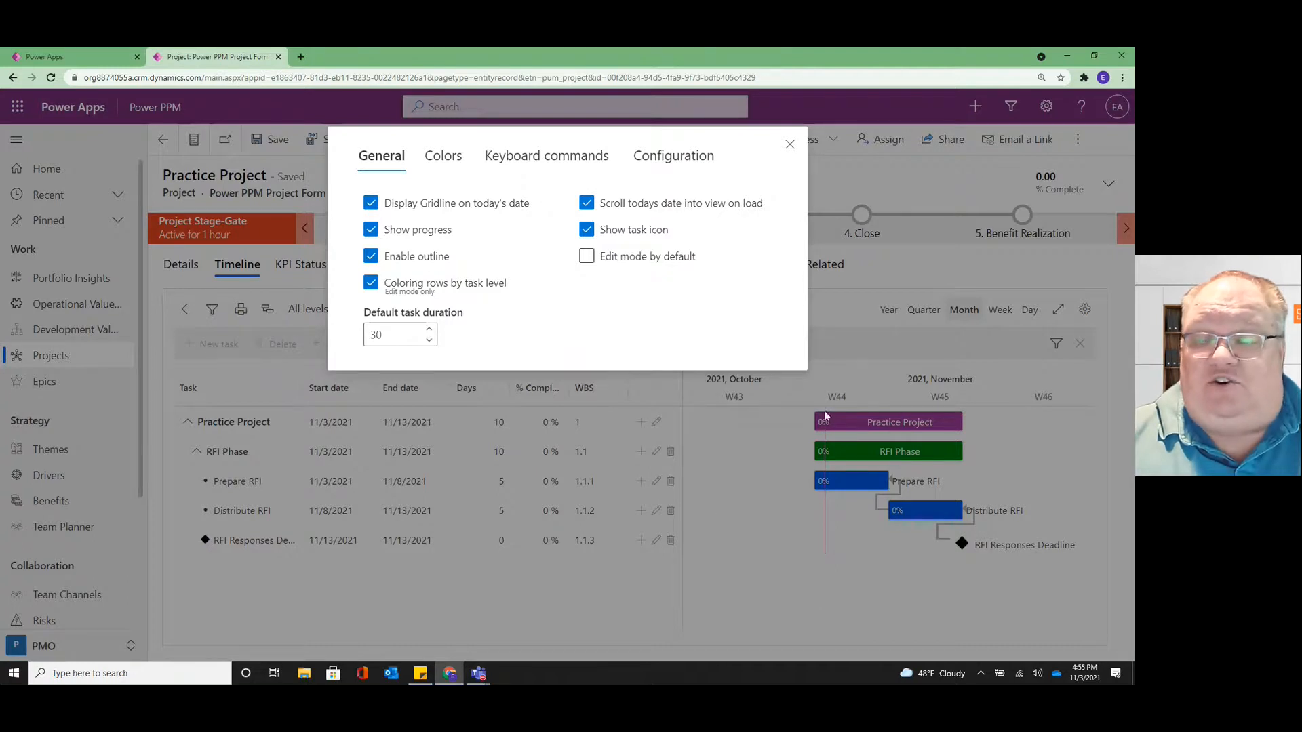
{"action": "mouse_move", "coordinate": [500, 489]}
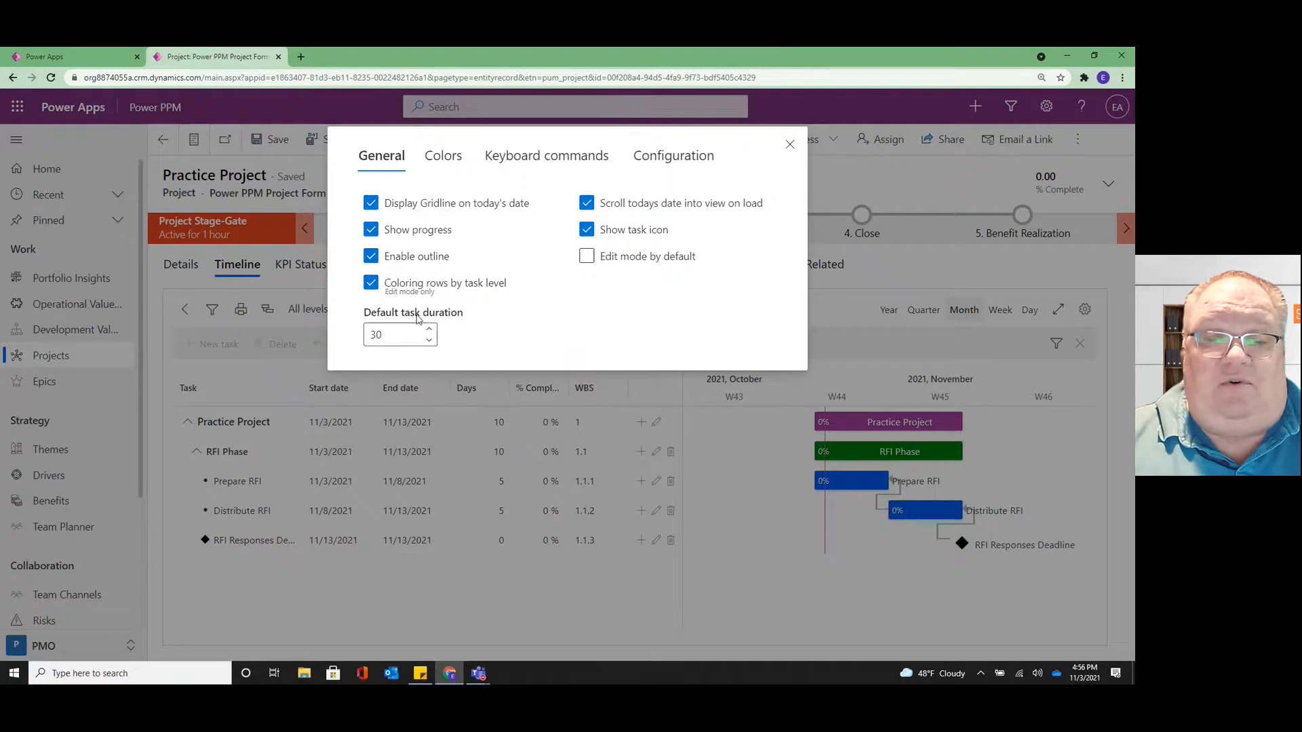
{"action": "mouse_move", "coordinate": [678, 238]}
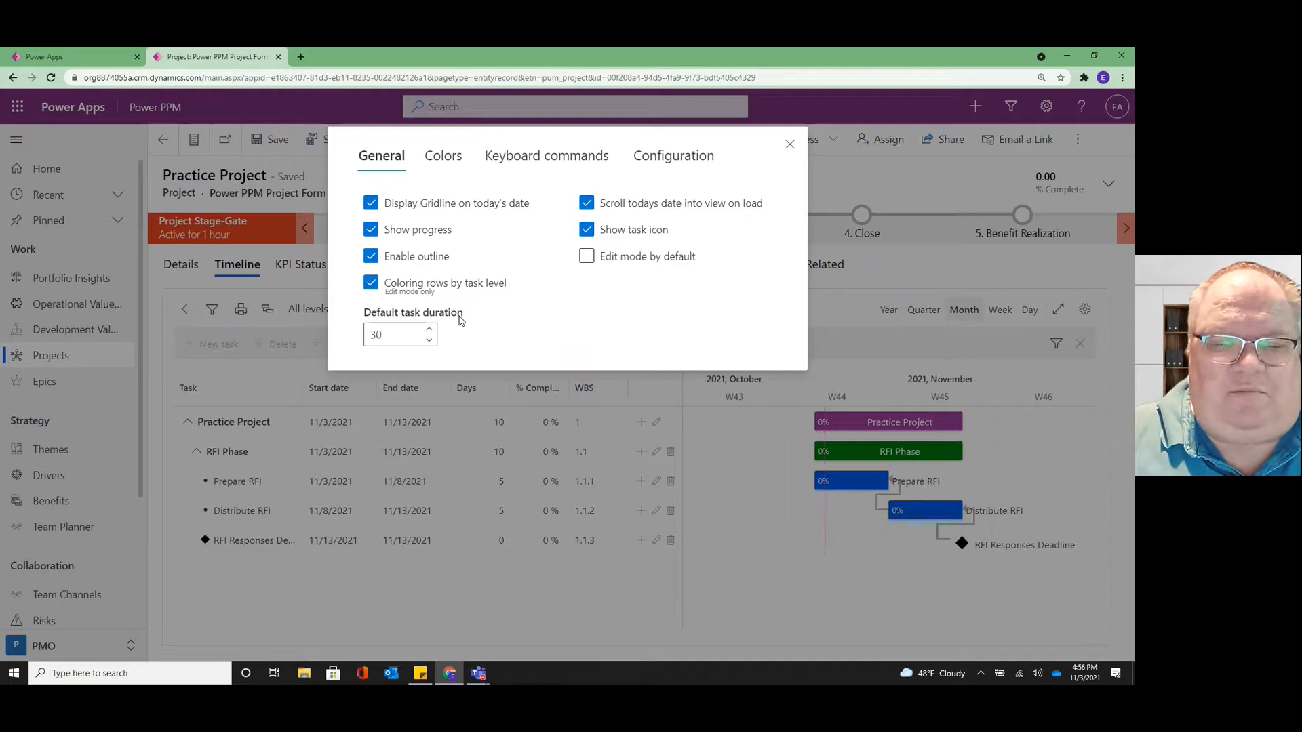
{"action": "mouse_move", "coordinate": [484, 324]}
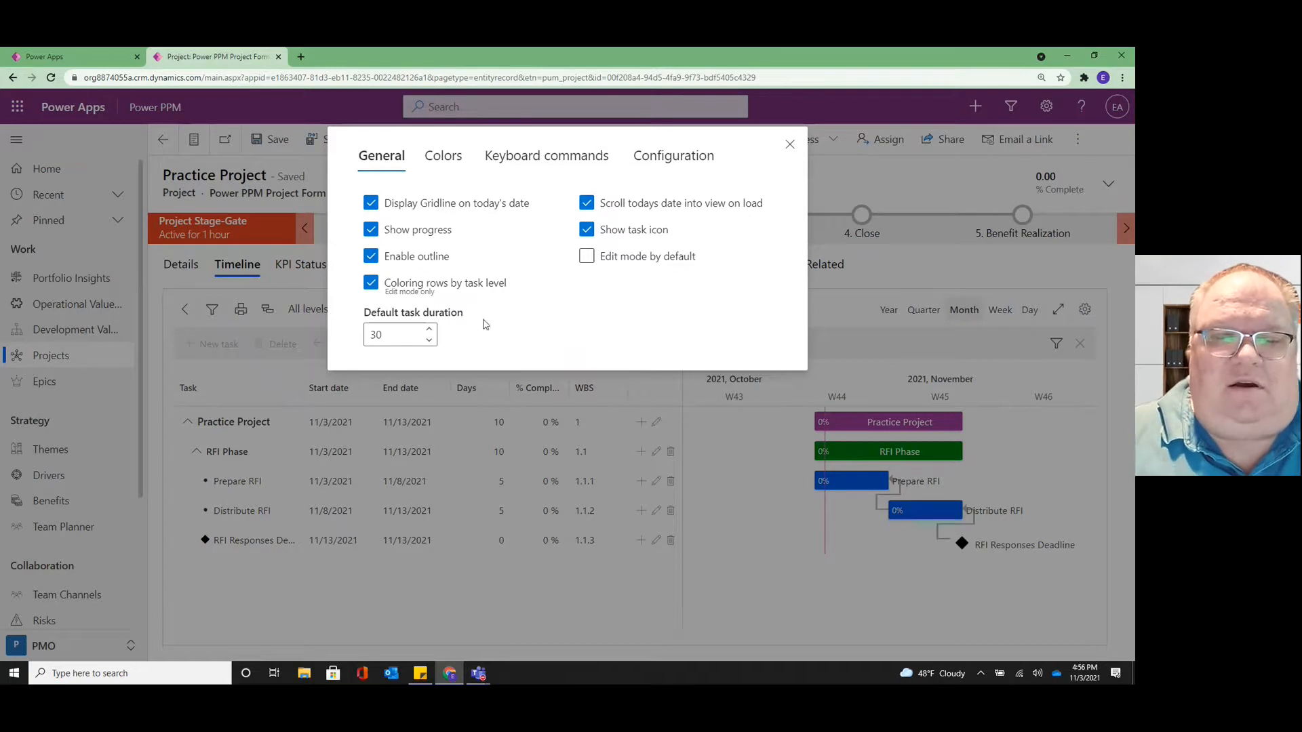
{"action": "mouse_move", "coordinate": [498, 303]}
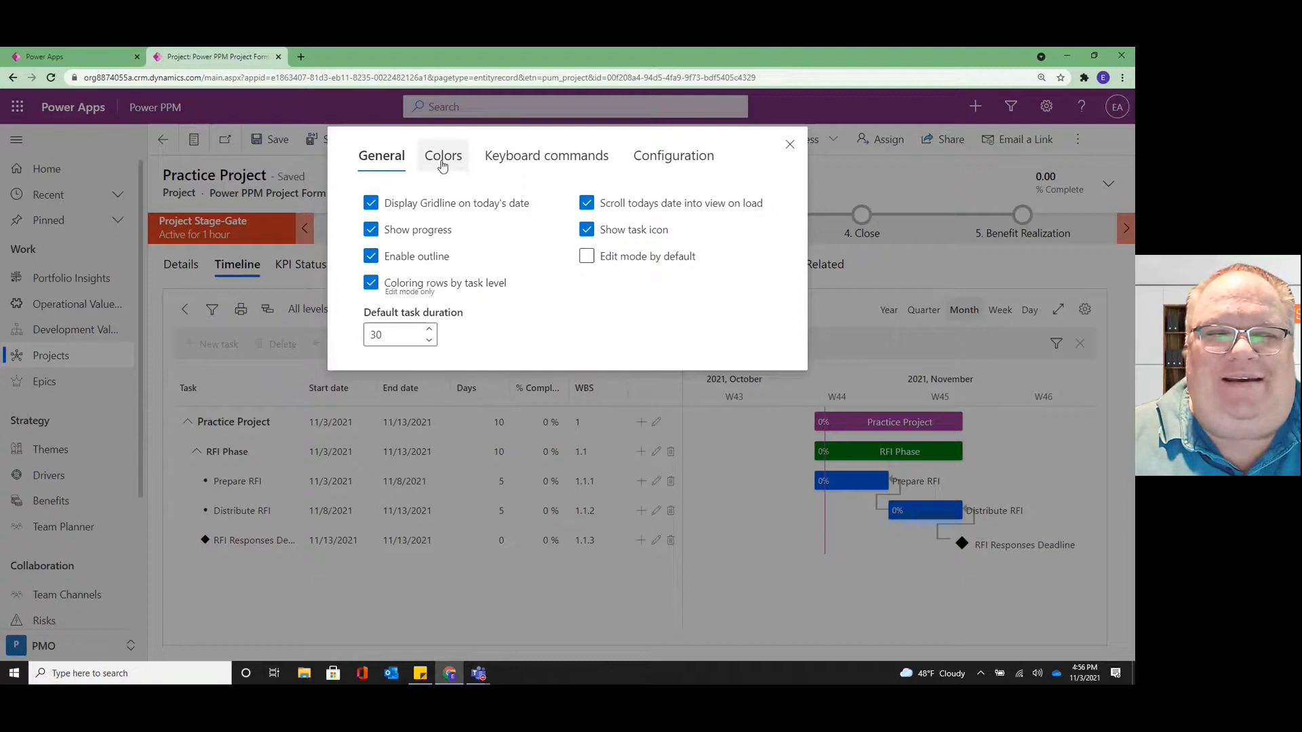
{"action": "left_click", "coordinate": [443, 156]}
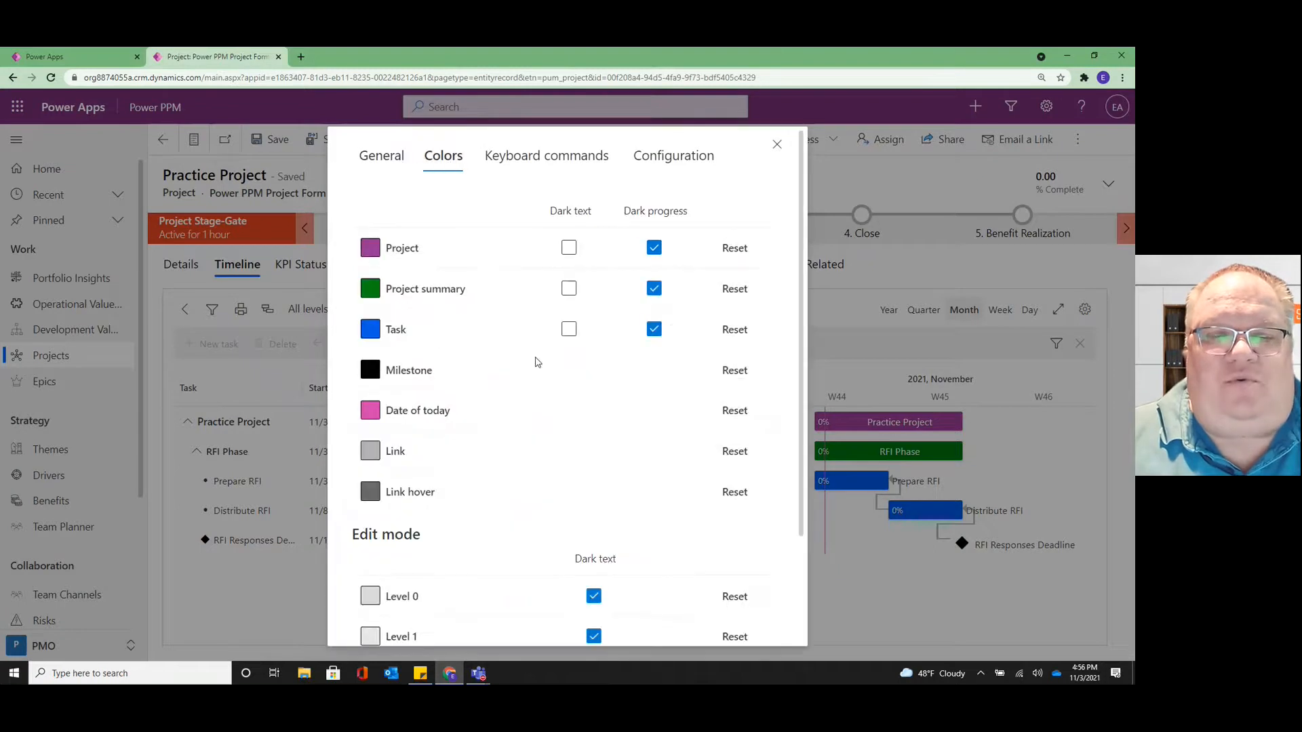
{"action": "mouse_move", "coordinate": [336, 263]}
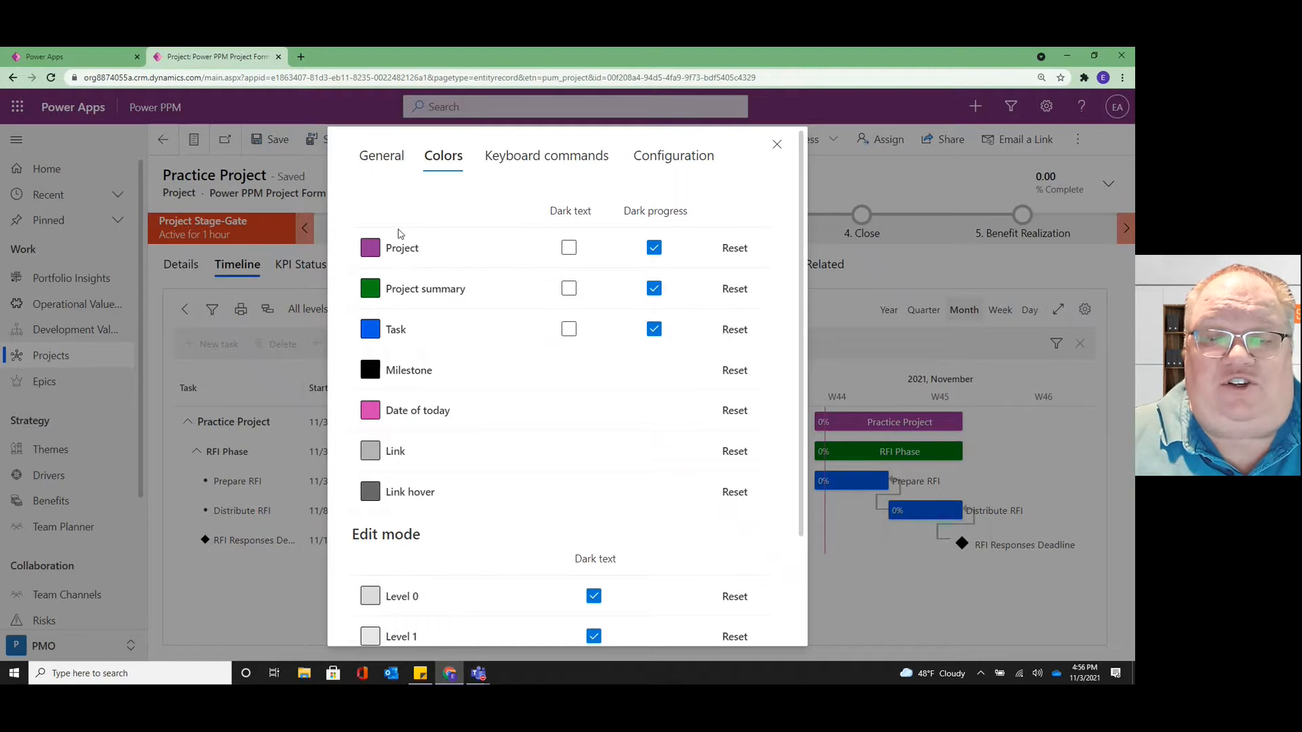
{"action": "mouse_move", "coordinate": [378, 256]}
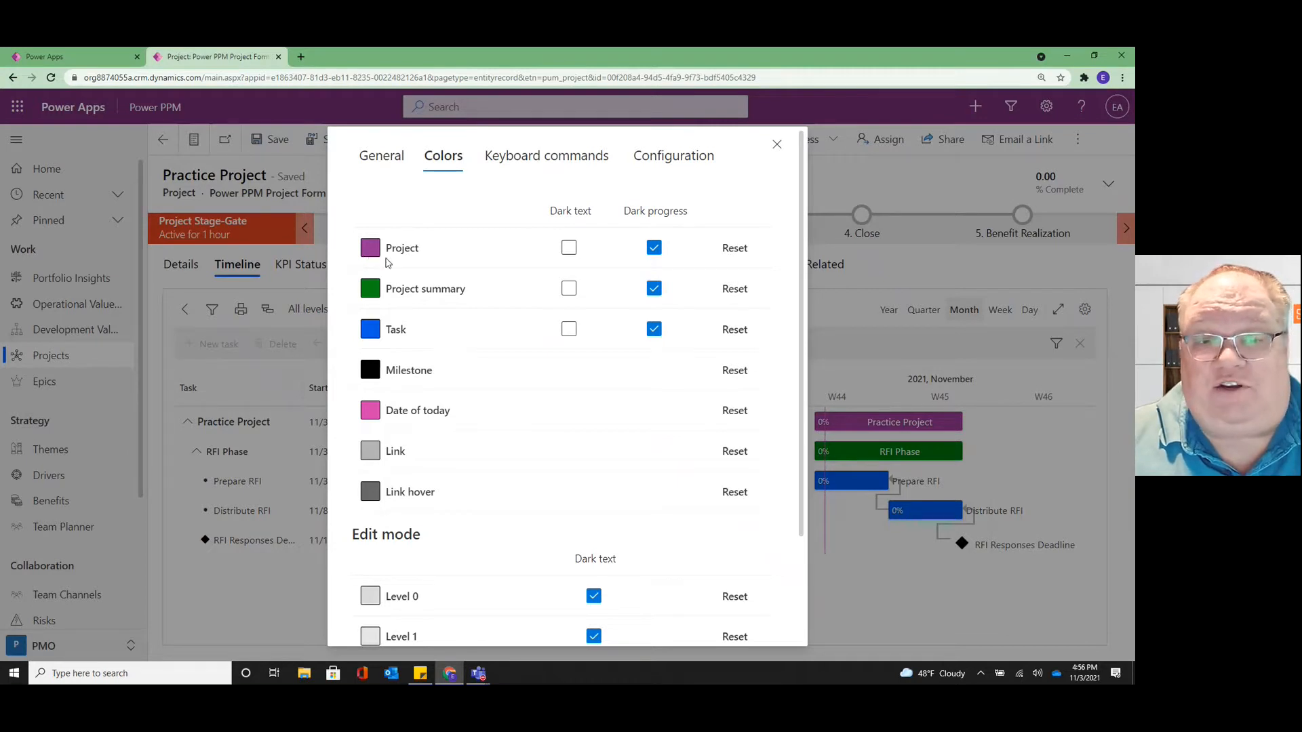
{"action": "mouse_move", "coordinate": [406, 301]}
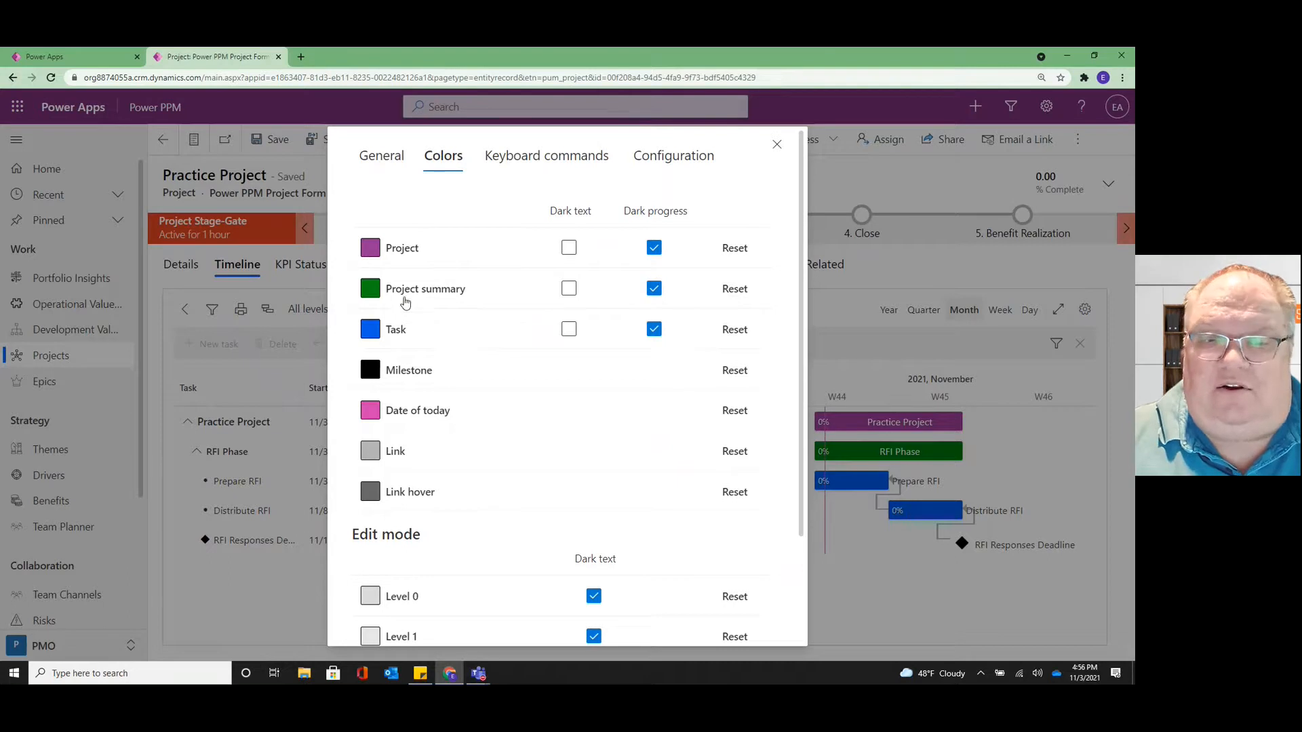
{"action": "mouse_move", "coordinate": [465, 506]}
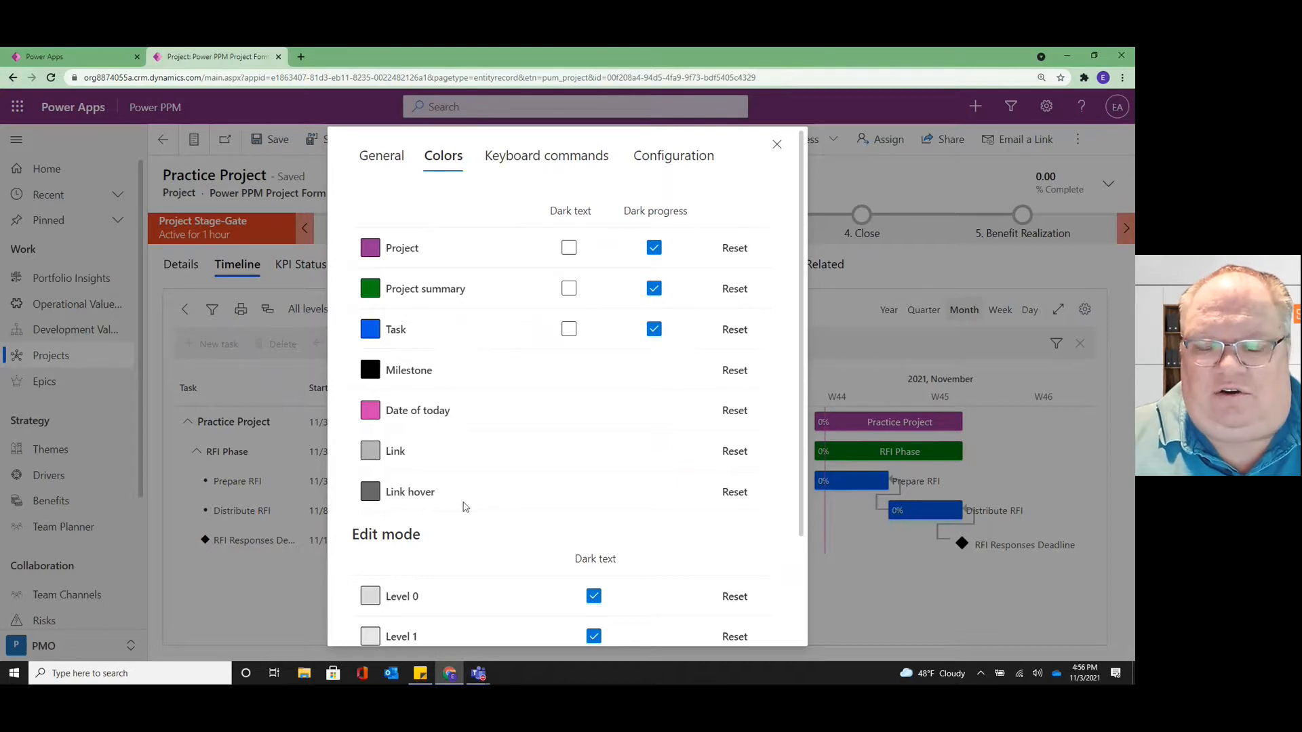
{"action": "mouse_move", "coordinate": [493, 347]}
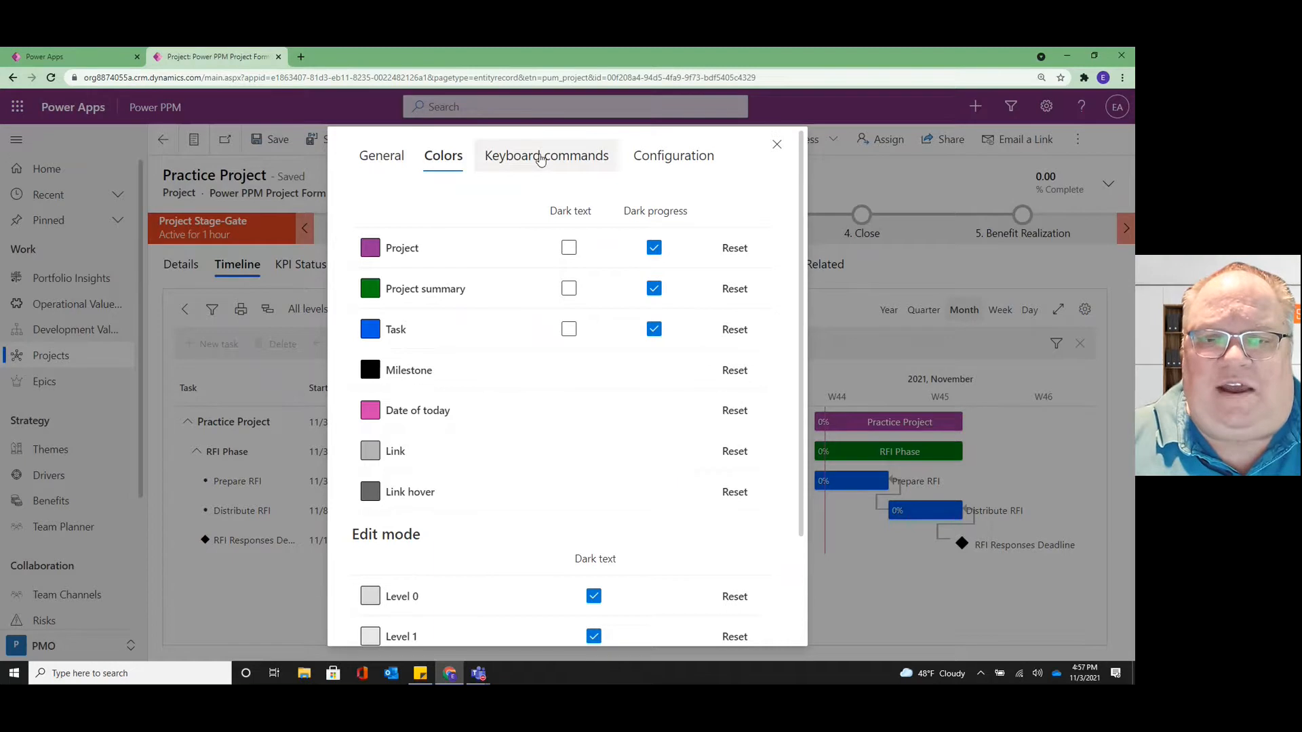
Step: Show the Gantt keyboard commands list and scroll down to the editing shortcuts
{"action": "left_click", "coordinate": [546, 156]}
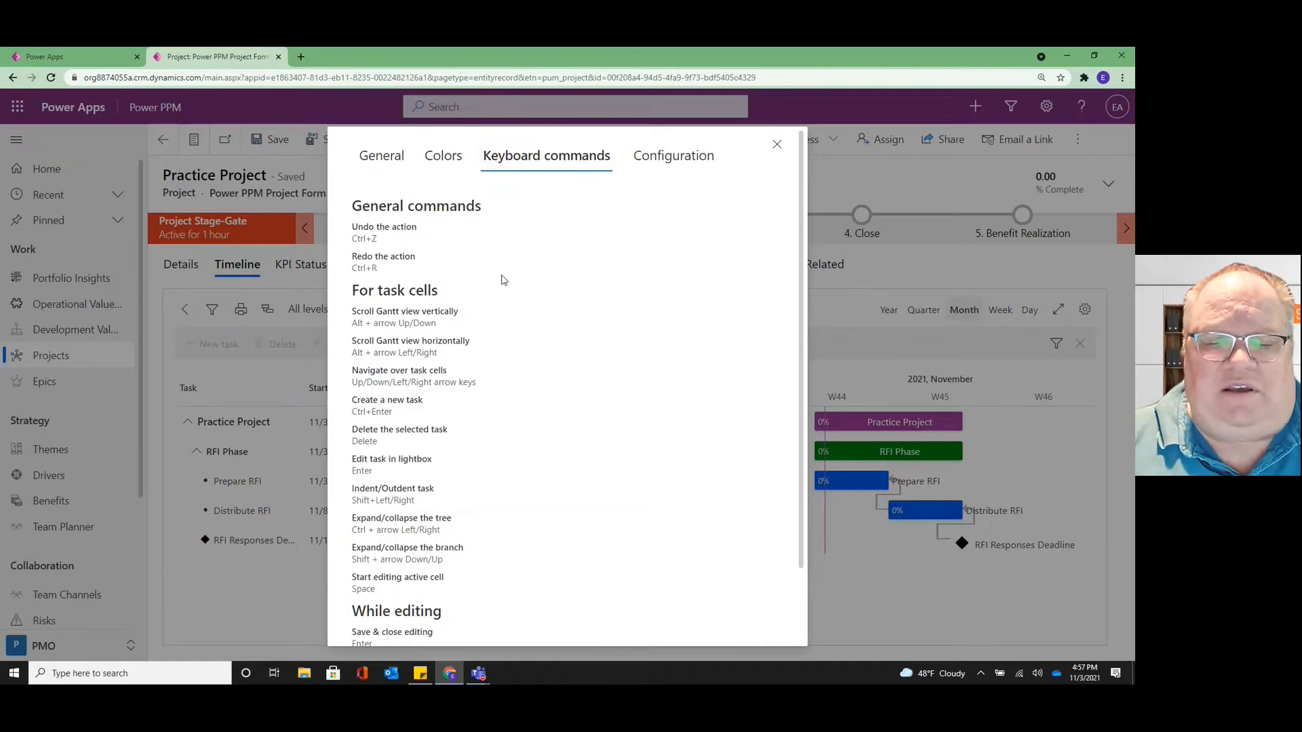
{"action": "scroll", "scroll_direction": "down", "scroll_amount": 3}
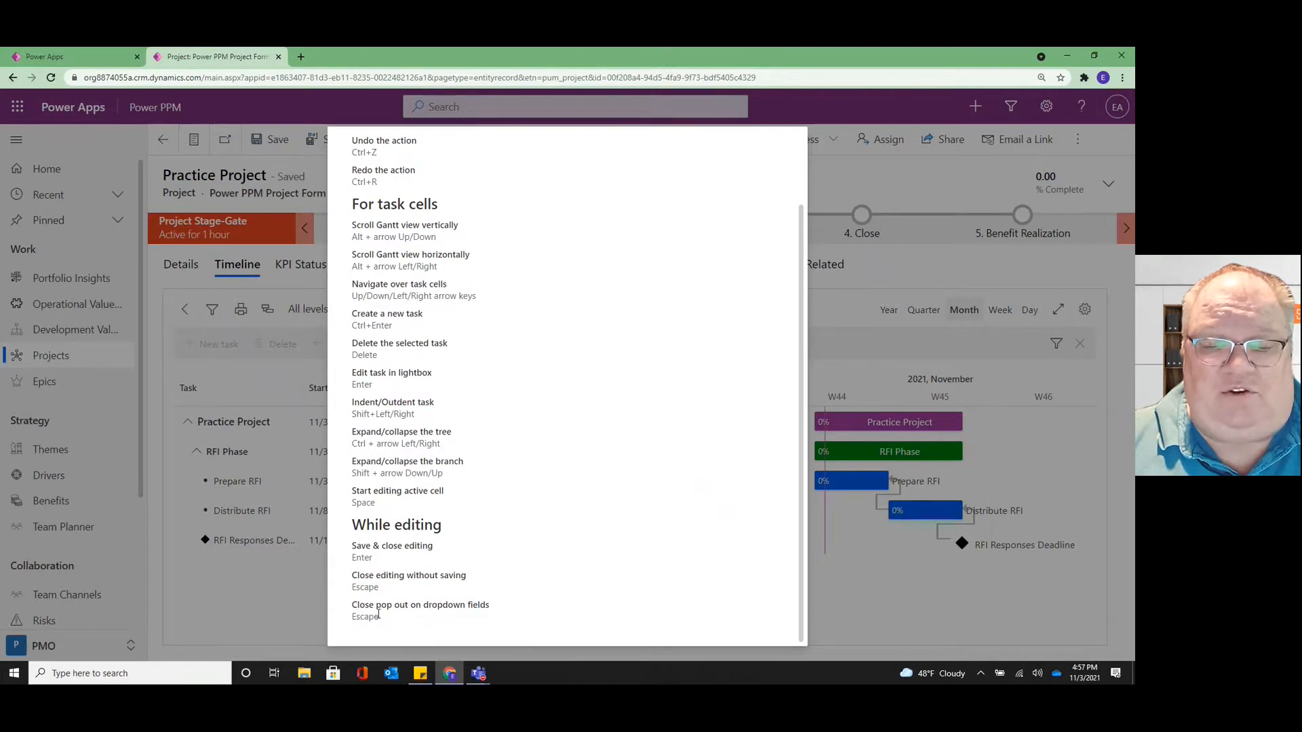
{"action": "mouse_move", "coordinate": [486, 572]}
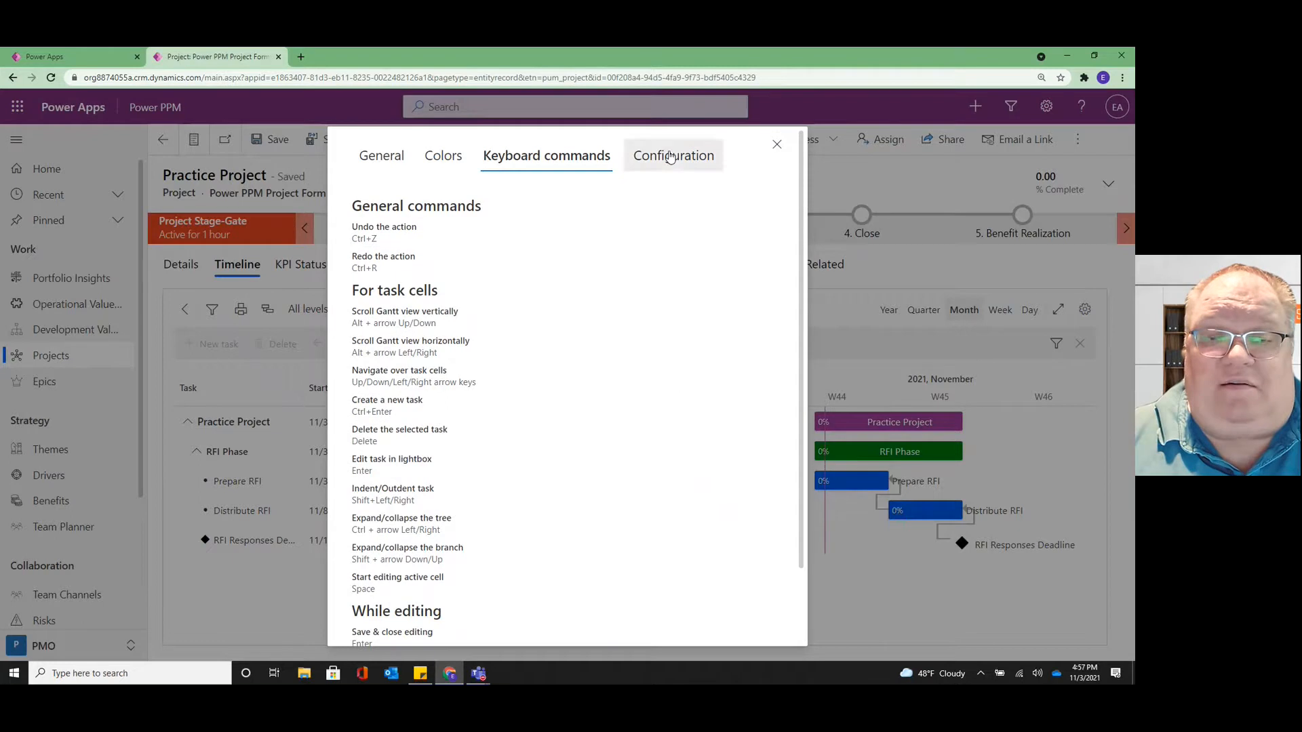
Step: Open the full Gantt configuration and review its Entity Config, Columns/Fields and Features tabs
{"action": "left_click", "coordinate": [673, 155]}
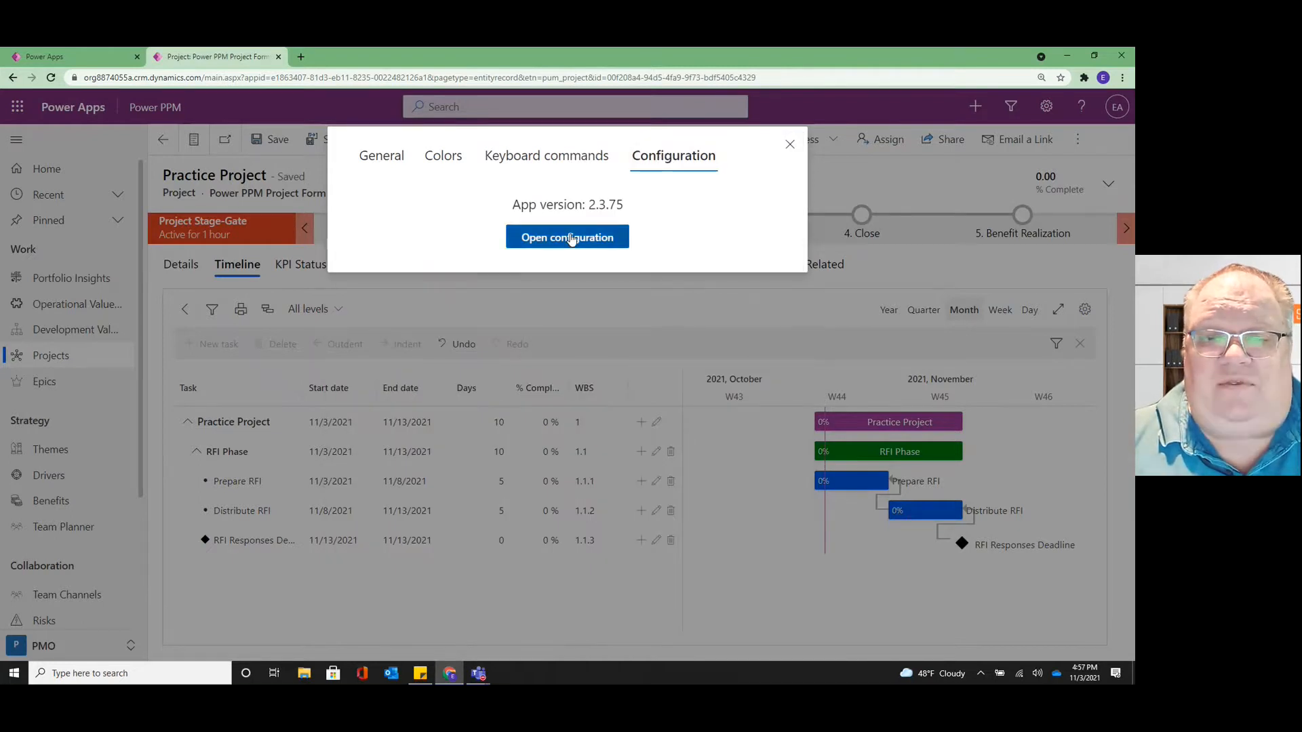
{"action": "left_click", "coordinate": [567, 237]}
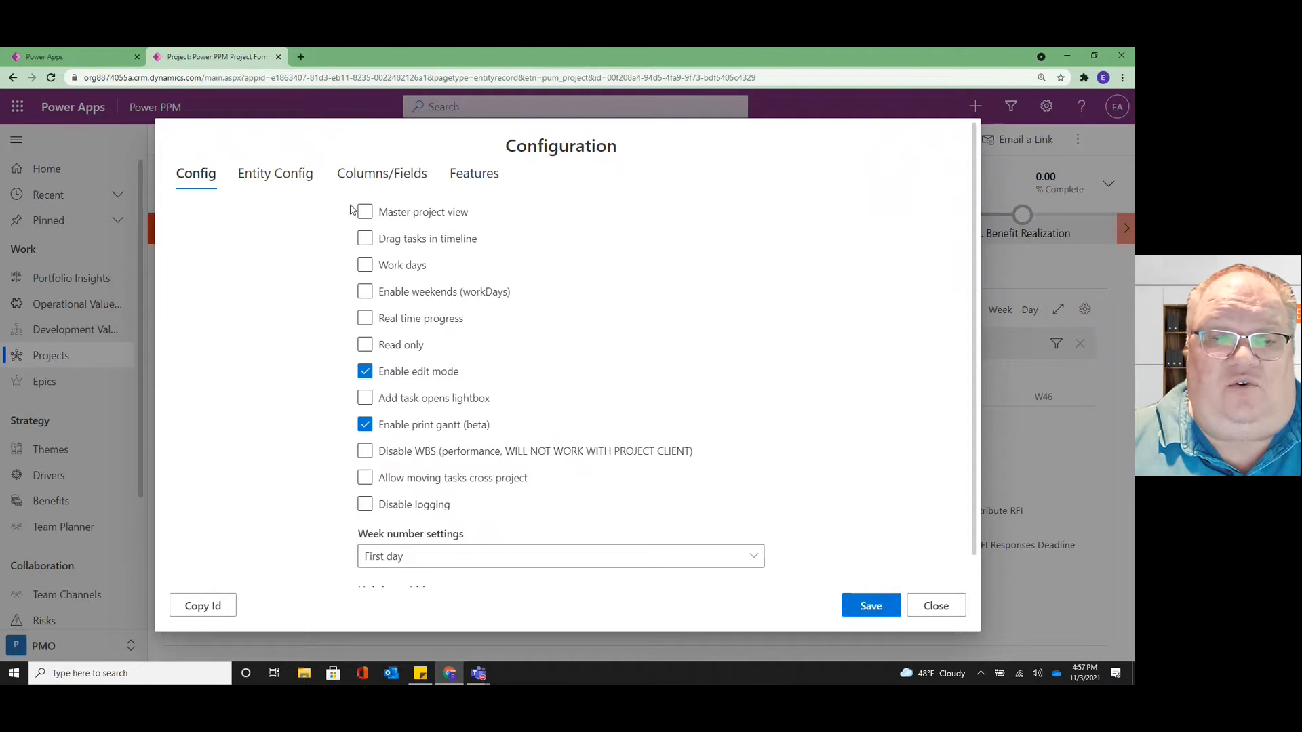
{"action": "mouse_move", "coordinate": [337, 208]}
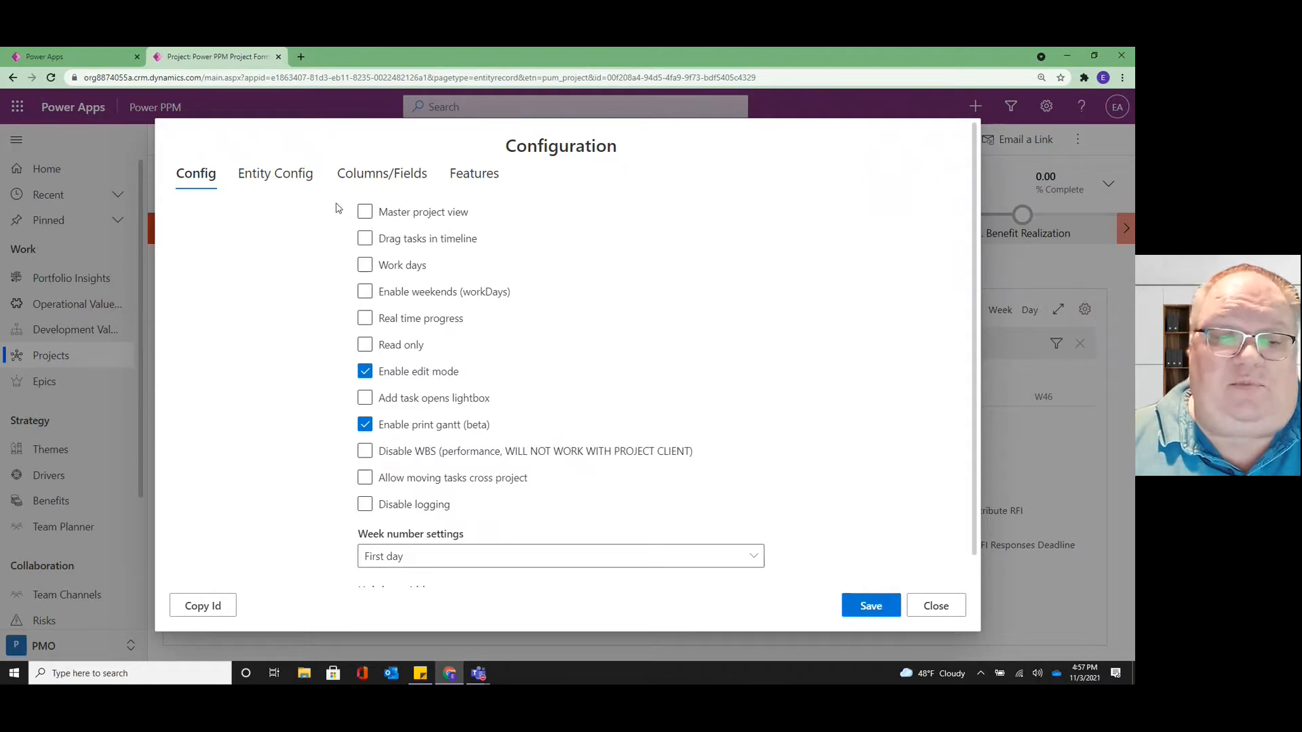
{"action": "left_click", "coordinate": [275, 173]}
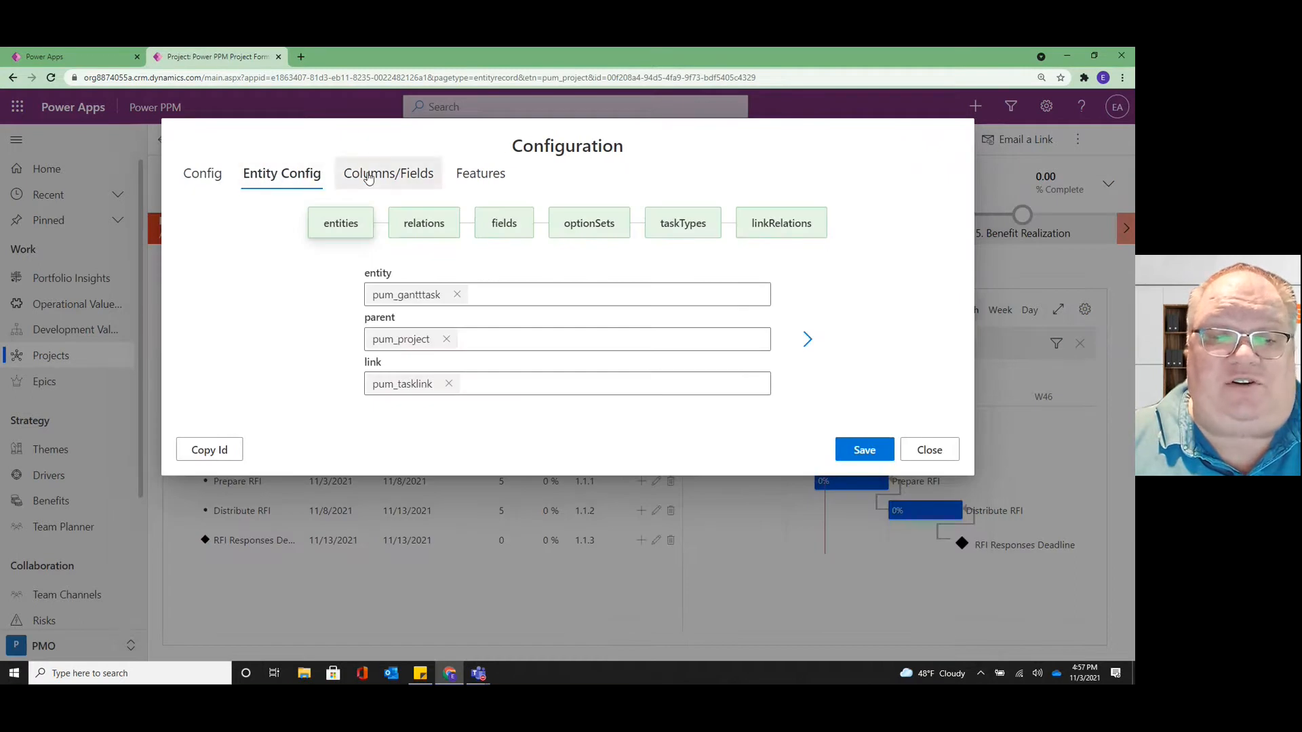
{"action": "left_click", "coordinate": [388, 173]}
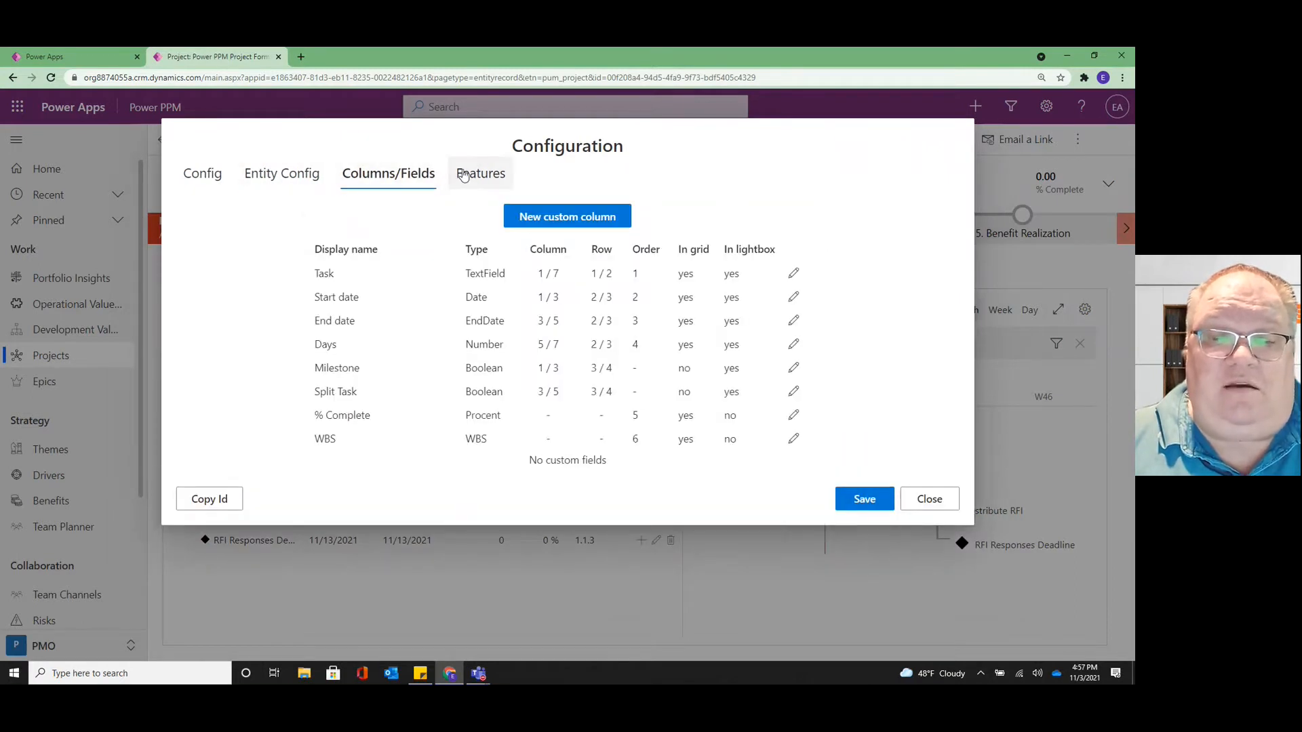
{"action": "mouse_move", "coordinate": [265, 235]}
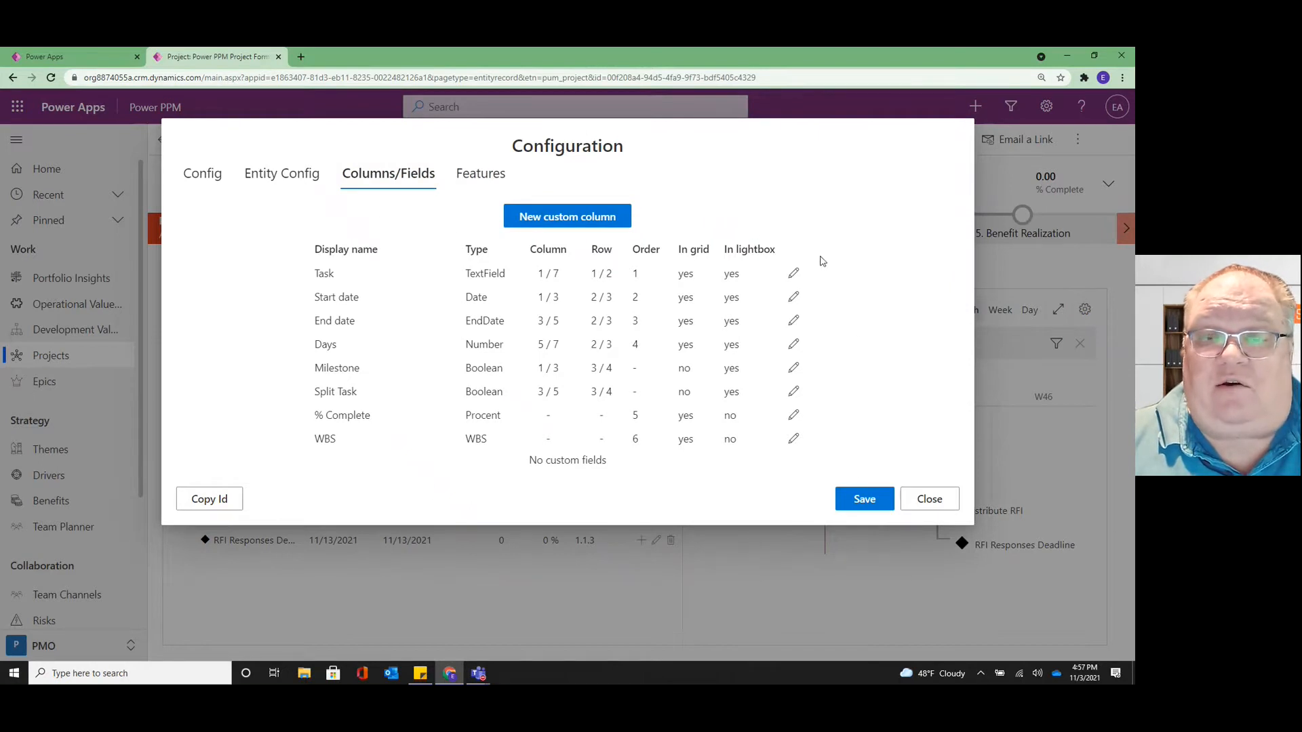
{"action": "mouse_move", "coordinate": [741, 272]}
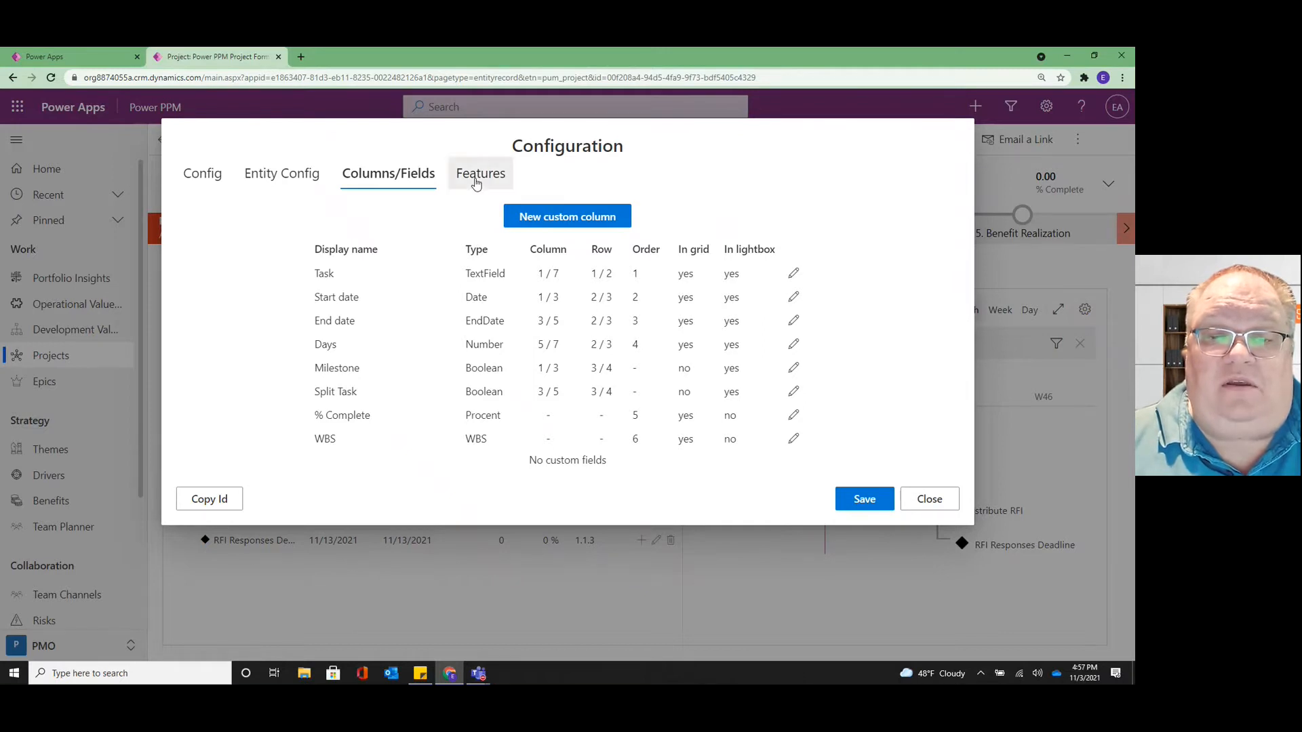
{"action": "left_click", "coordinate": [480, 173]}
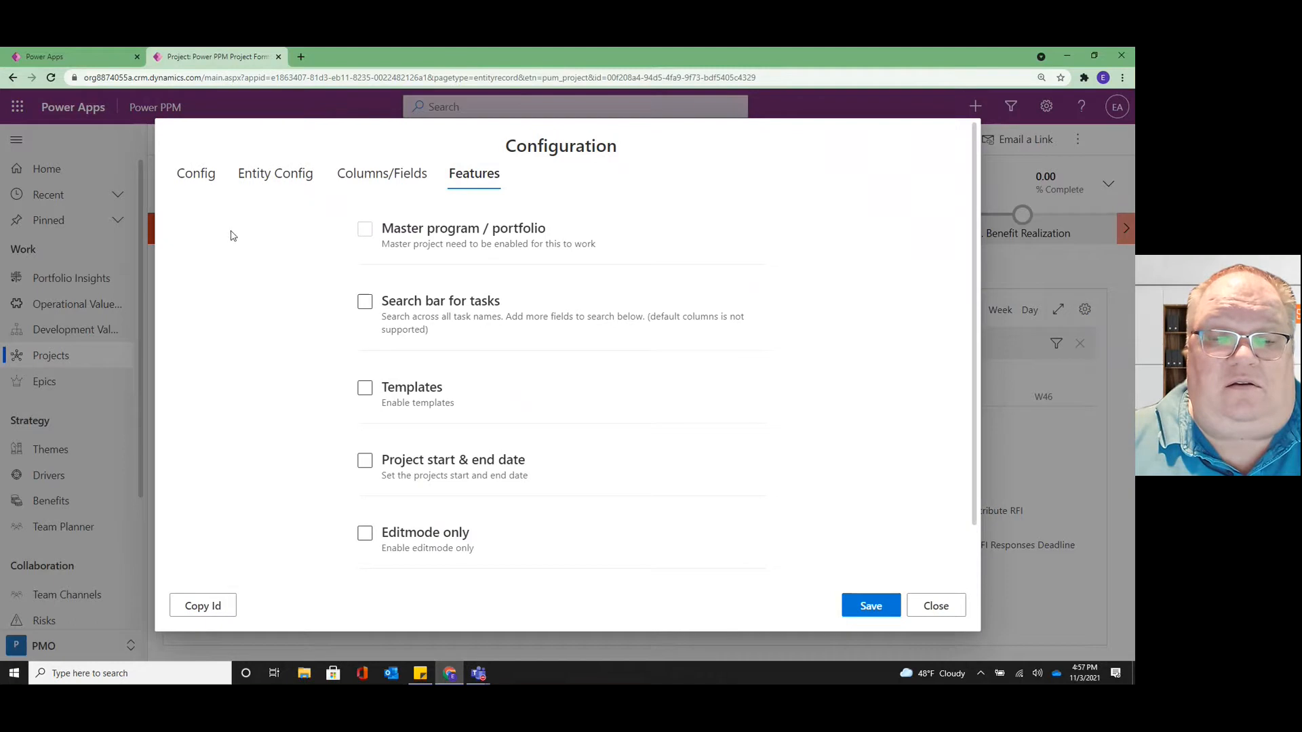
{"action": "mouse_move", "coordinate": [457, 595]}
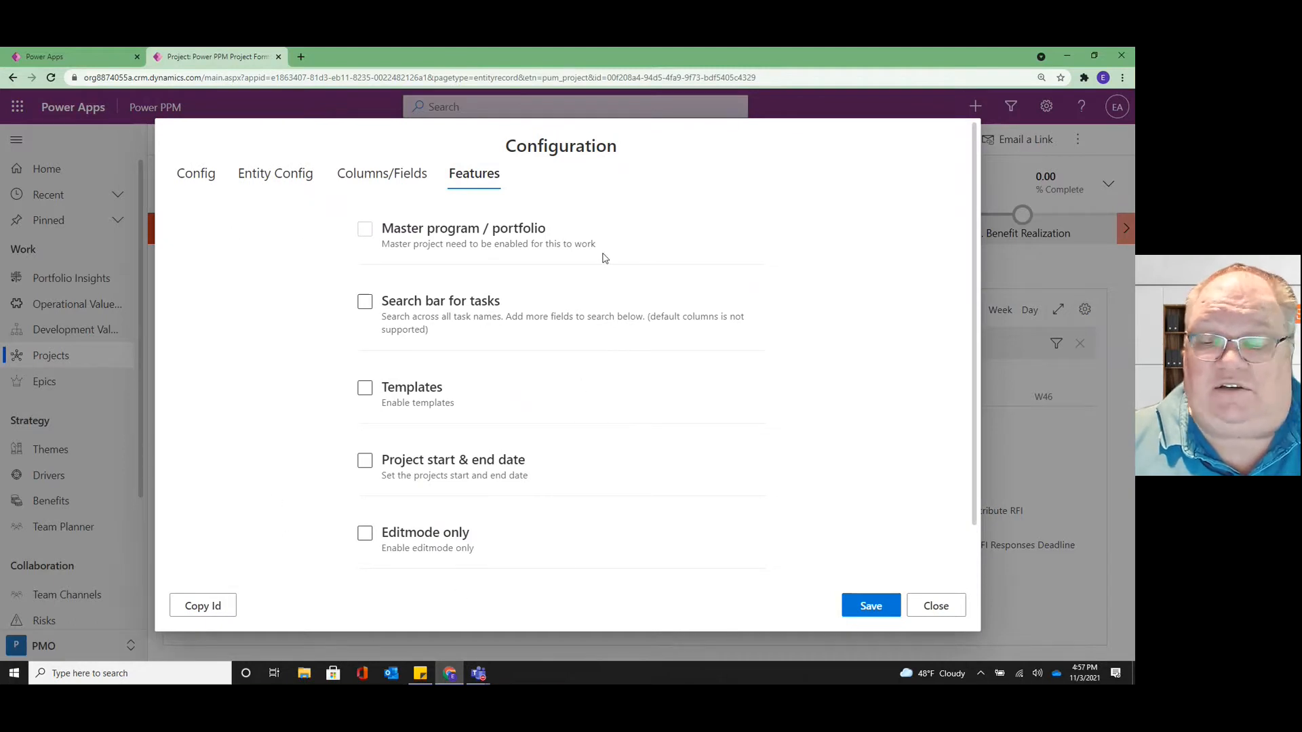
{"action": "mouse_move", "coordinate": [301, 402]}
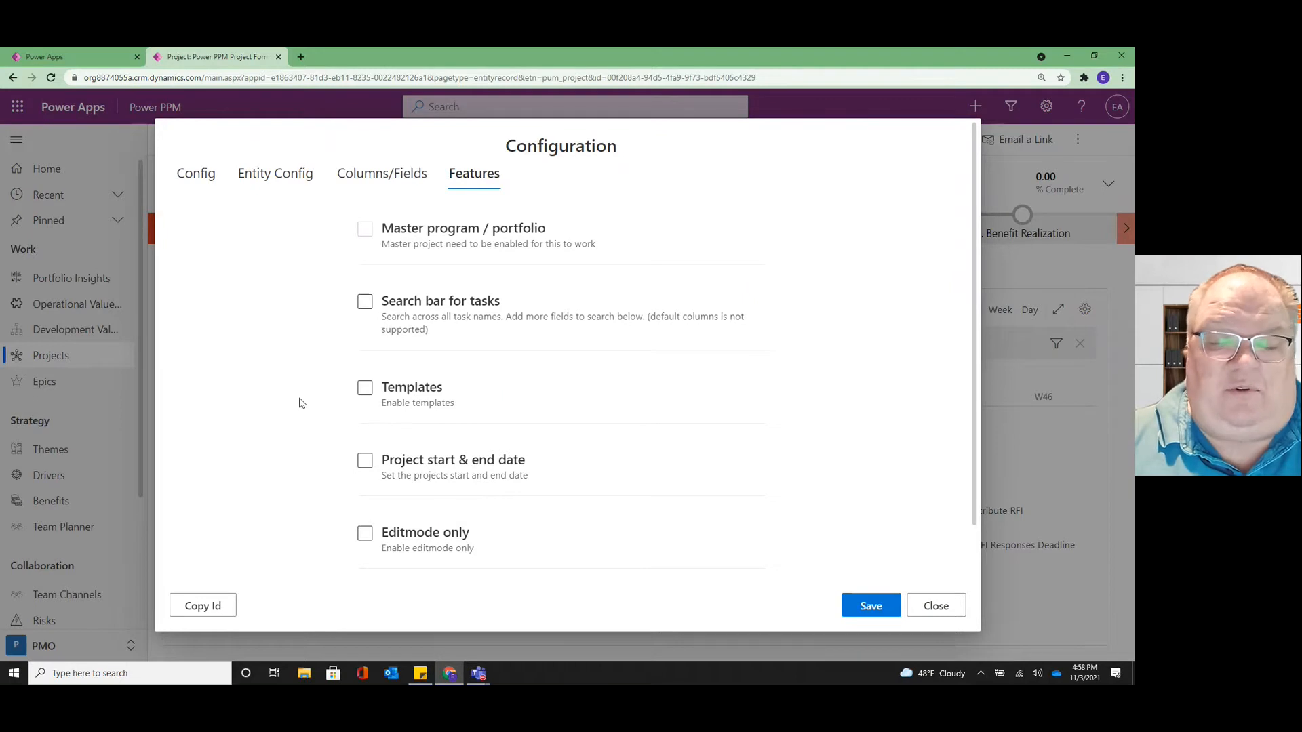
{"action": "mouse_move", "coordinate": [685, 605]}
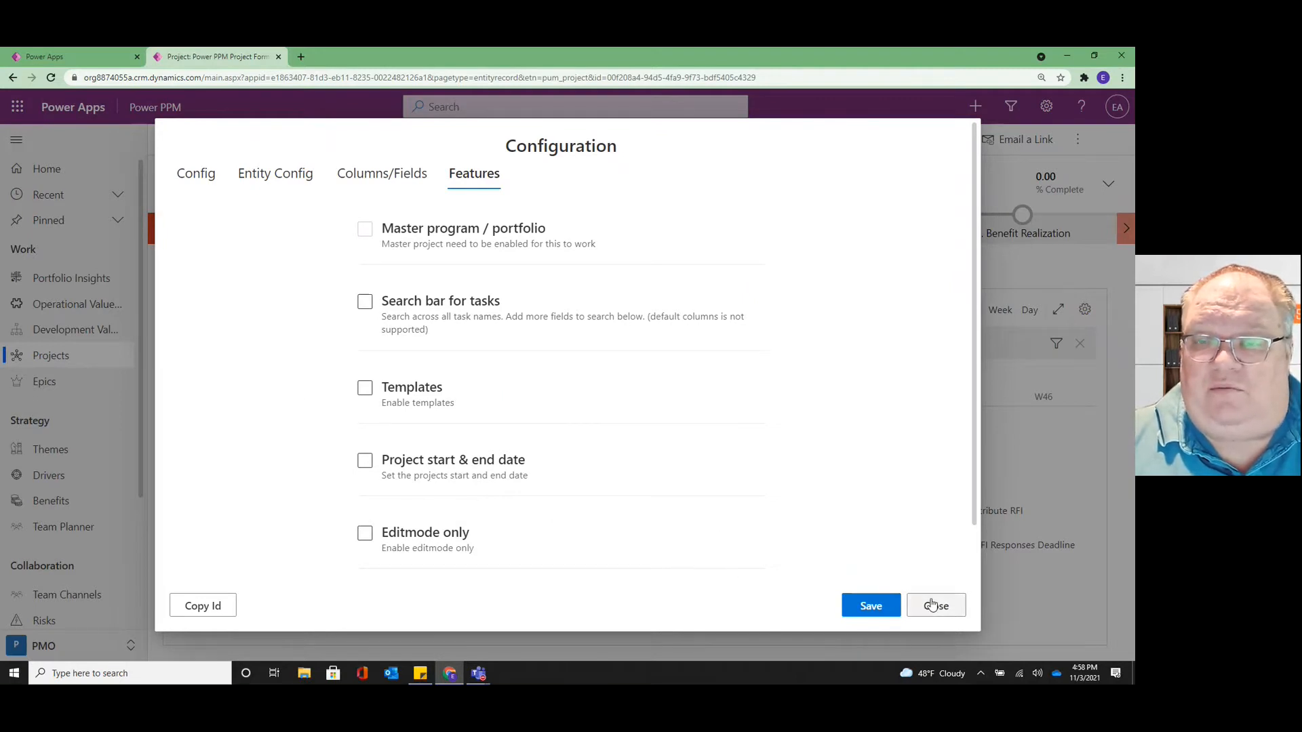
Step: Close the Gantt configuration without saving and return to the Practice Project timeline
{"action": "left_click", "coordinate": [936, 605]}
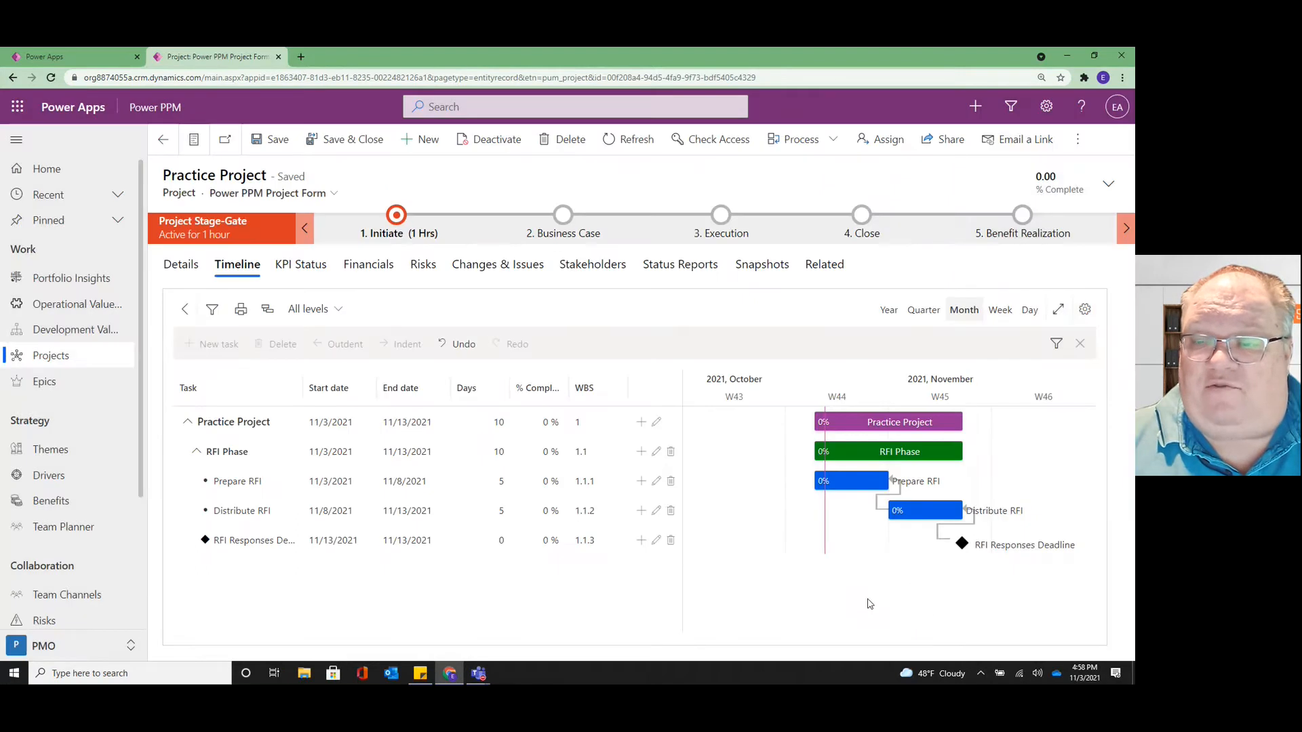
{"action": "mouse_move", "coordinate": [1084, 310]}
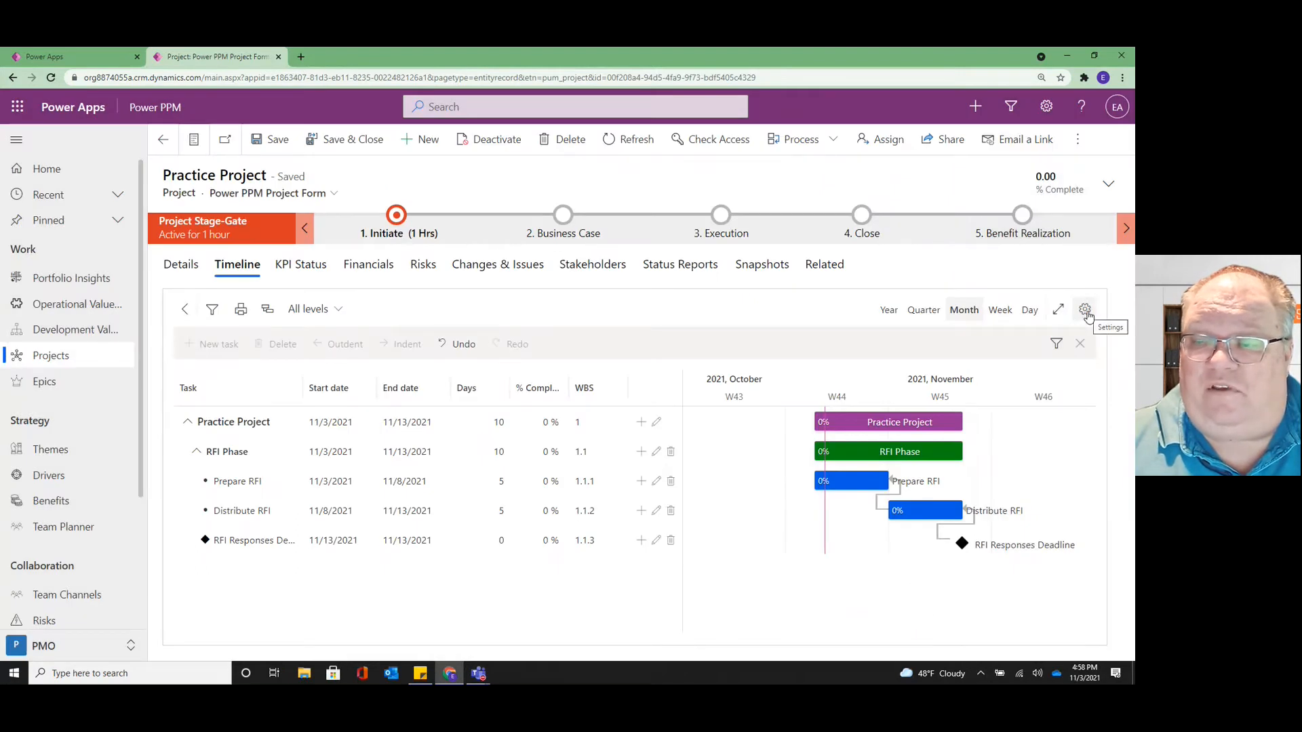
{"action": "mouse_move", "coordinate": [773, 282]}
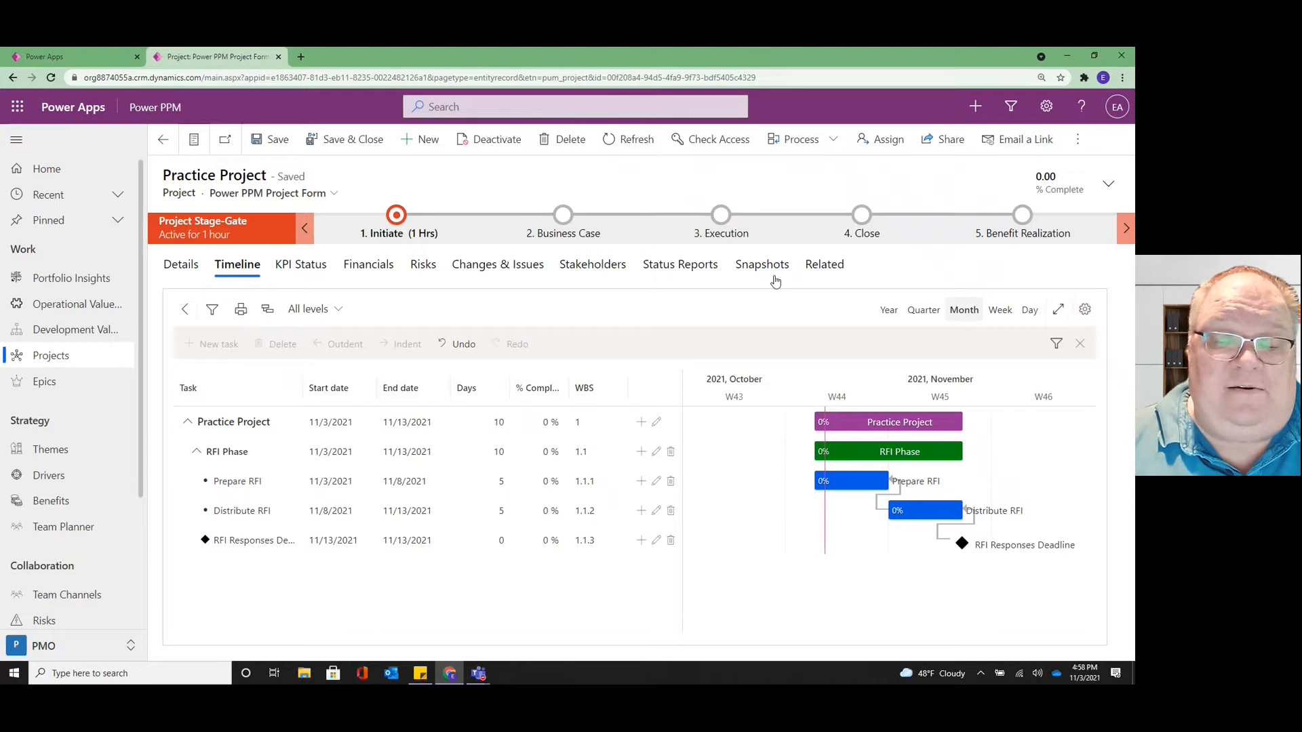
{"action": "mouse_move", "coordinate": [199, 255]}
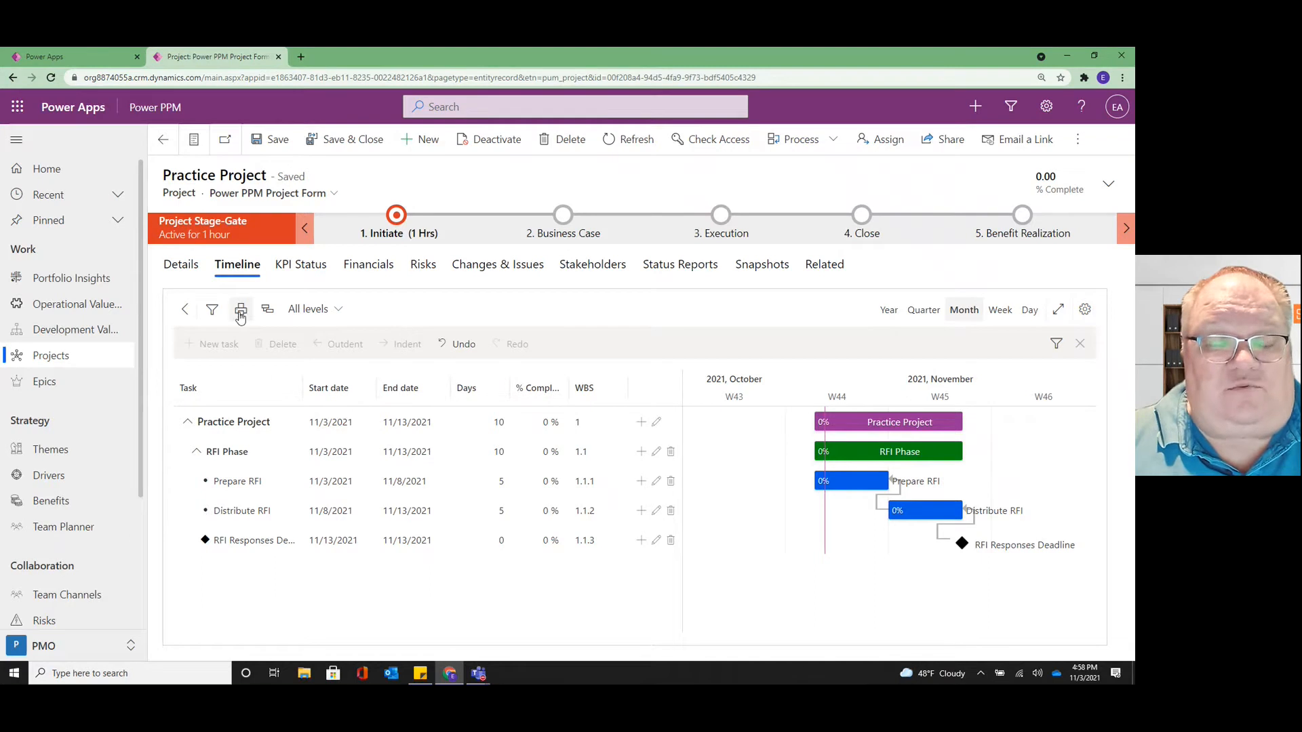
{"action": "mouse_move", "coordinate": [240, 309]}
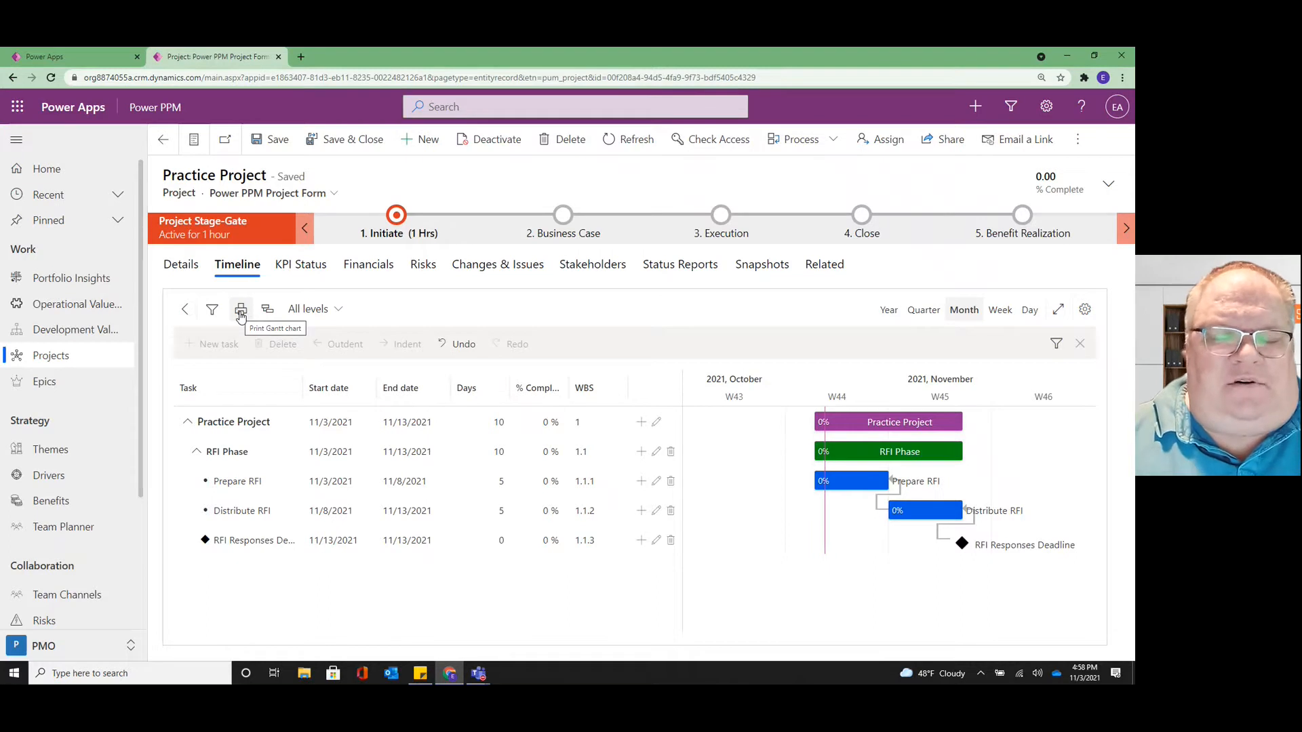
{"action": "mouse_move", "coordinate": [240, 309]}
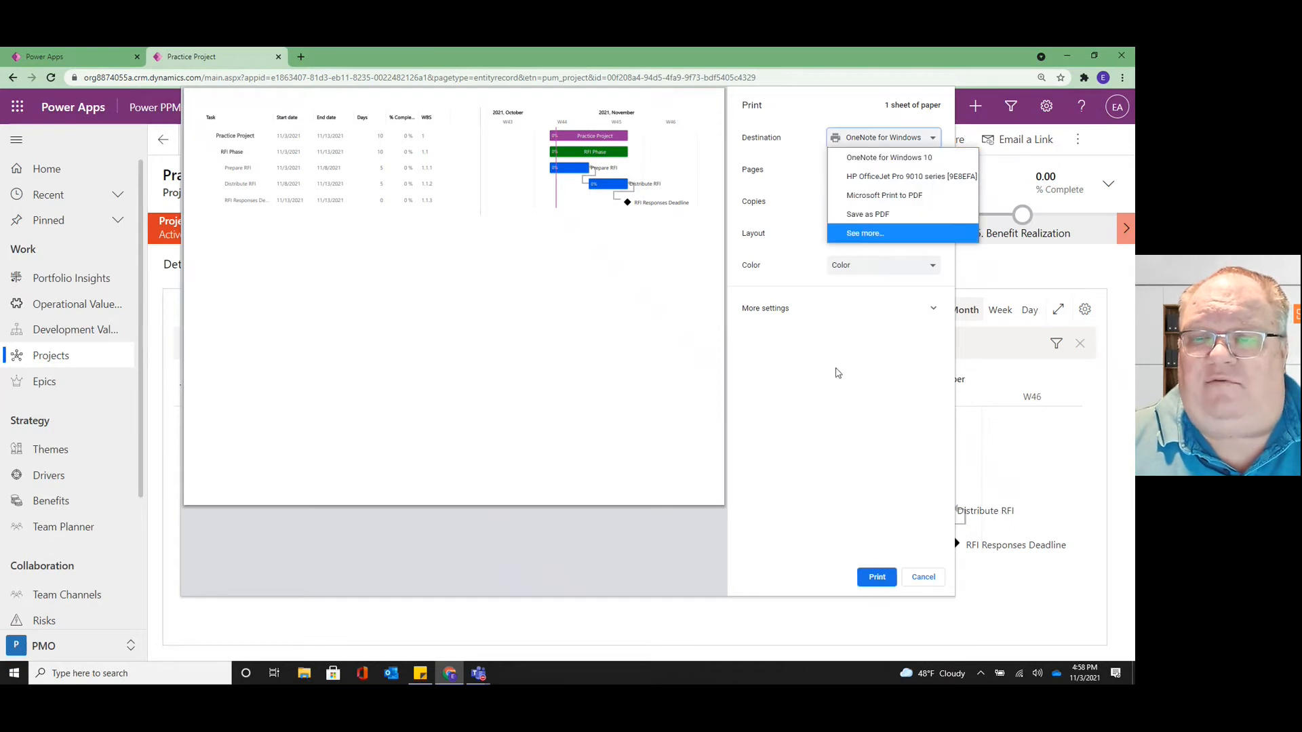
Step: Try portrait orientation for the Gantt printout, then set it back to landscape
{"action": "left_click", "coordinate": [882, 137]}
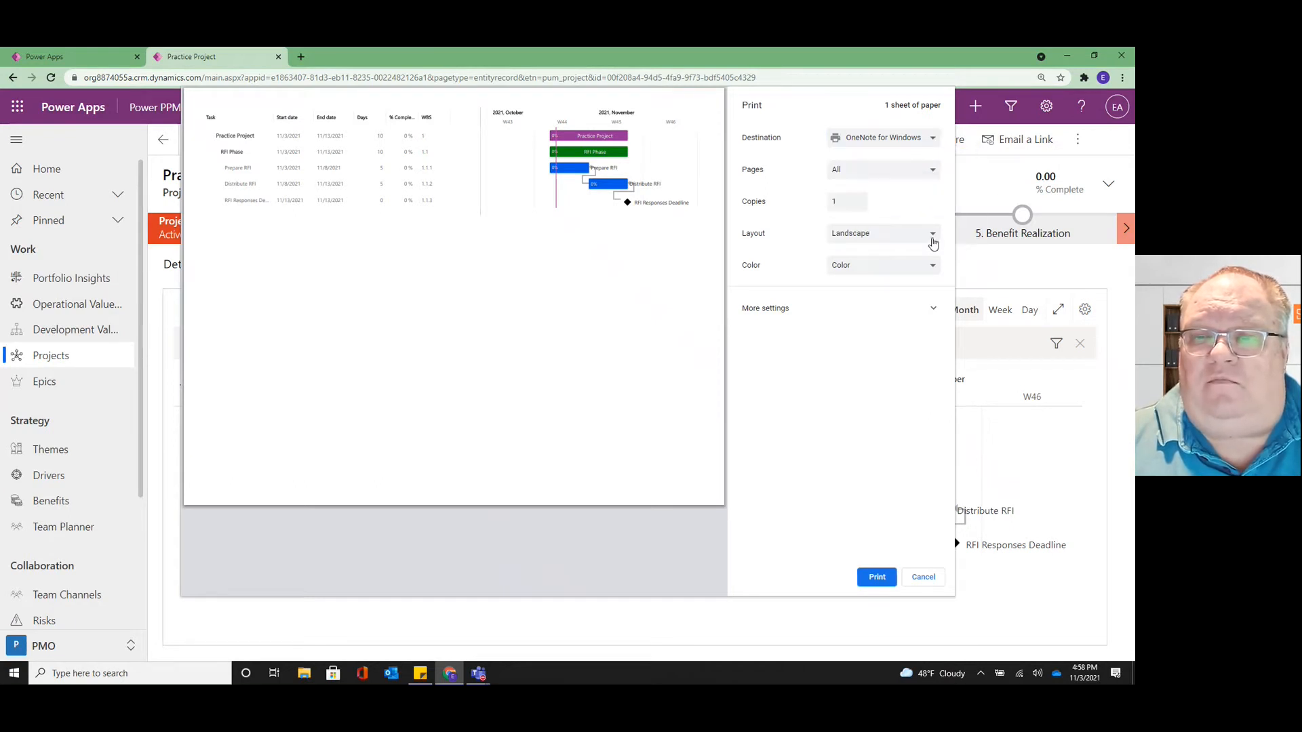
{"action": "left_click", "coordinate": [880, 233]}
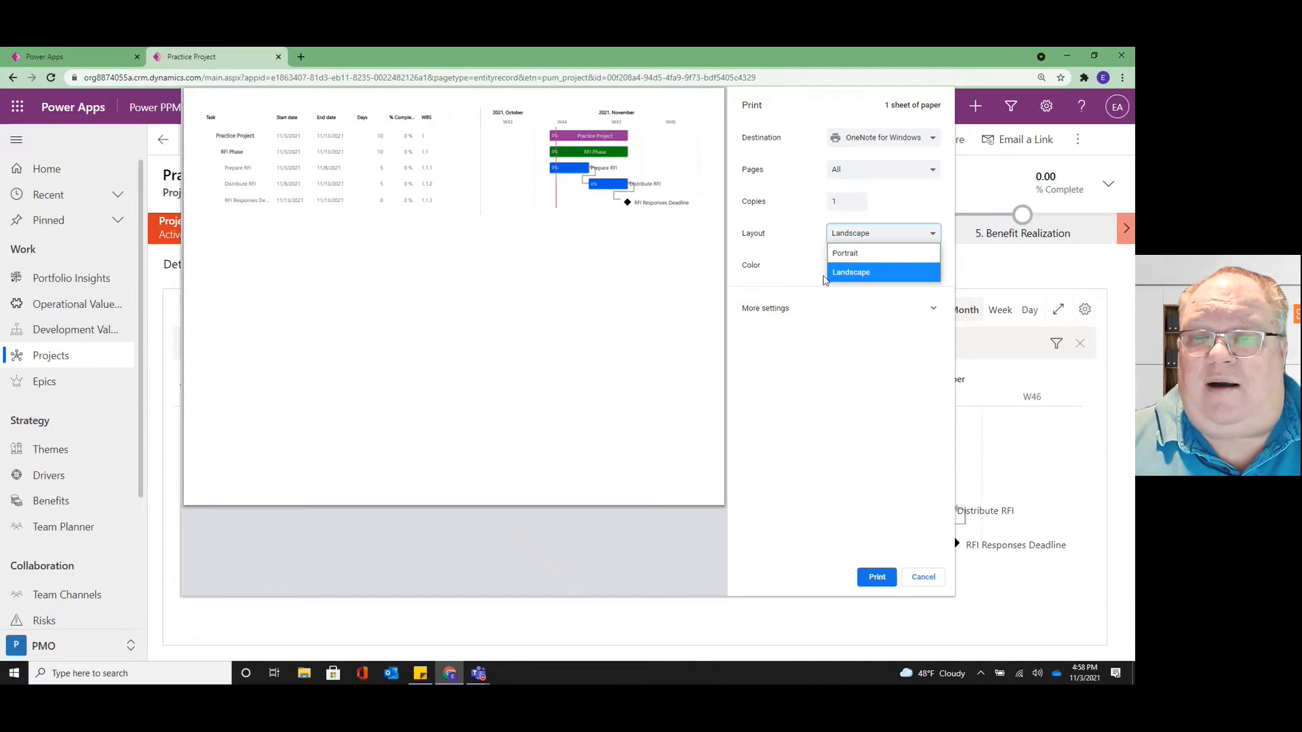
{"action": "left_click", "coordinate": [844, 253]}
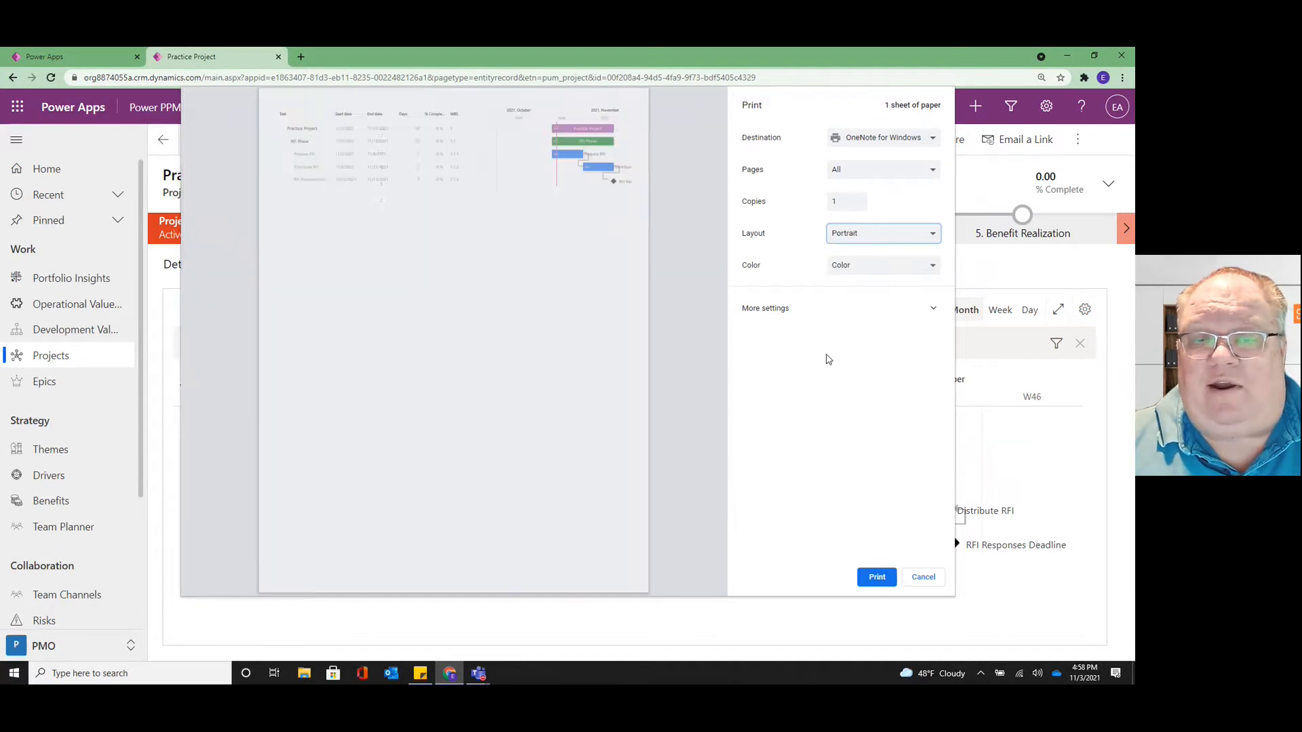
{"action": "left_click", "coordinate": [883, 233]}
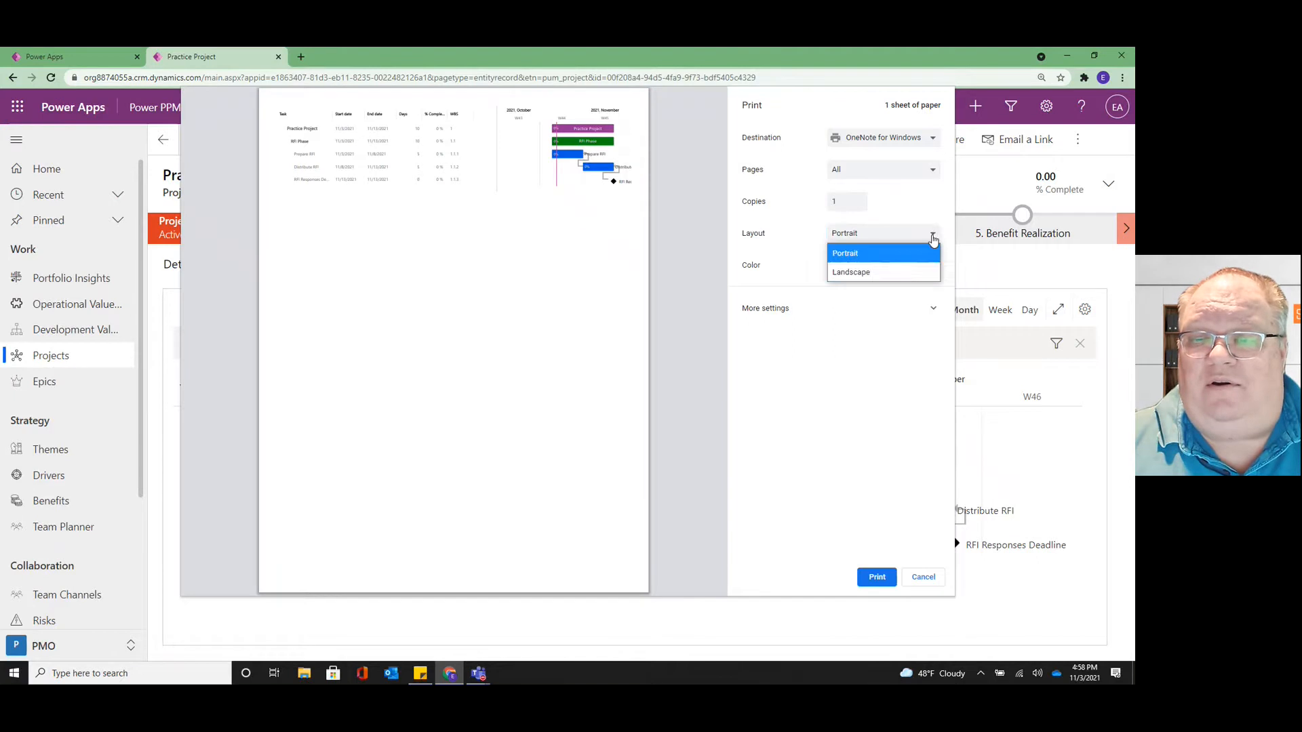
{"action": "left_click", "coordinate": [851, 271]}
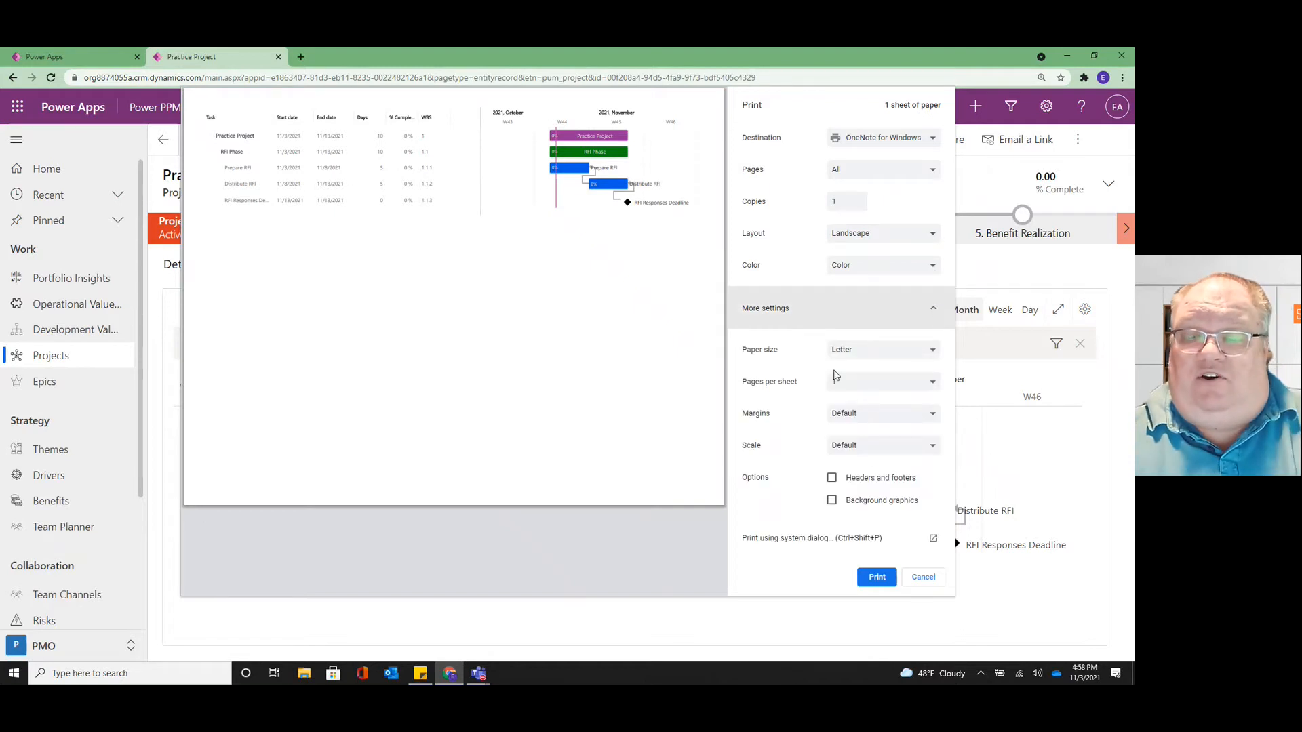
Step: Test headers/footers and background graphics, leaving both turned off
{"action": "left_click", "coordinate": [832, 478]}
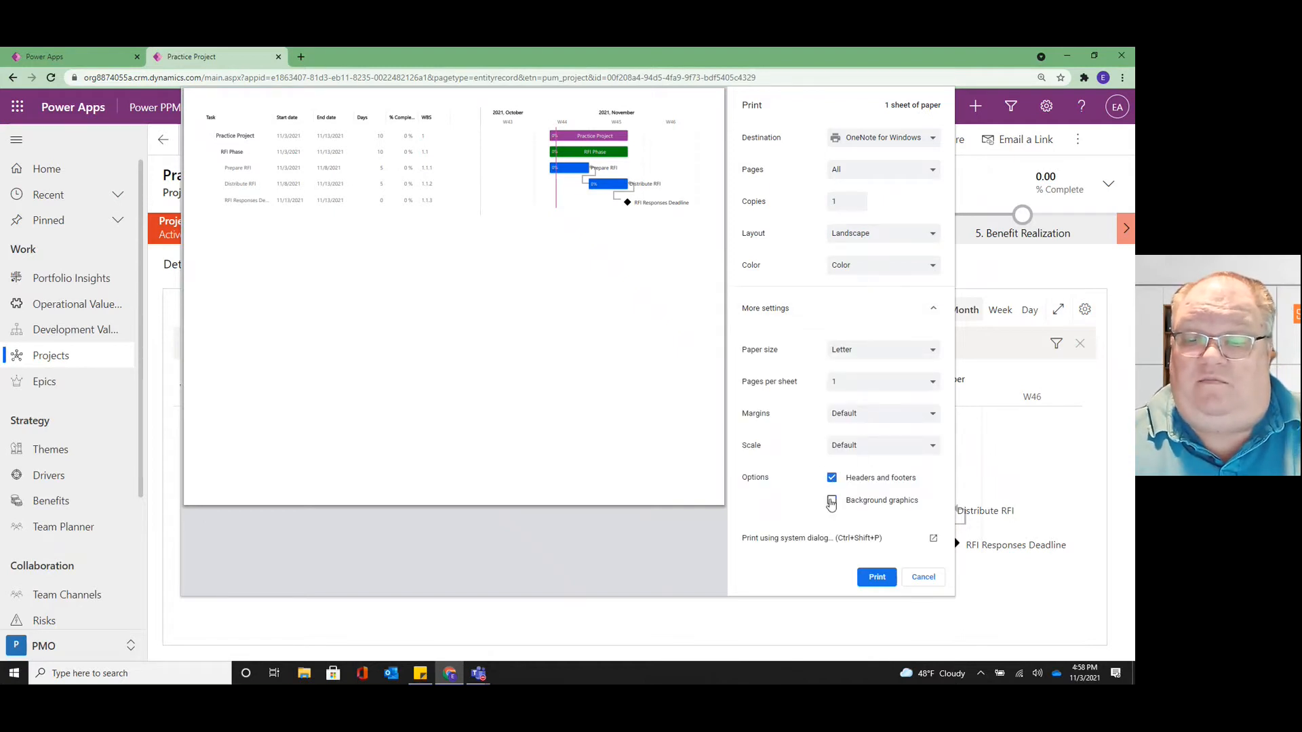
{"action": "left_click", "coordinate": [831, 477]}
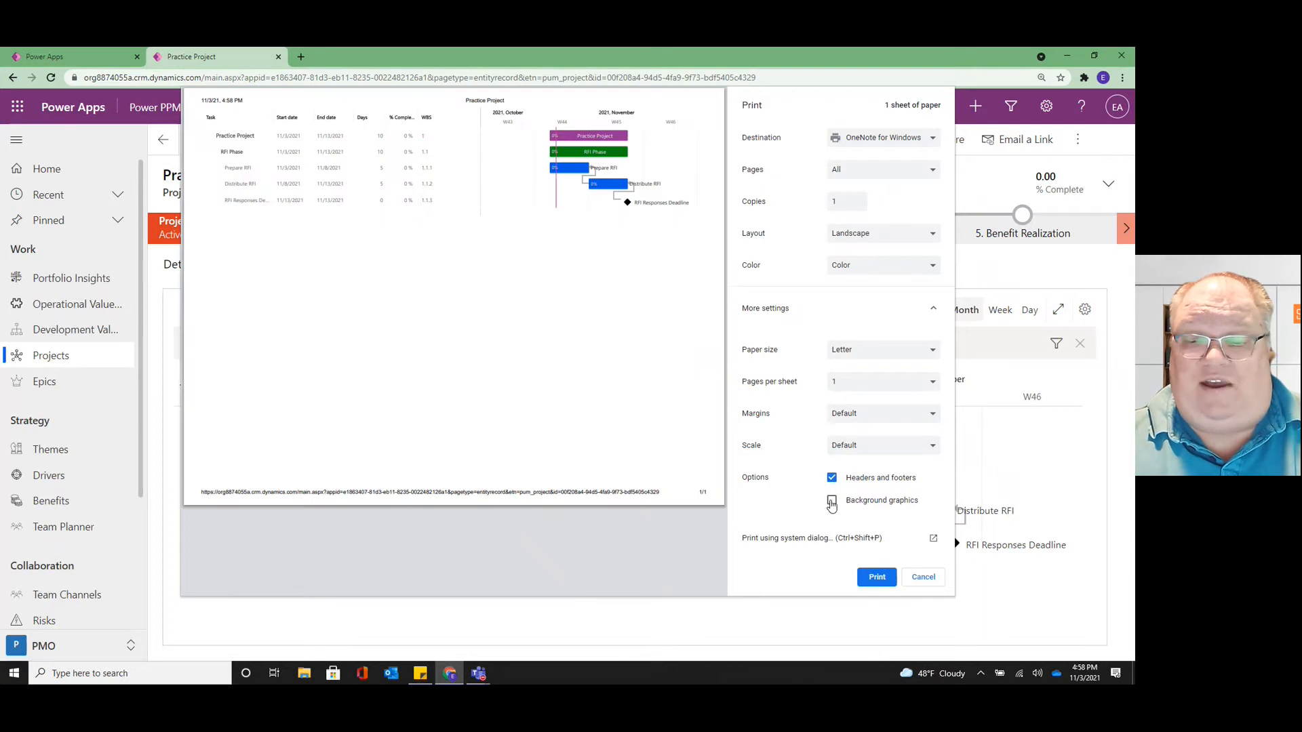
{"action": "left_click", "coordinate": [831, 500]}
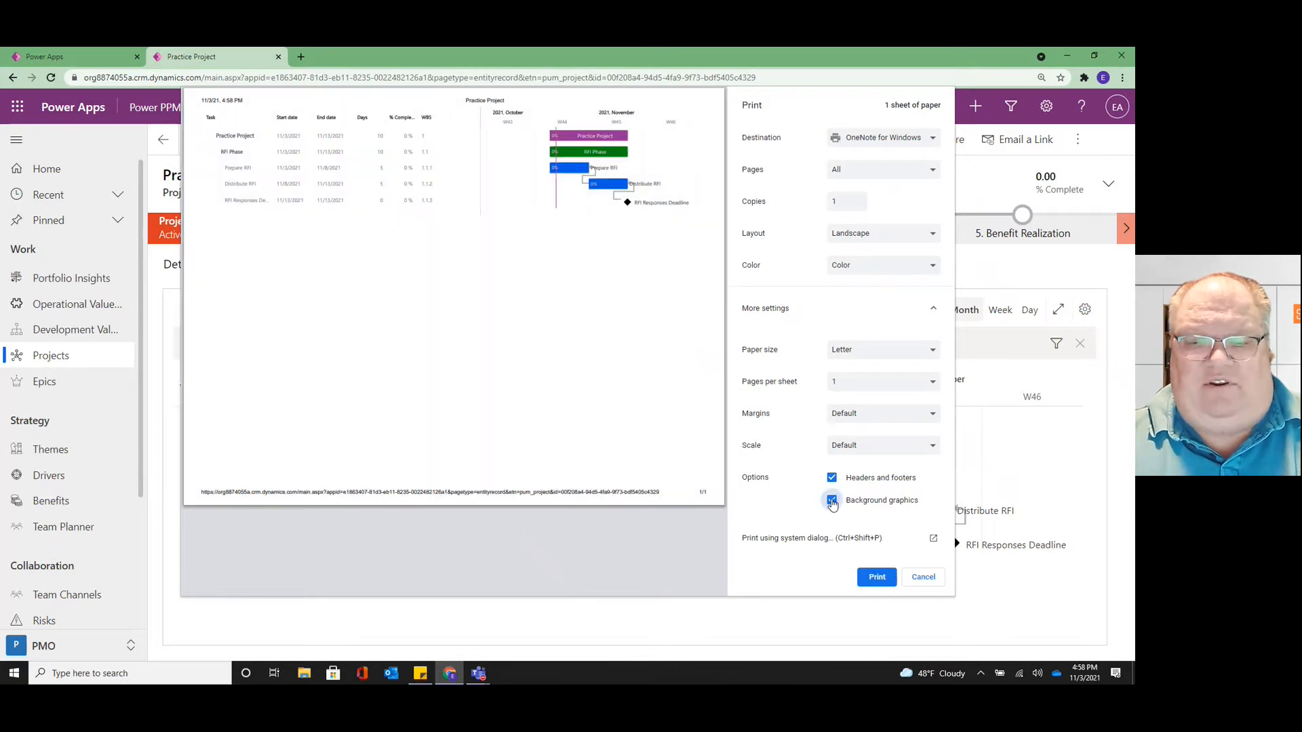
{"action": "left_click", "coordinate": [831, 499]}
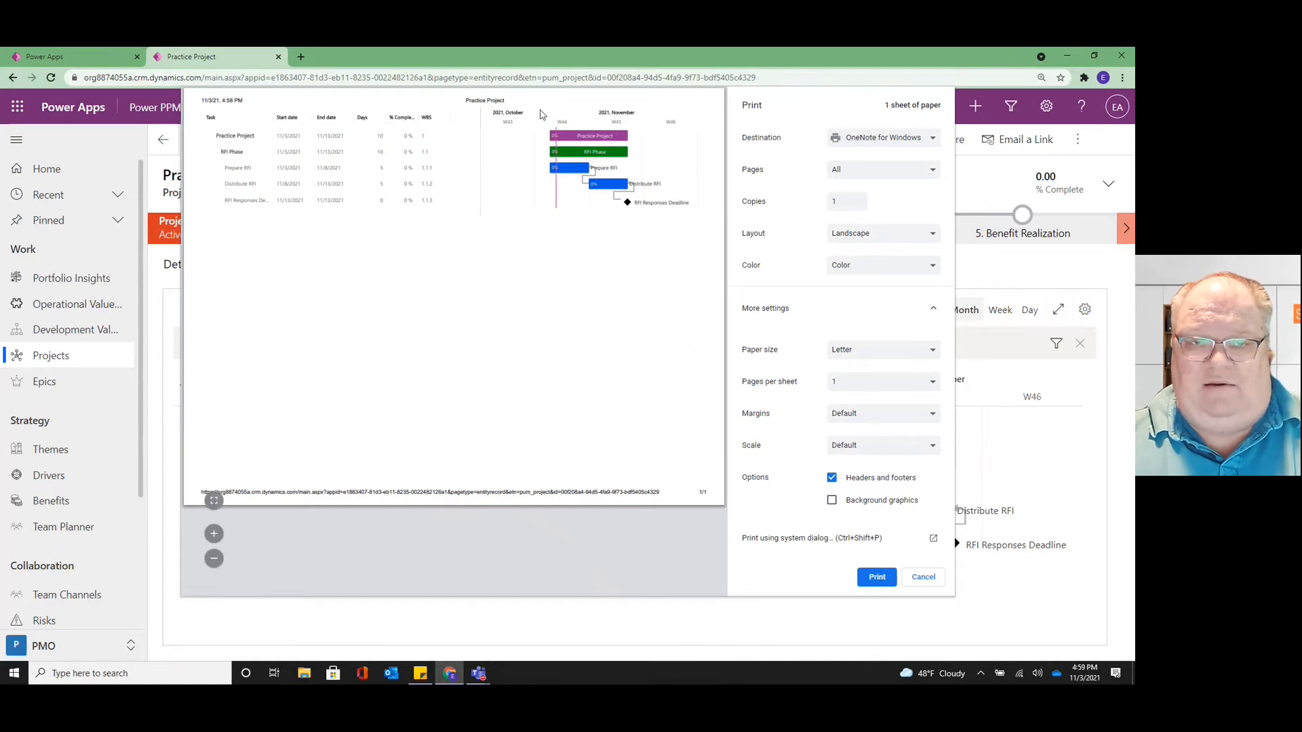
{"action": "mouse_move", "coordinate": [592, 100]}
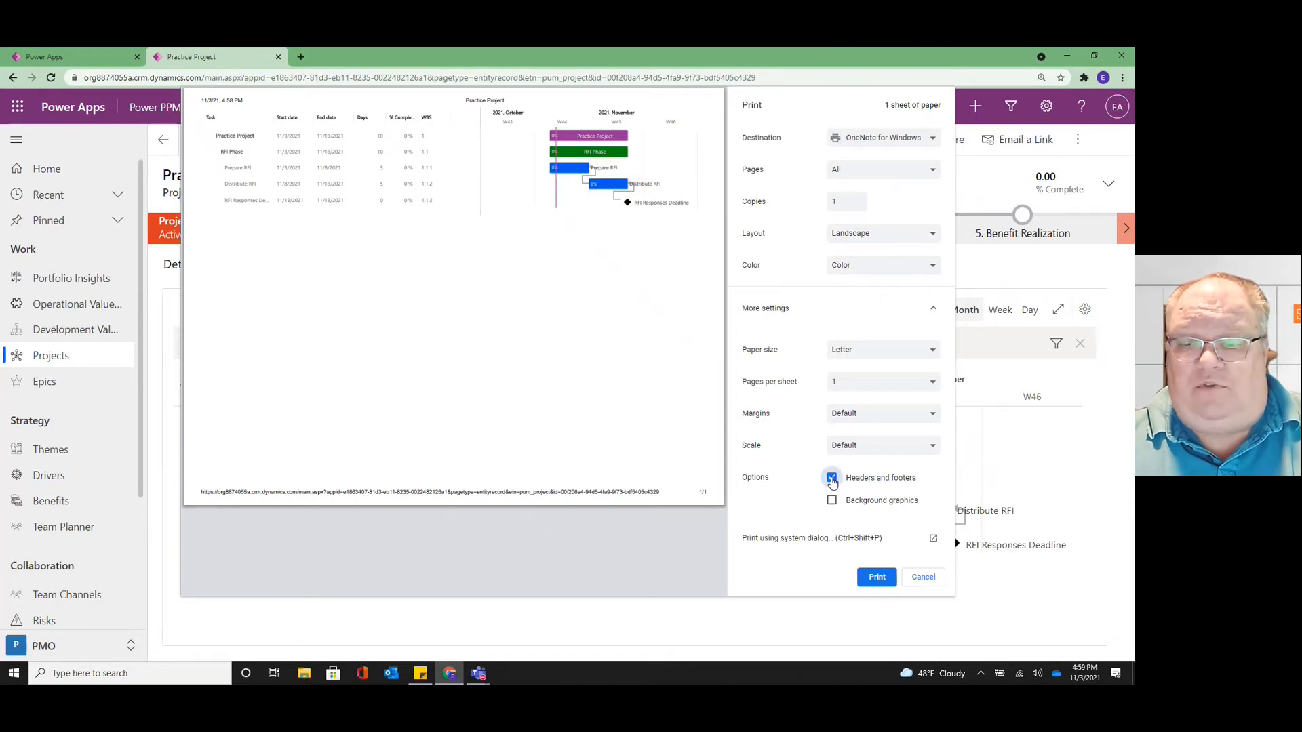
{"action": "left_click", "coordinate": [832, 477]}
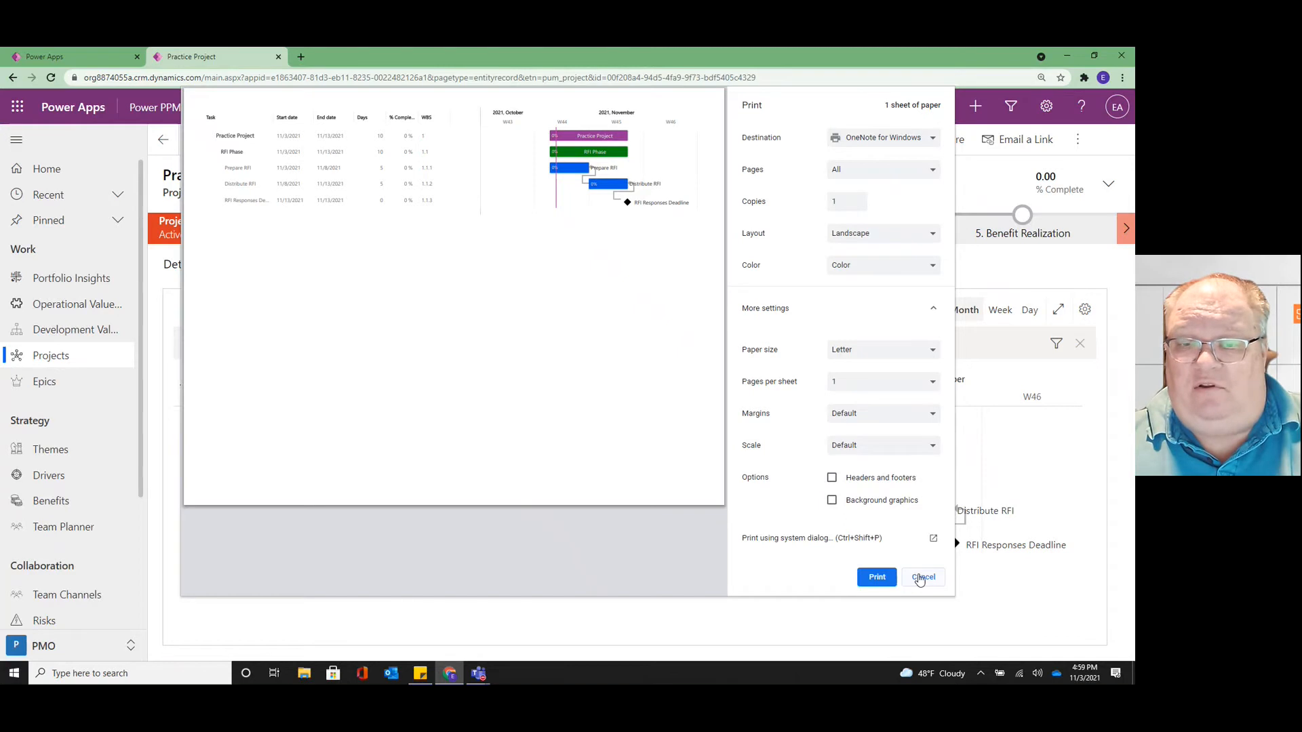
Step: Cancel the print preview and select Prepare RFI's percent complete value
{"action": "left_click", "coordinate": [922, 577]}
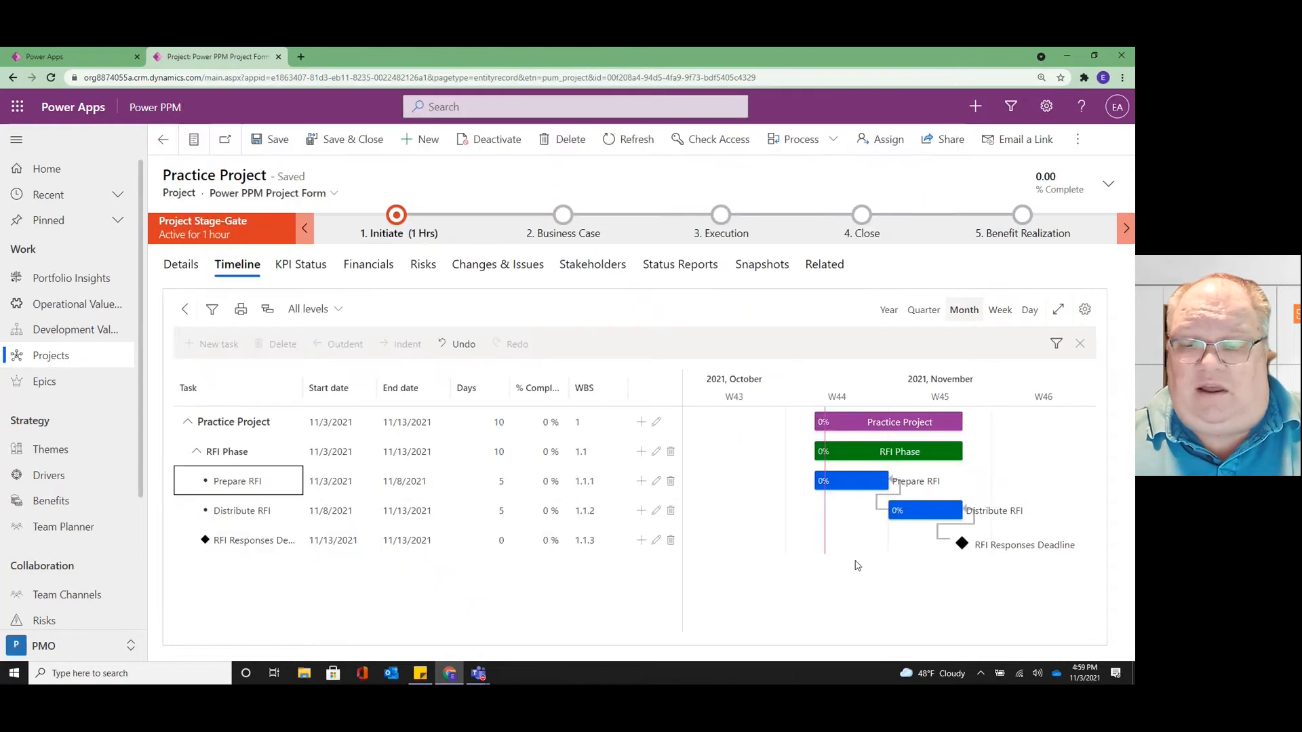
{"action": "mouse_move", "coordinate": [779, 580]}
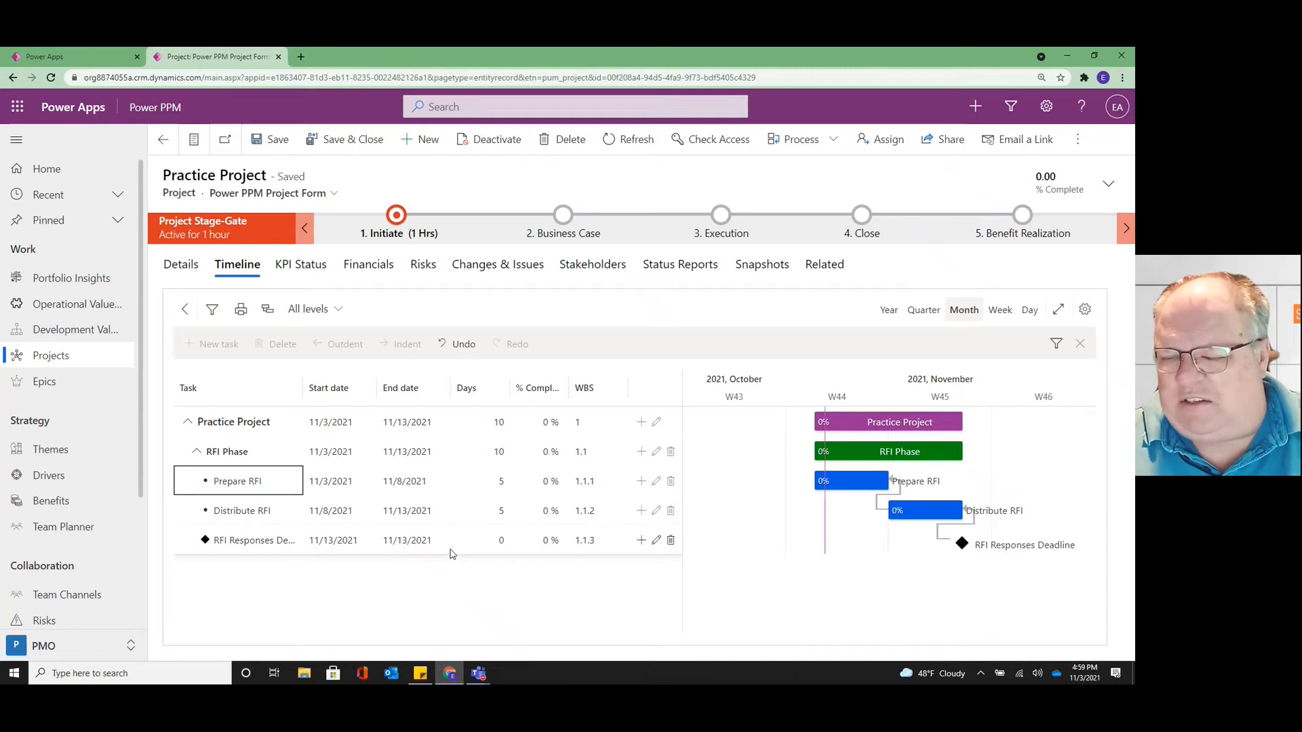
{"action": "mouse_move", "coordinate": [452, 550]}
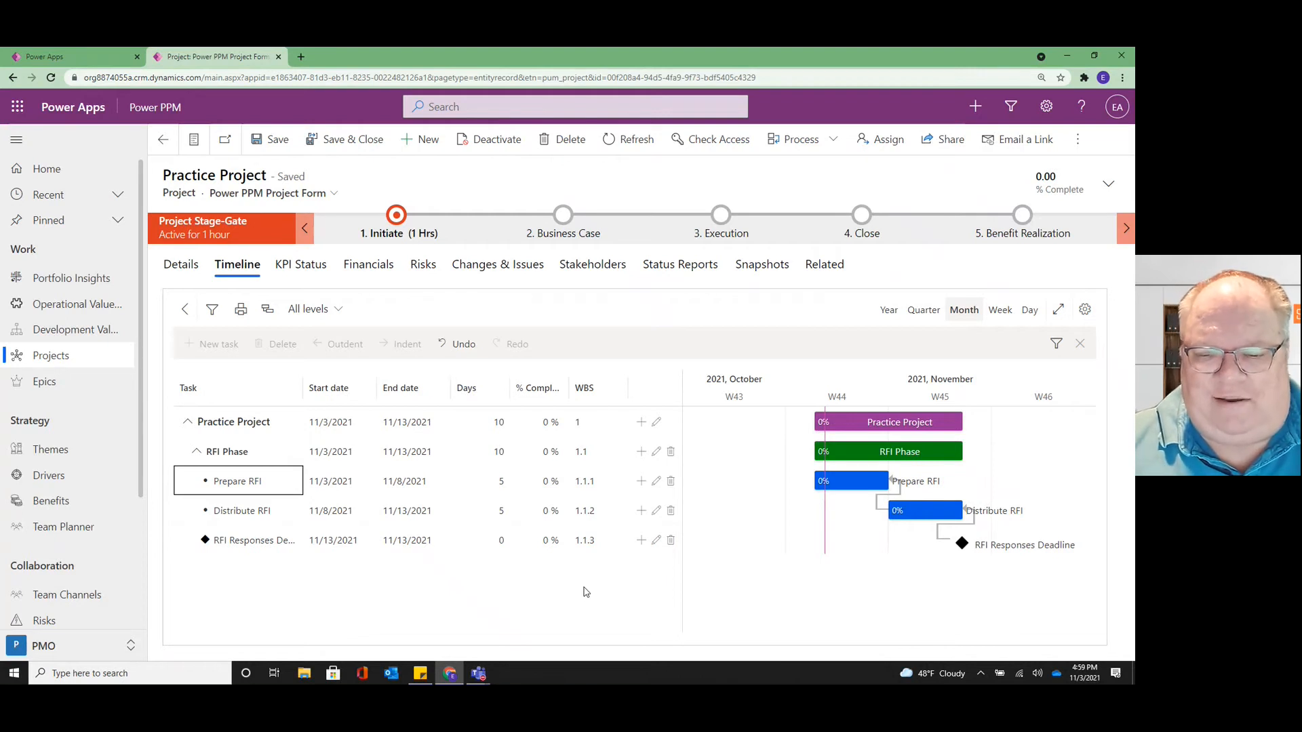
{"action": "mouse_move", "coordinate": [928, 592]}
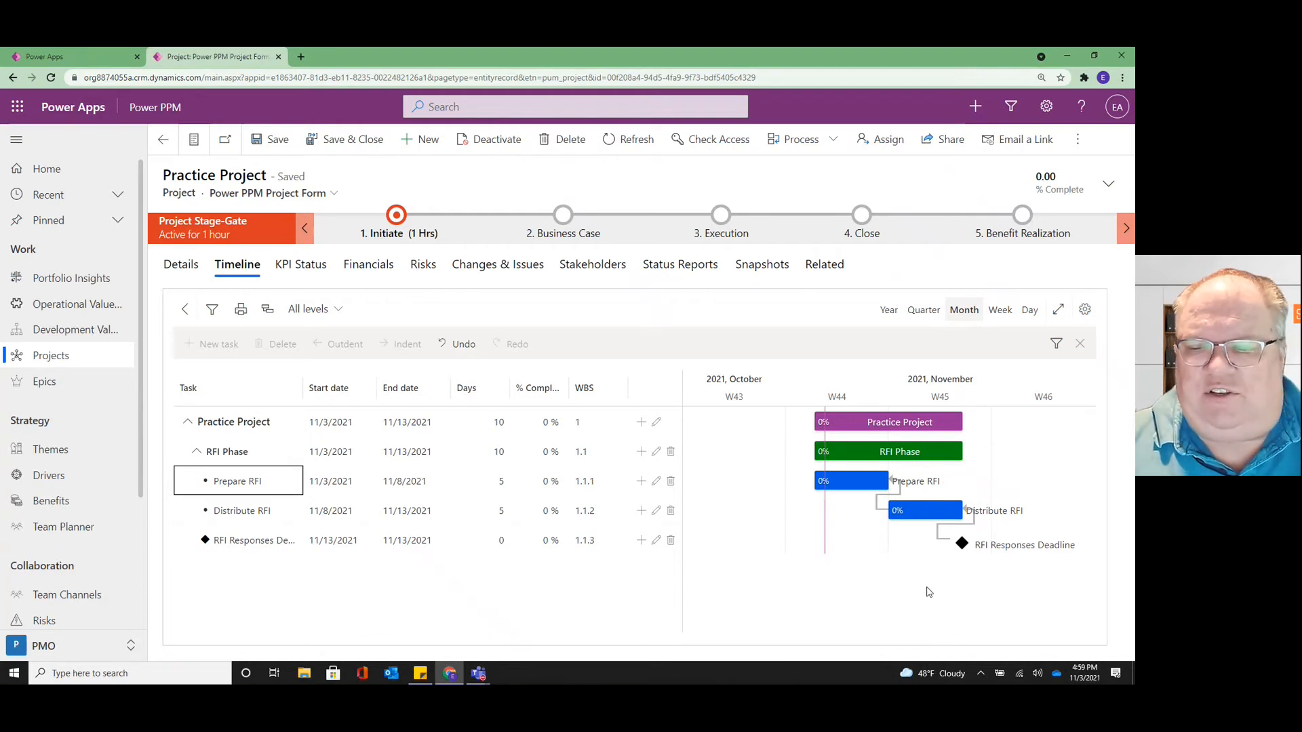
{"action": "mouse_move", "coordinate": [855, 592]}
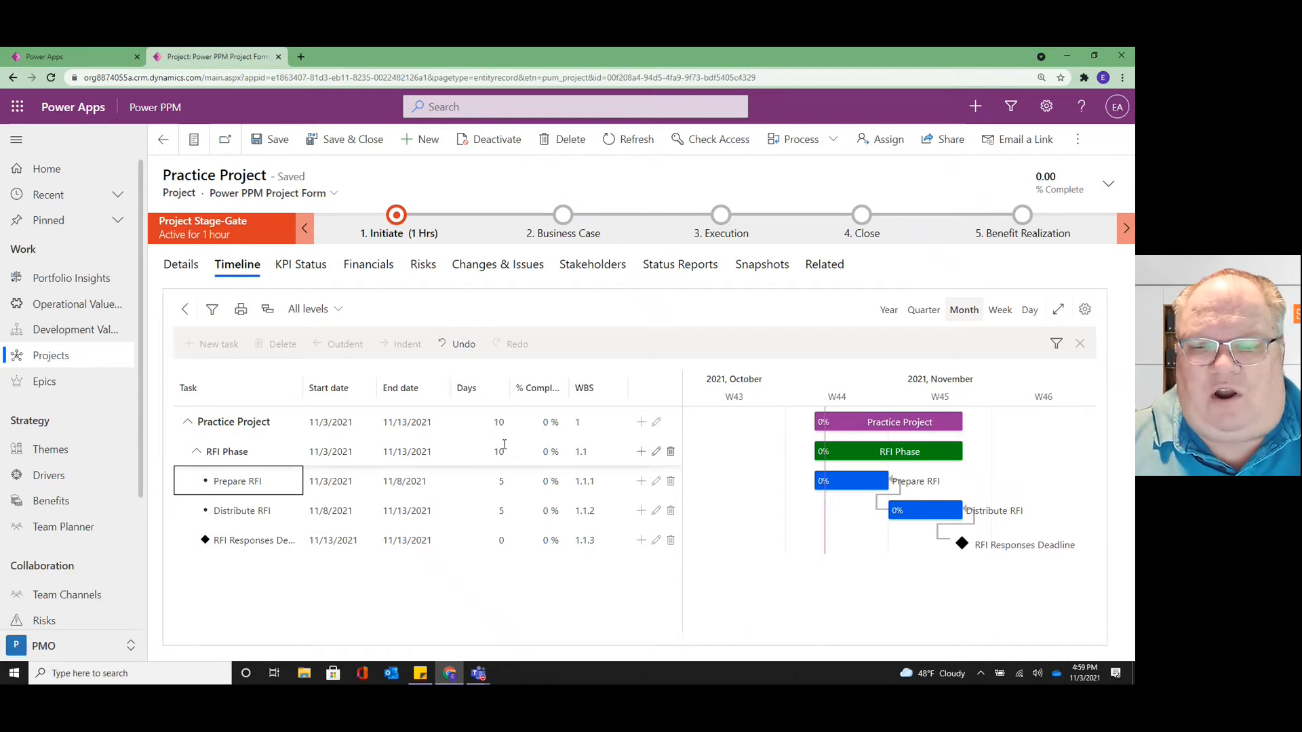
{"action": "left_click", "coordinate": [539, 451]}
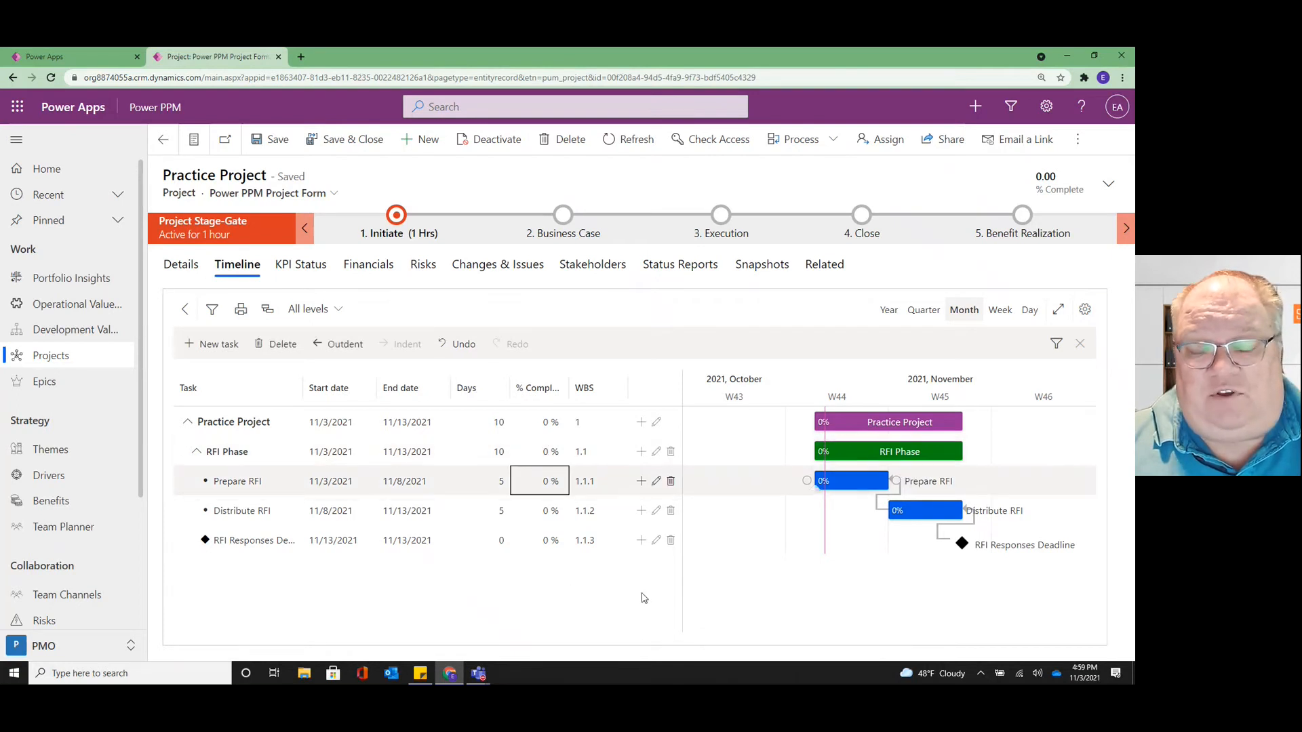
Step: Set Prepare RFI's % Complete to 25, rolling RFI Phase and Practice Project to 13%
{"action": "left_click", "coordinate": [550, 481]}
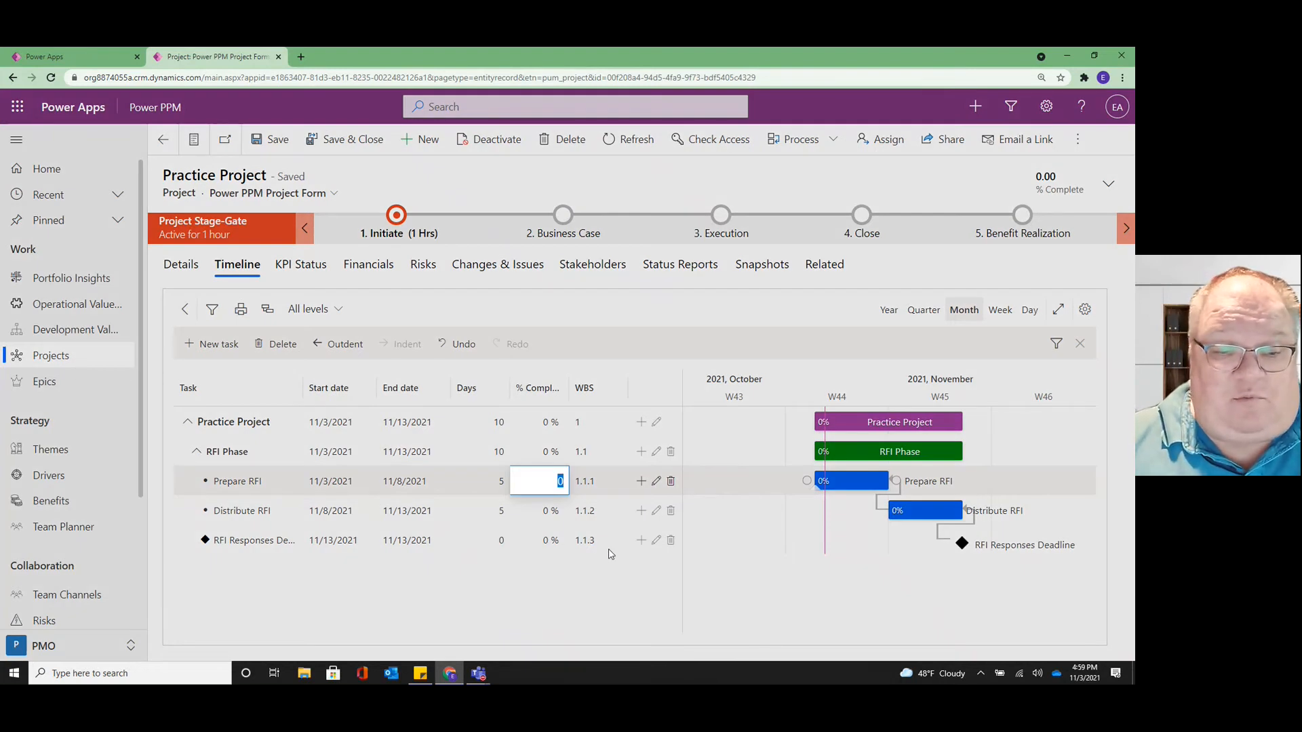
{"action": "type", "text": "2"}
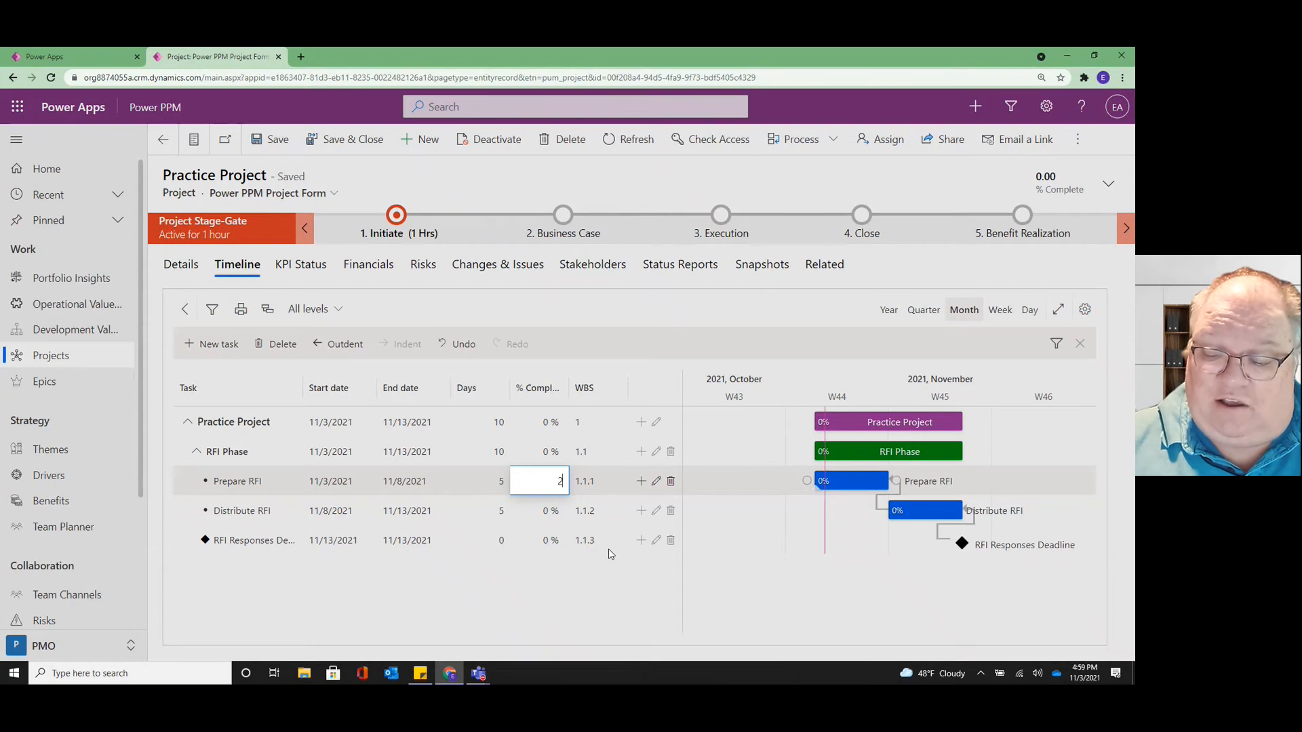
{"action": "type", "text": "25 %"}
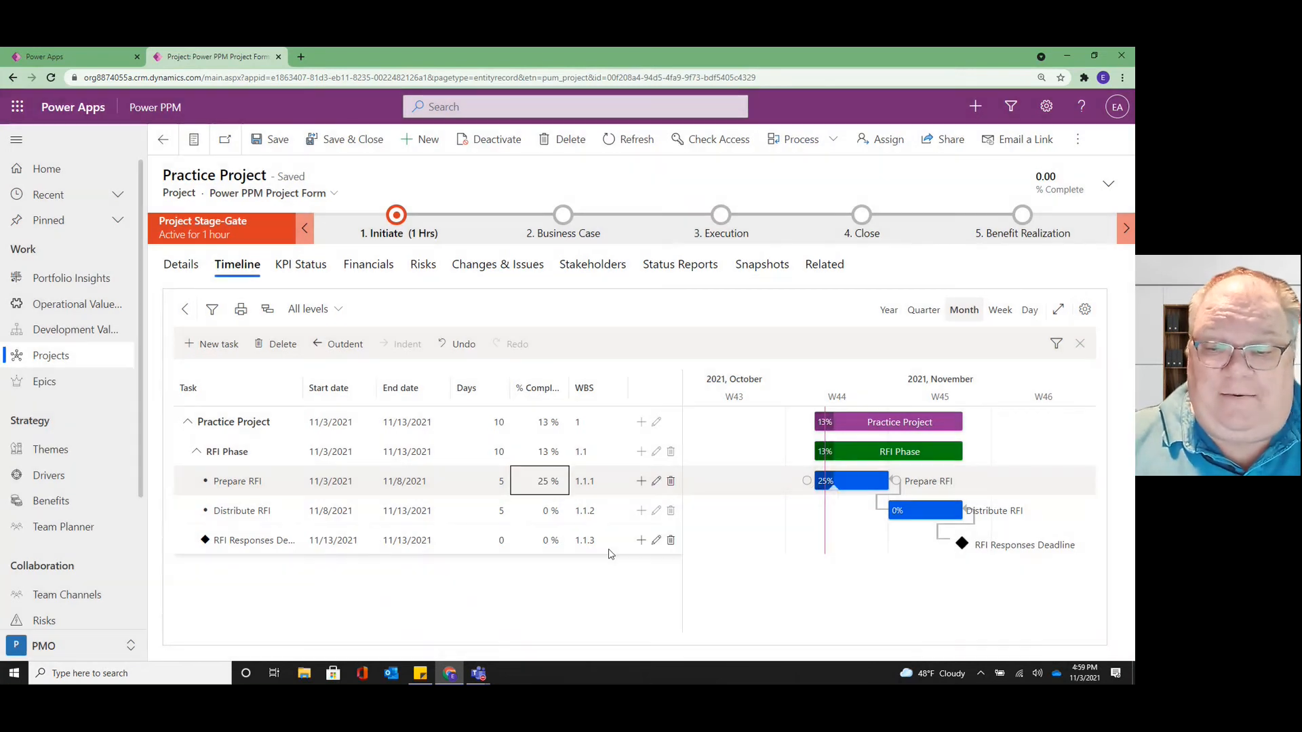
{"action": "mouse_move", "coordinate": [851, 480]}
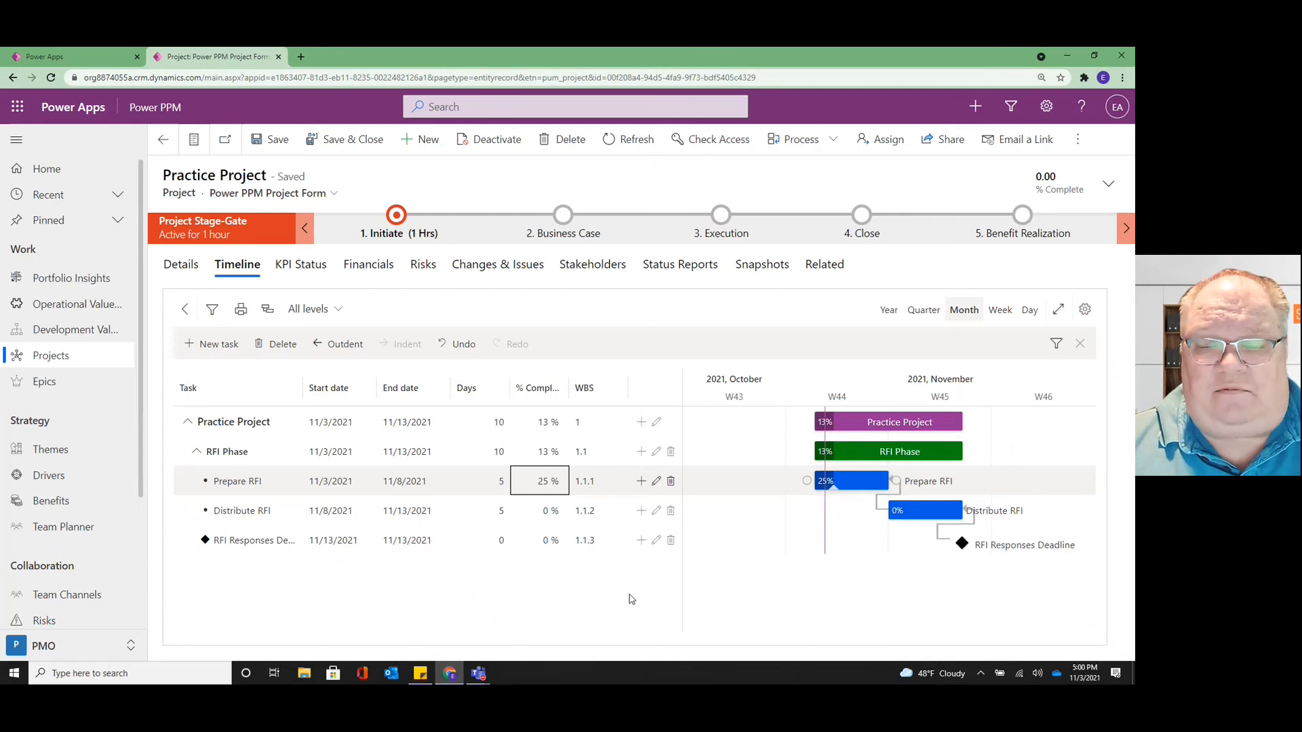
{"action": "mouse_move", "coordinate": [621, 561]}
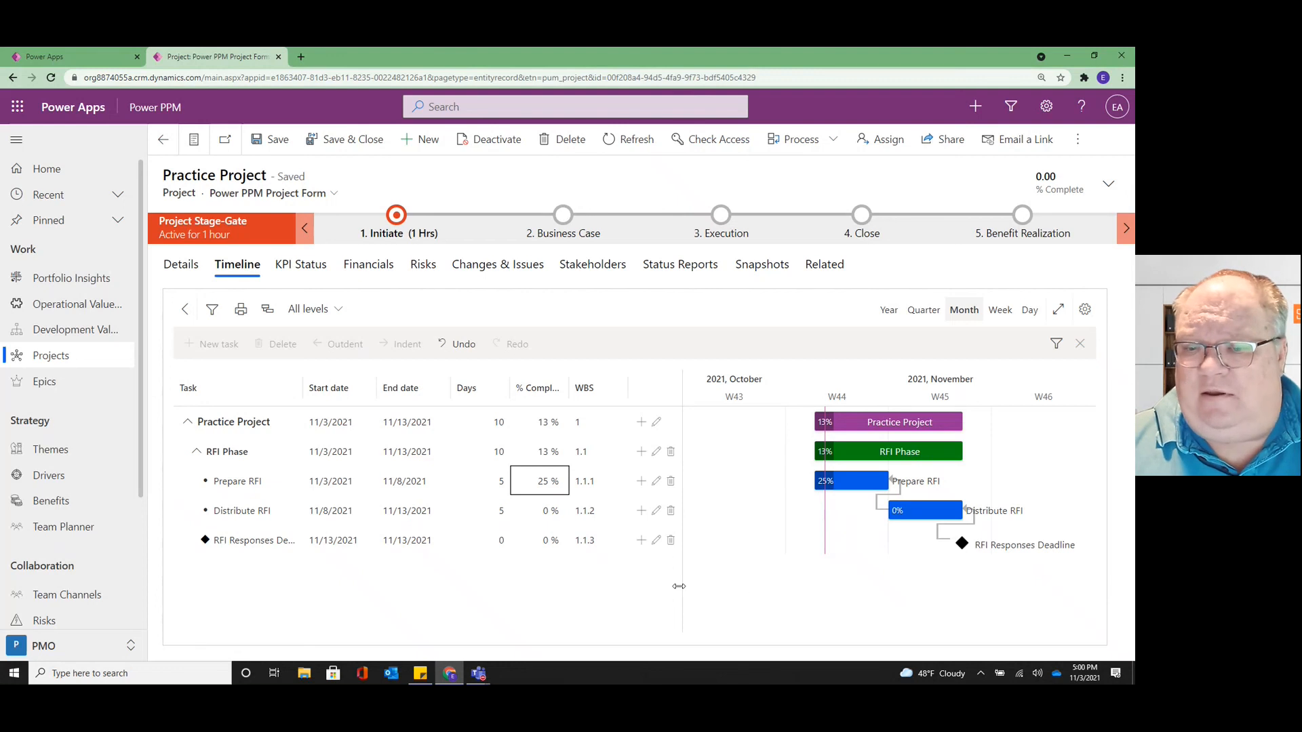
{"action": "mouse_move", "coordinate": [636, 594]}
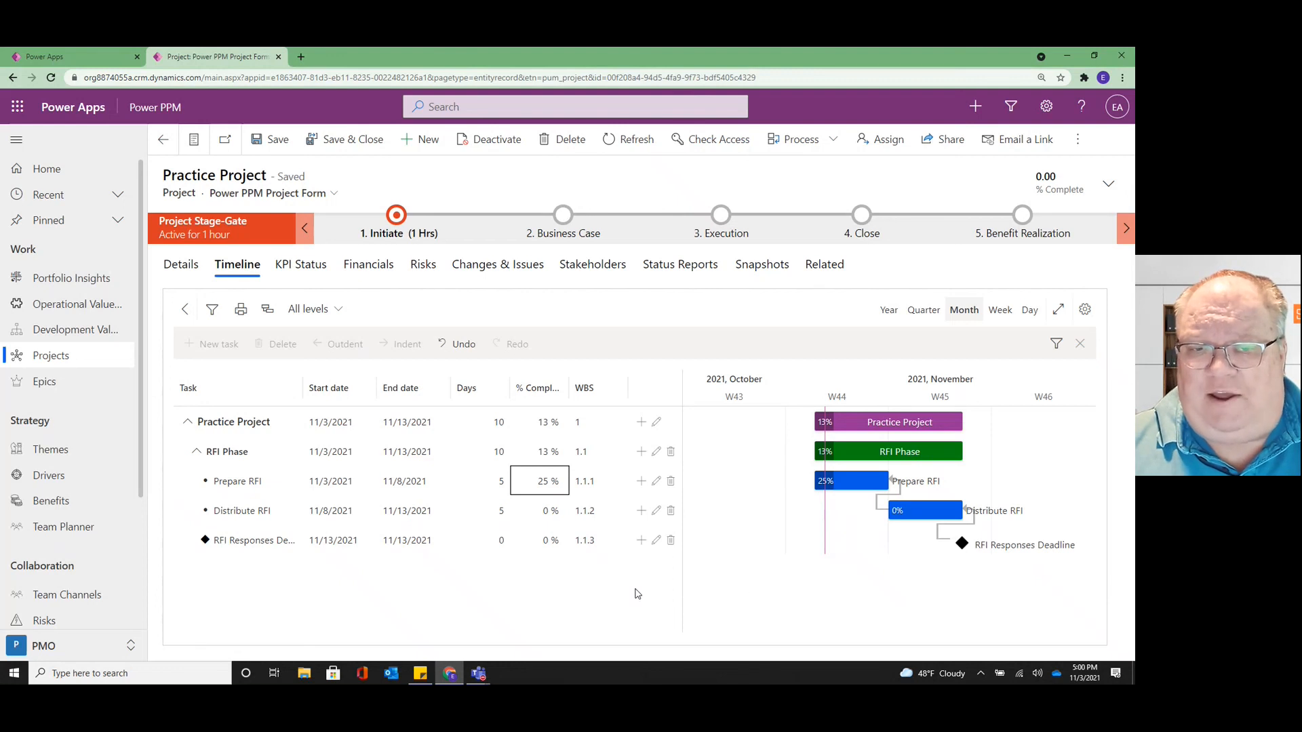